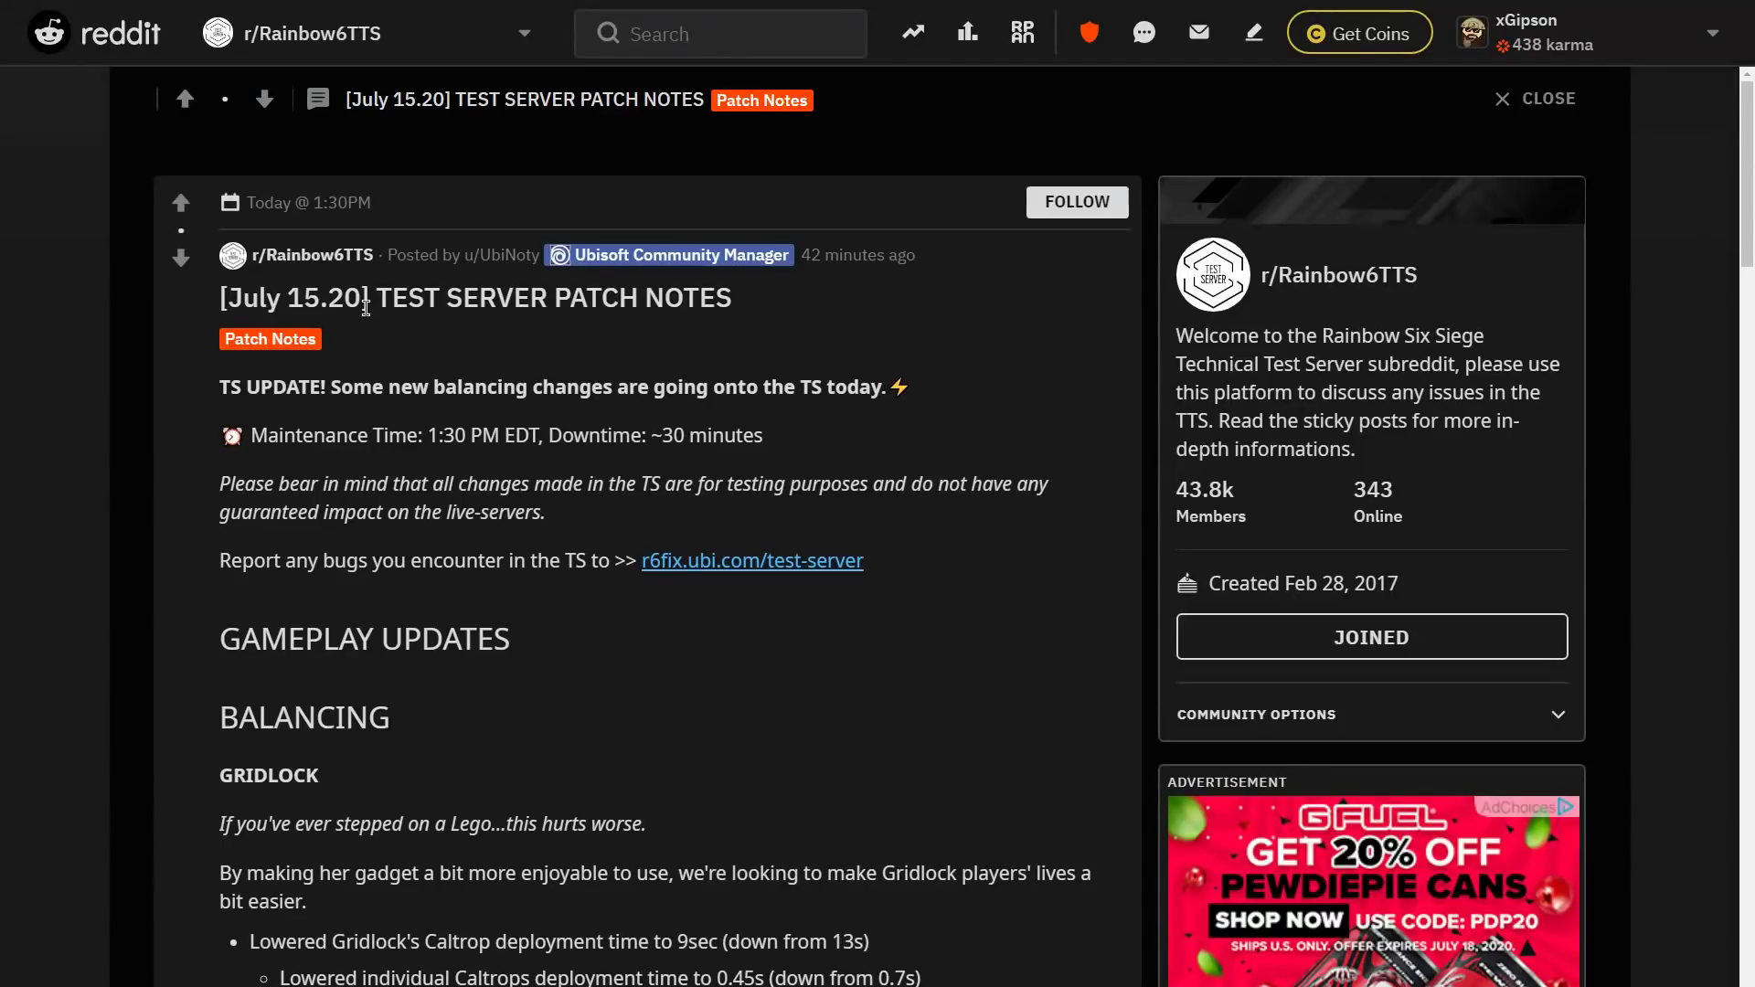
# Highlight part of the post title and skim down and back up the patch notes
pyautogui.moveTo(378, 298); pyautogui.dragTo(618, 298)
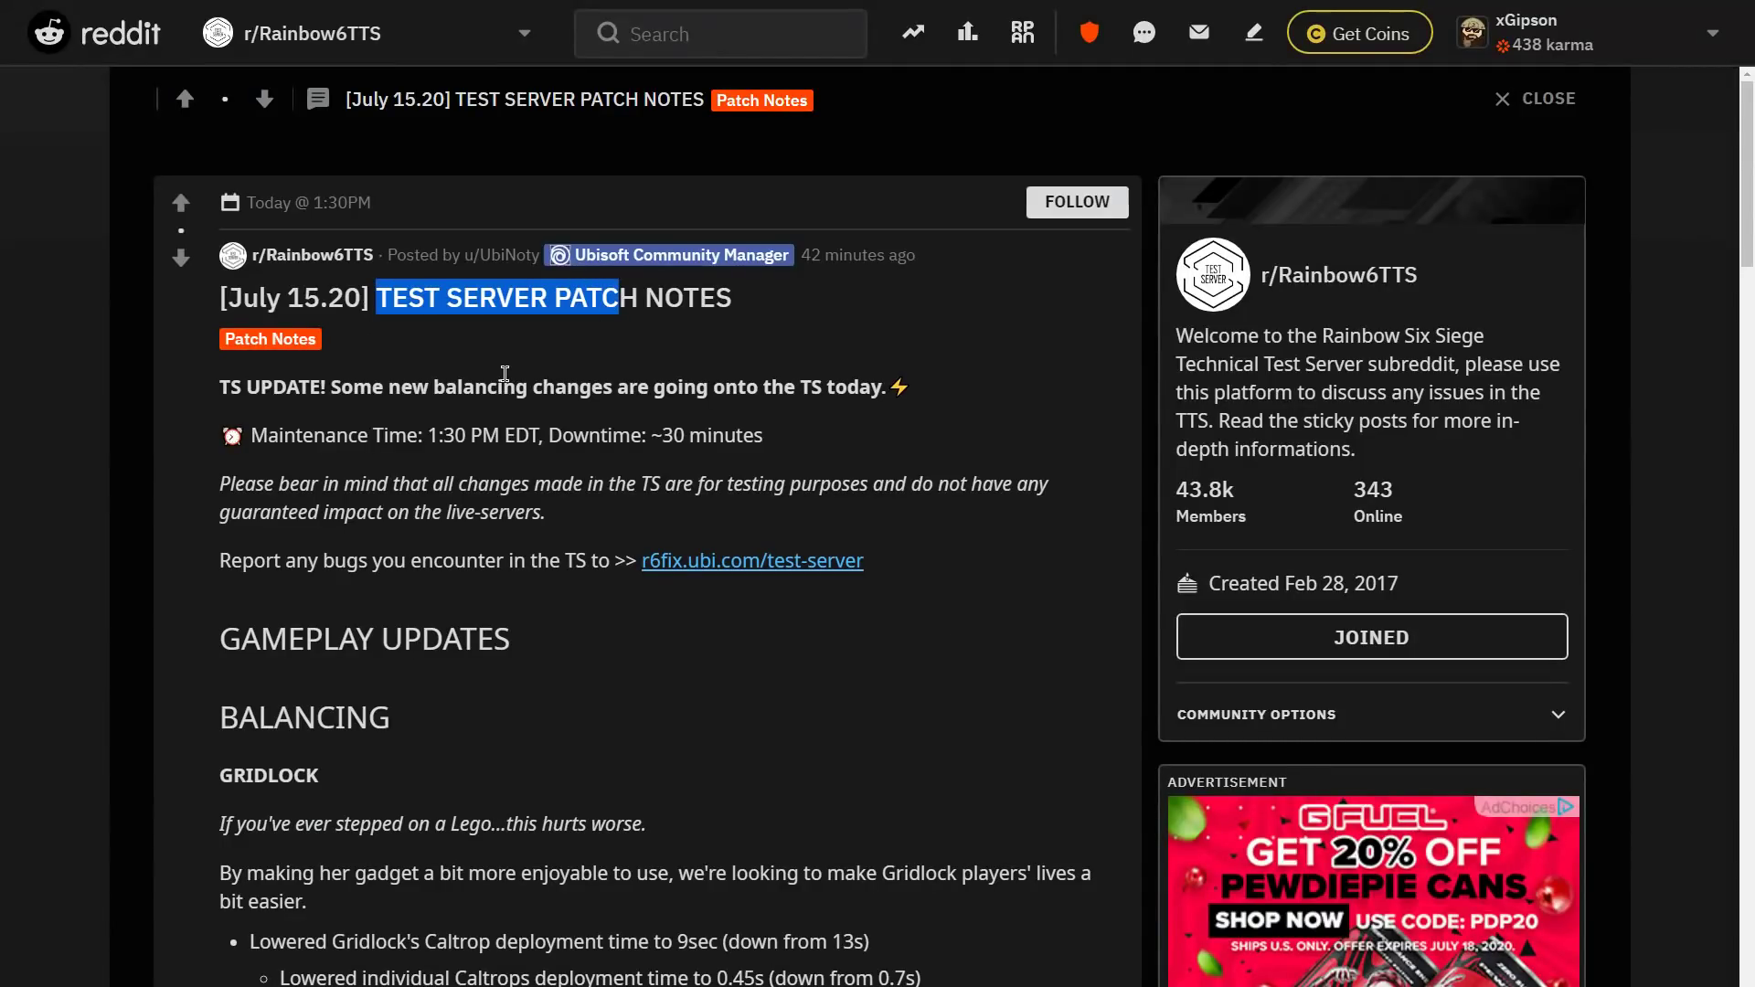
pyautogui.moveTo(859, 255)
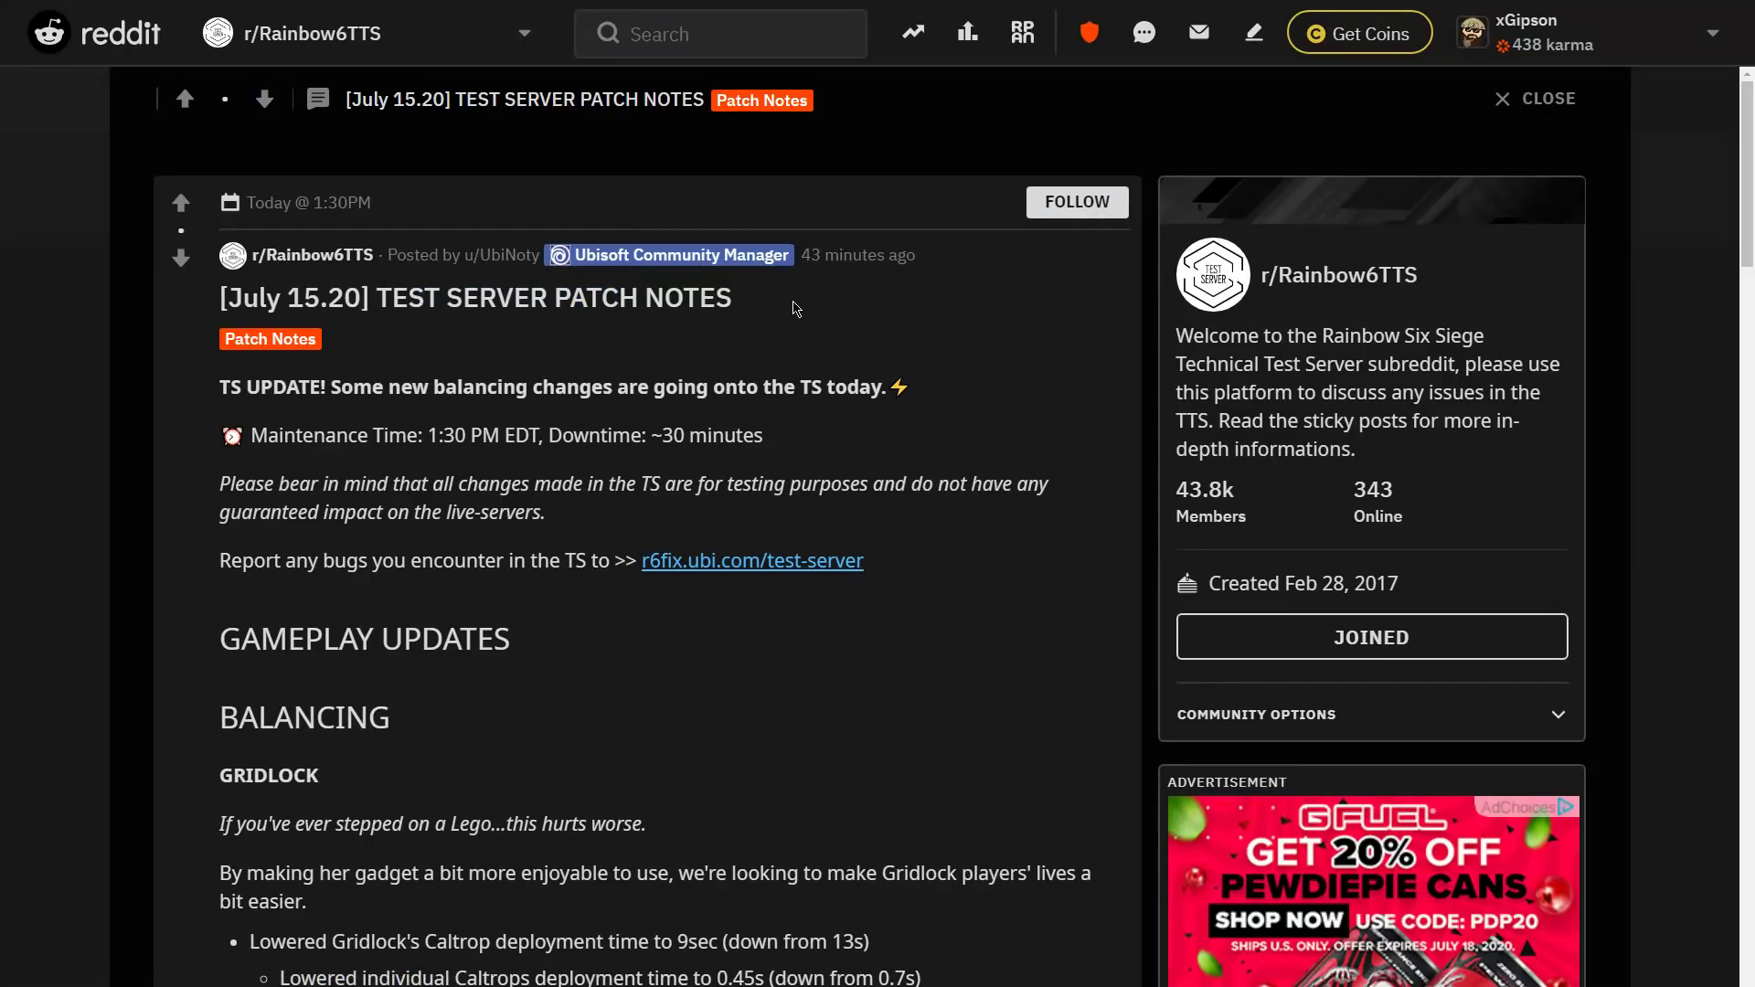
pyautogui.scroll(-3)
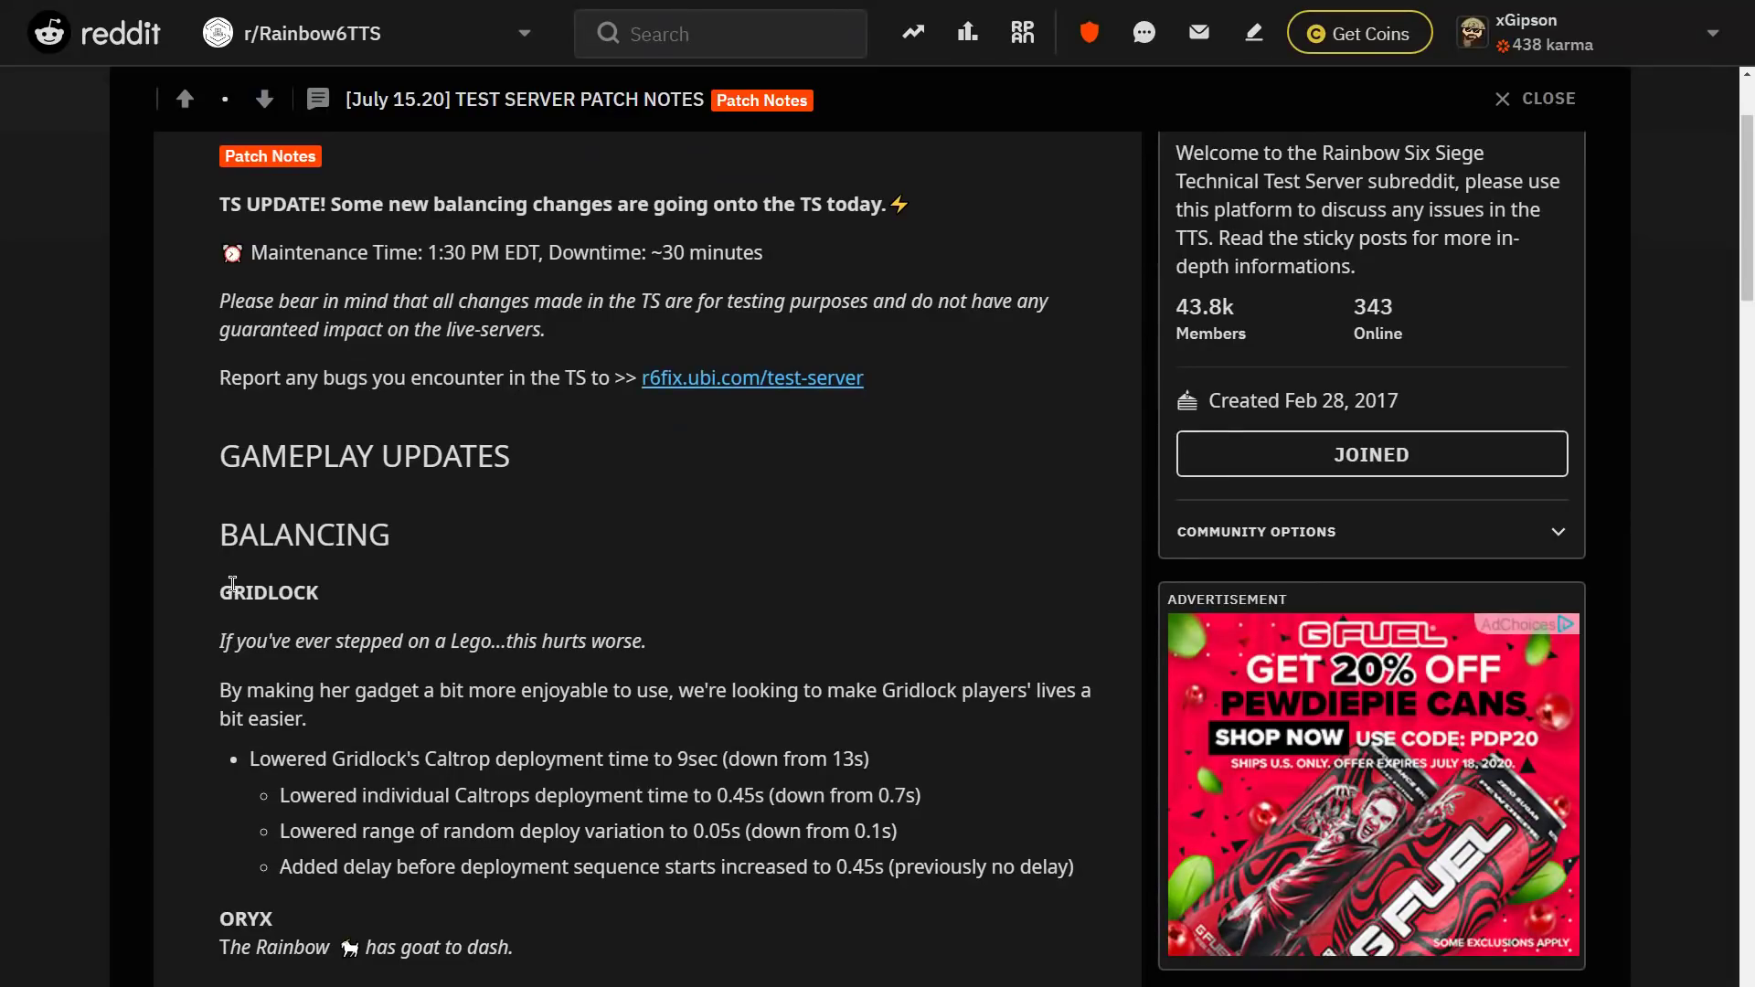
pyautogui.scroll(-3)
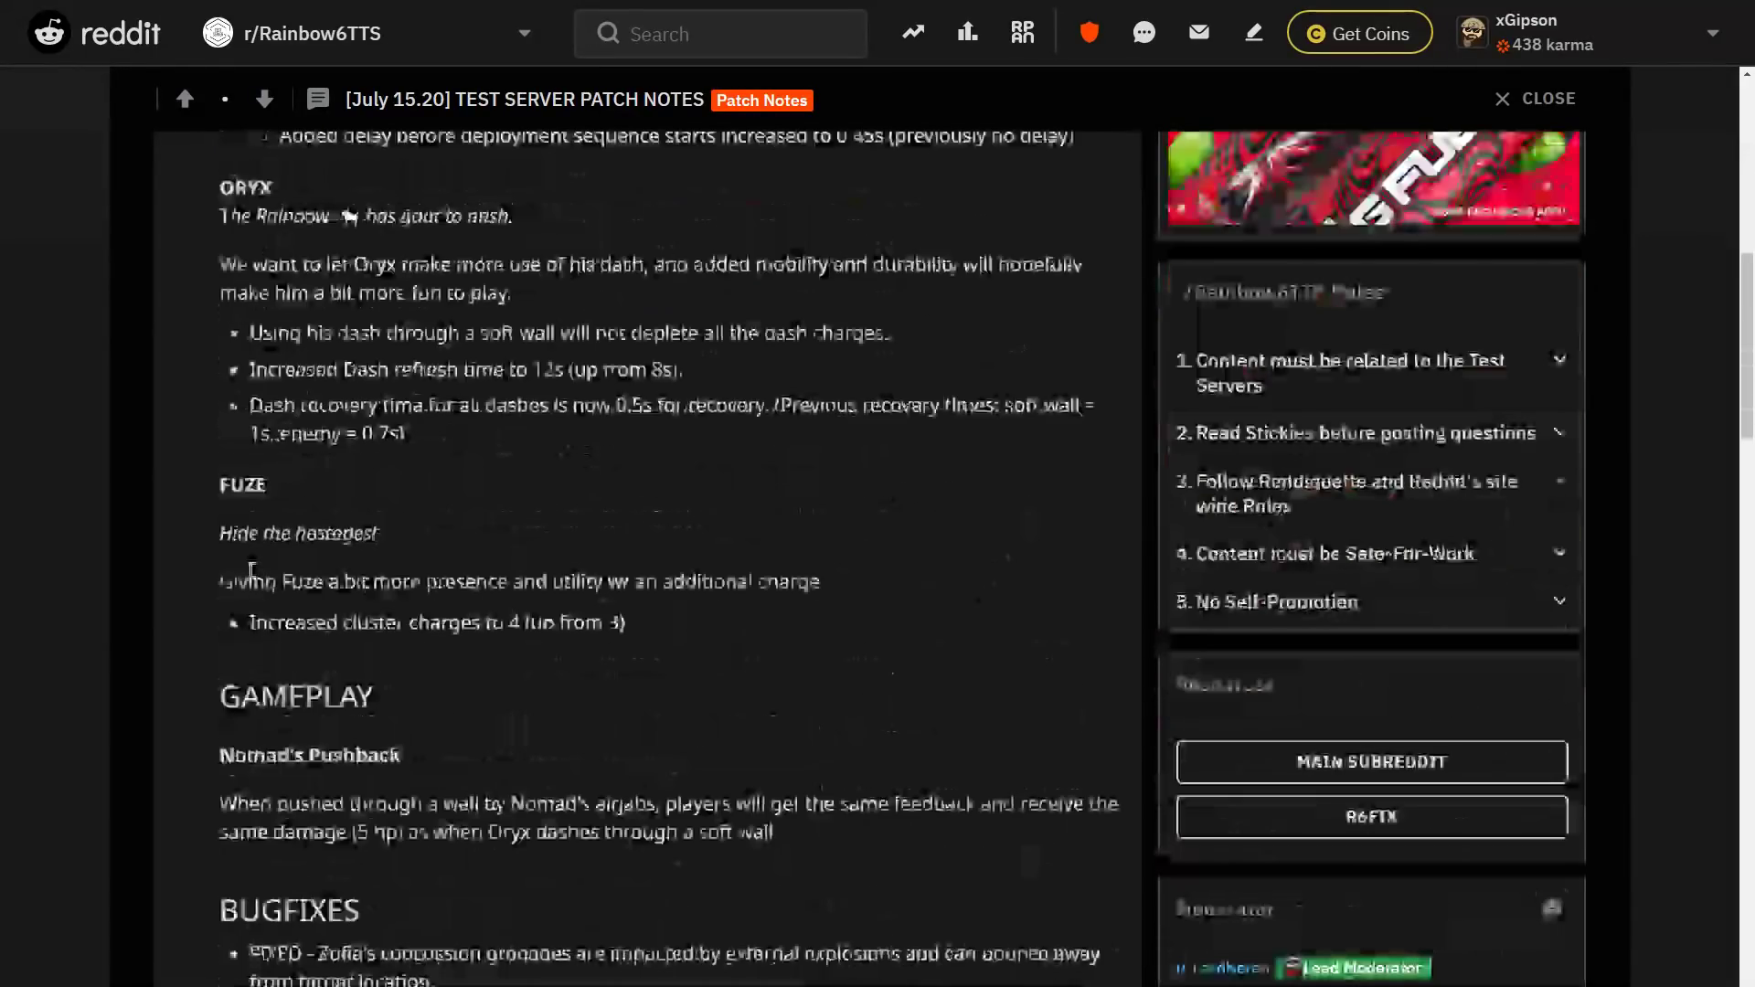
pyautogui.scroll(3)
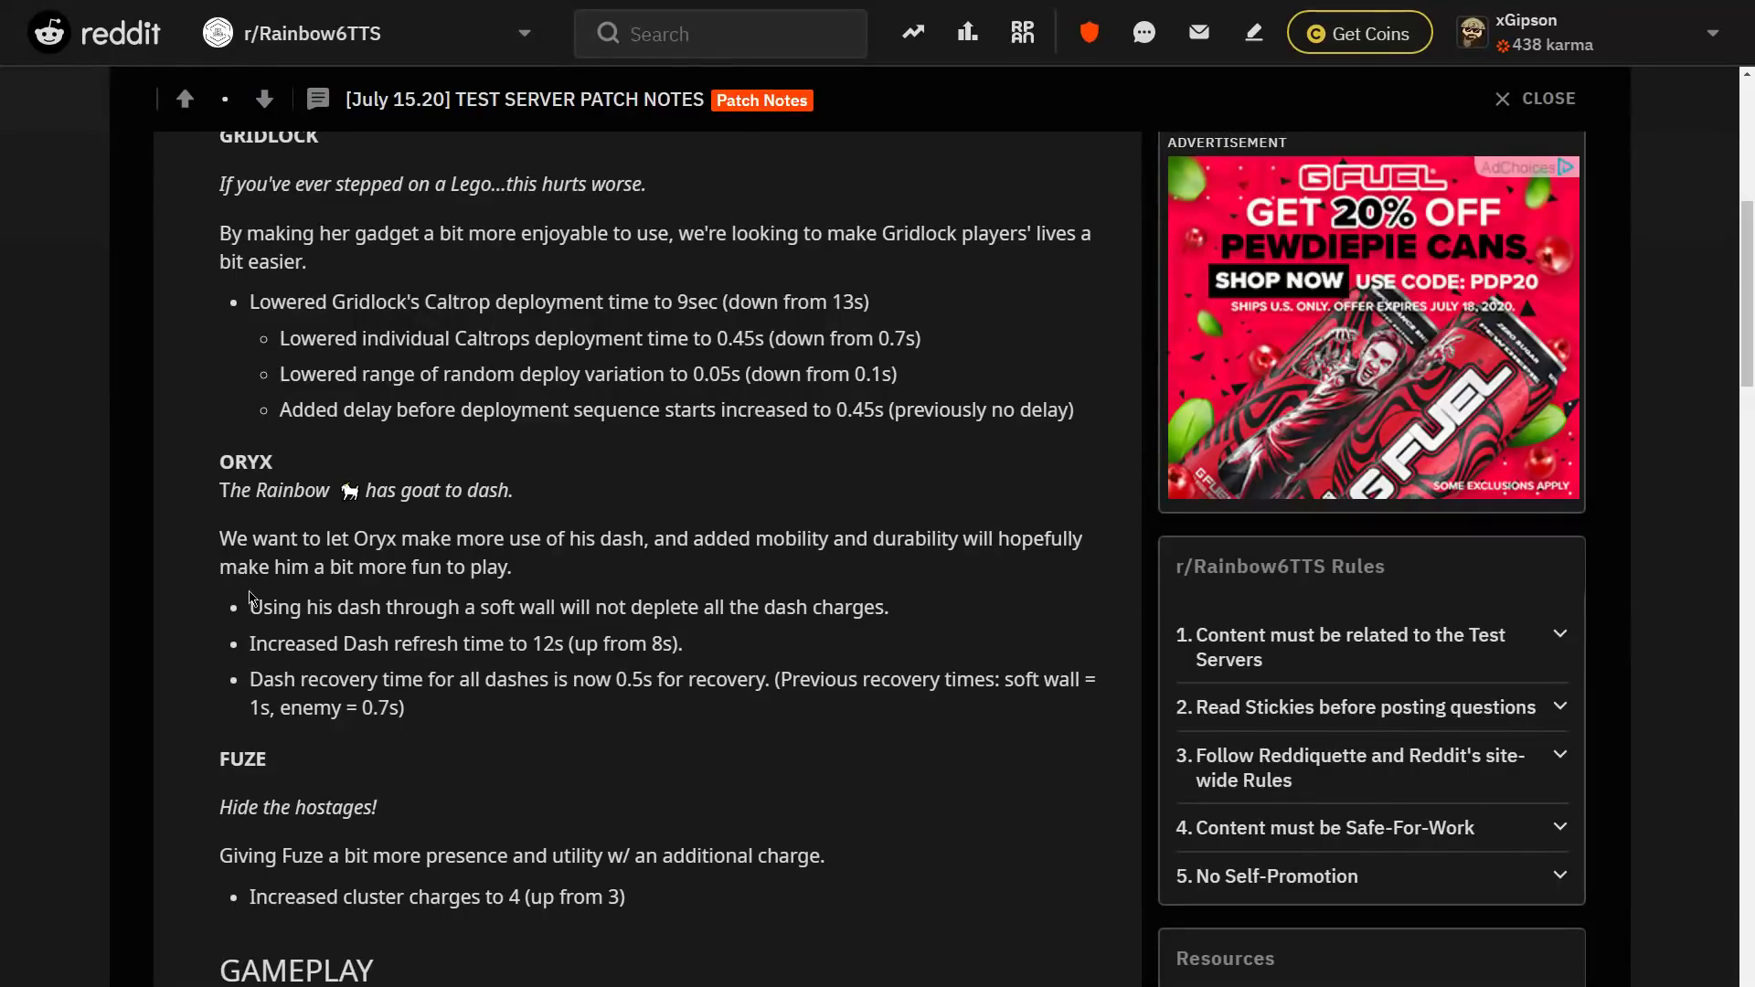
pyautogui.scroll(3)
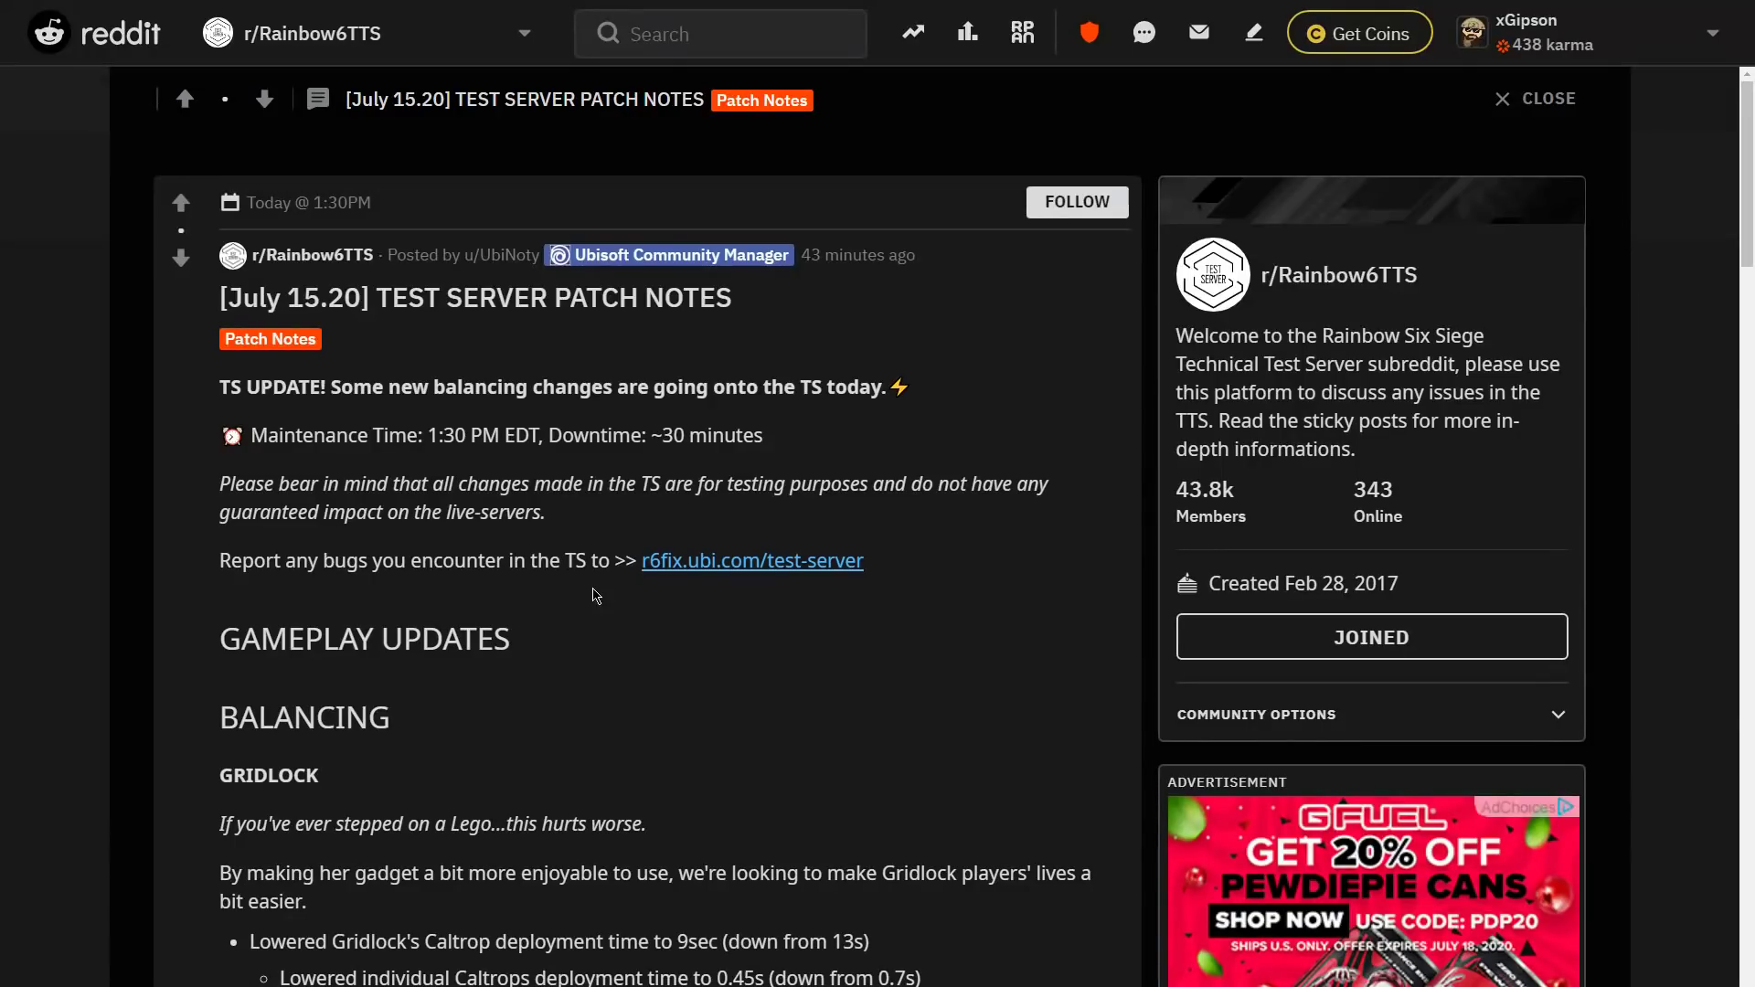
# Move down to the Balancing section so Gridlock's bullet points are visible
pyautogui.scroll(-3)
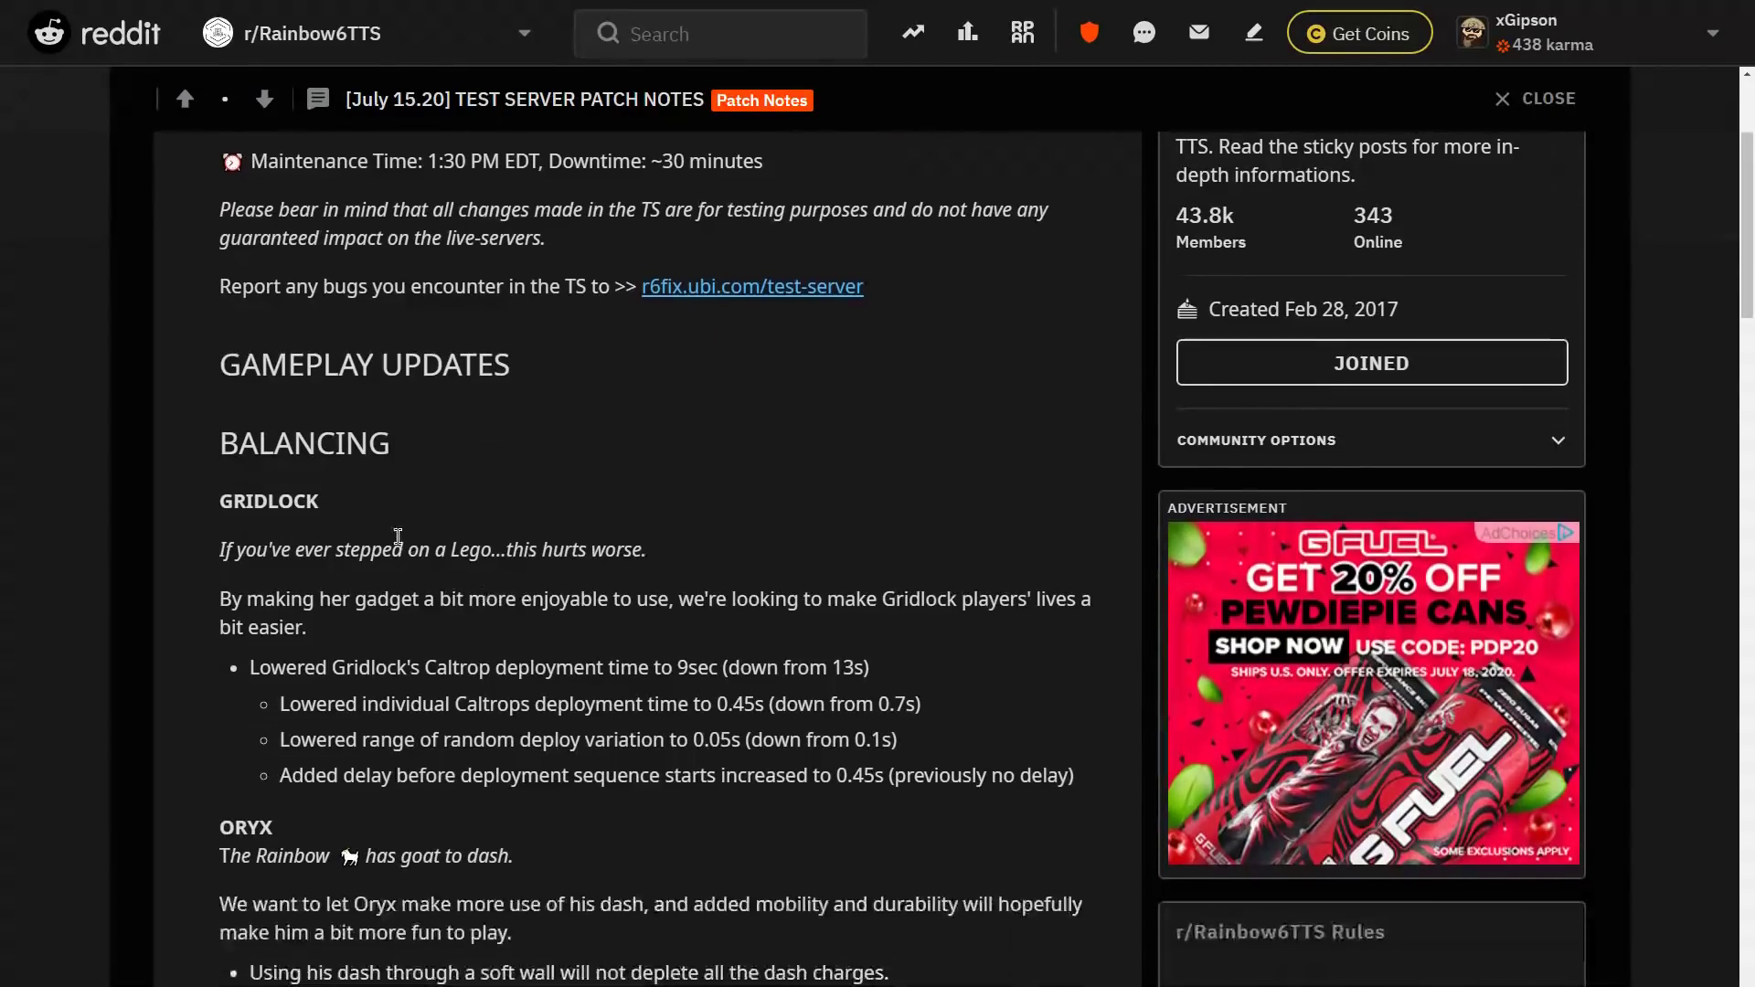
pyautogui.doubleClick(268, 501)
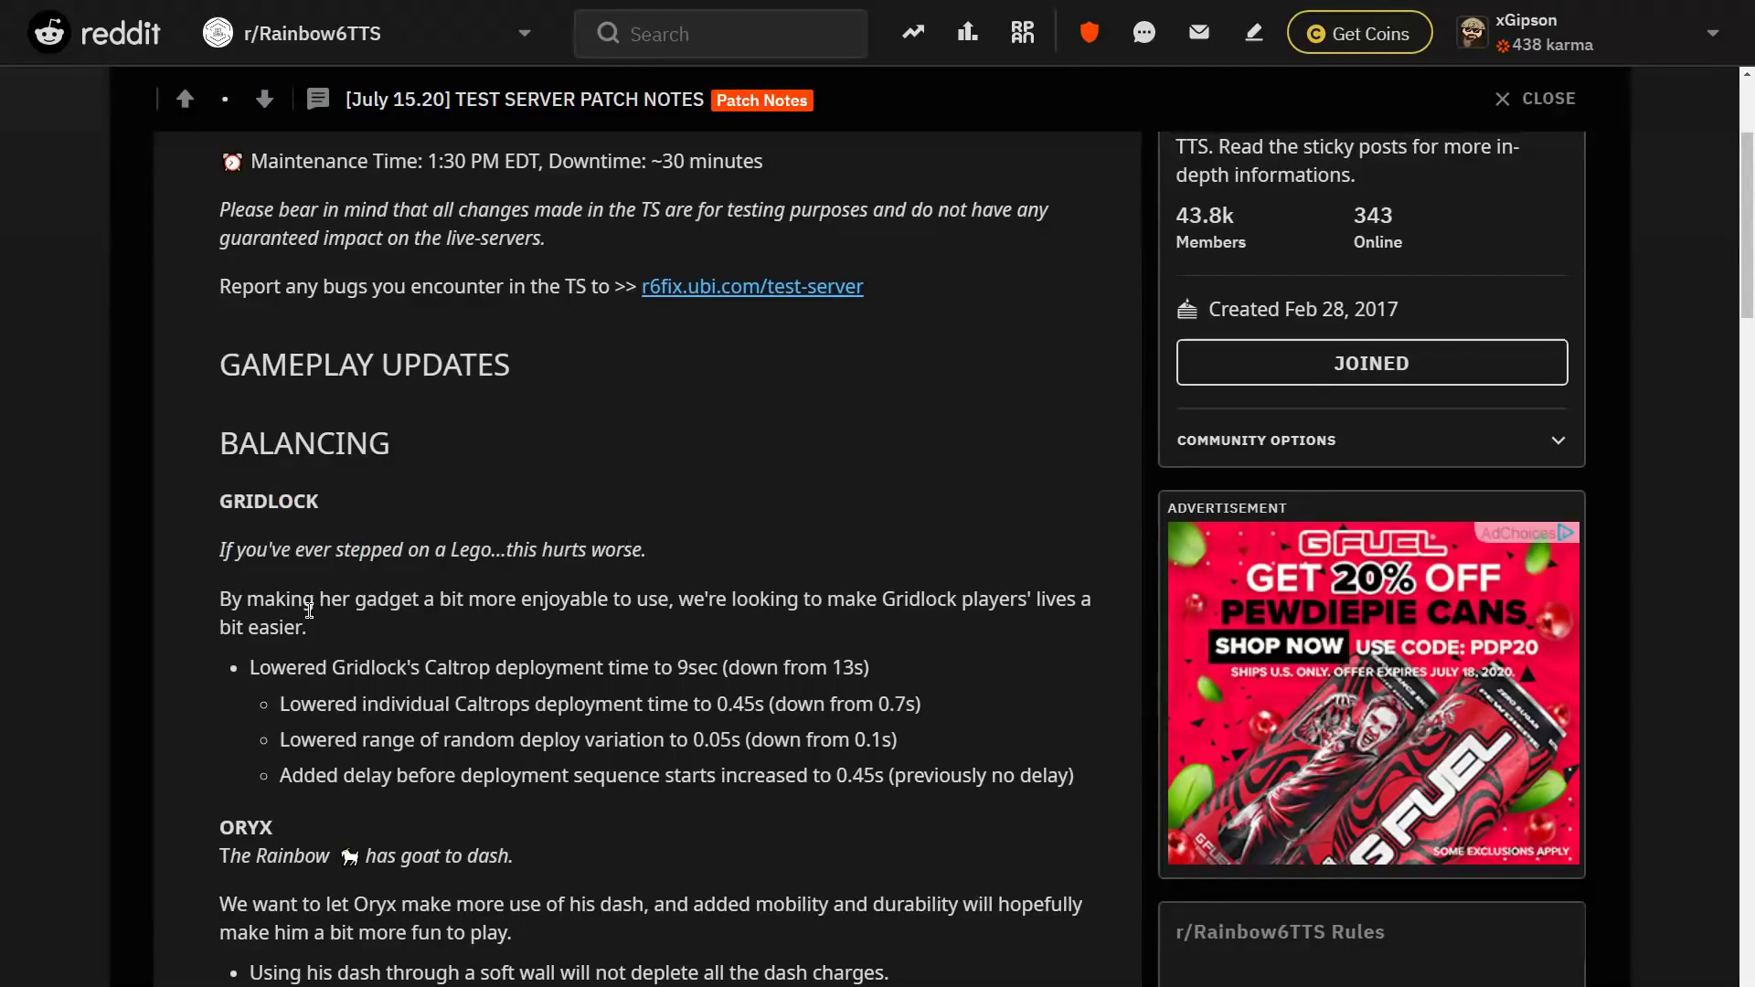
pyautogui.scroll(-3)
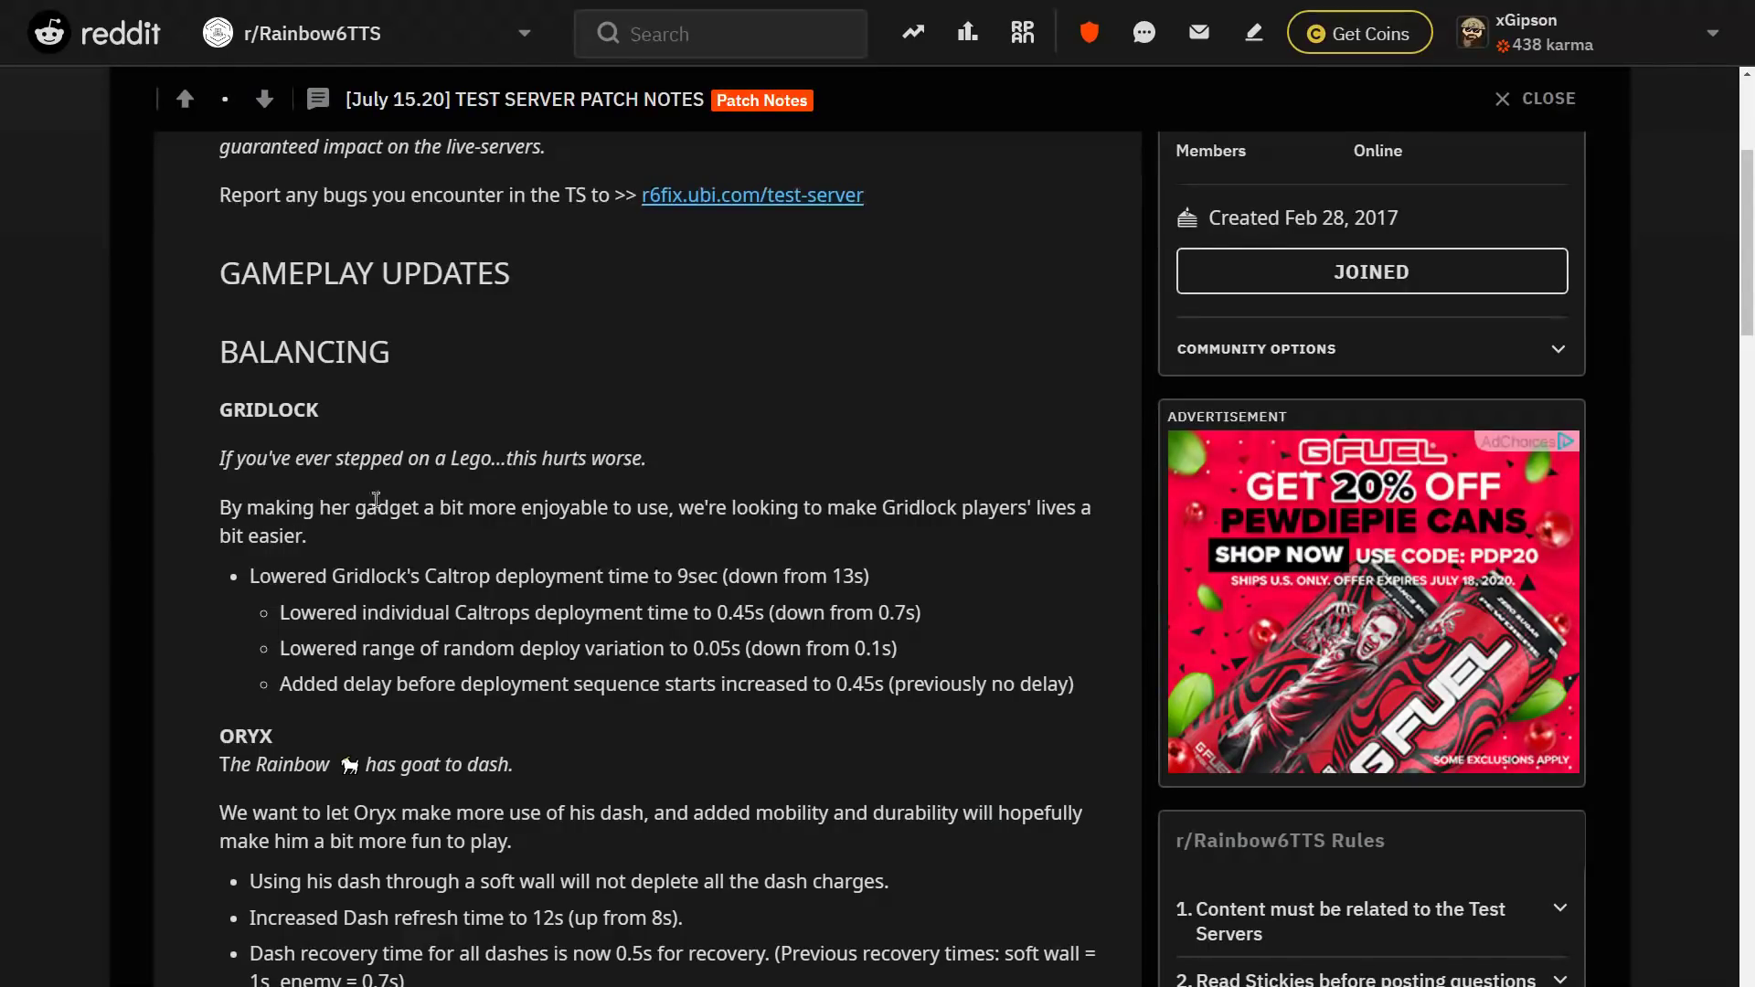
pyautogui.moveTo(885, 500)
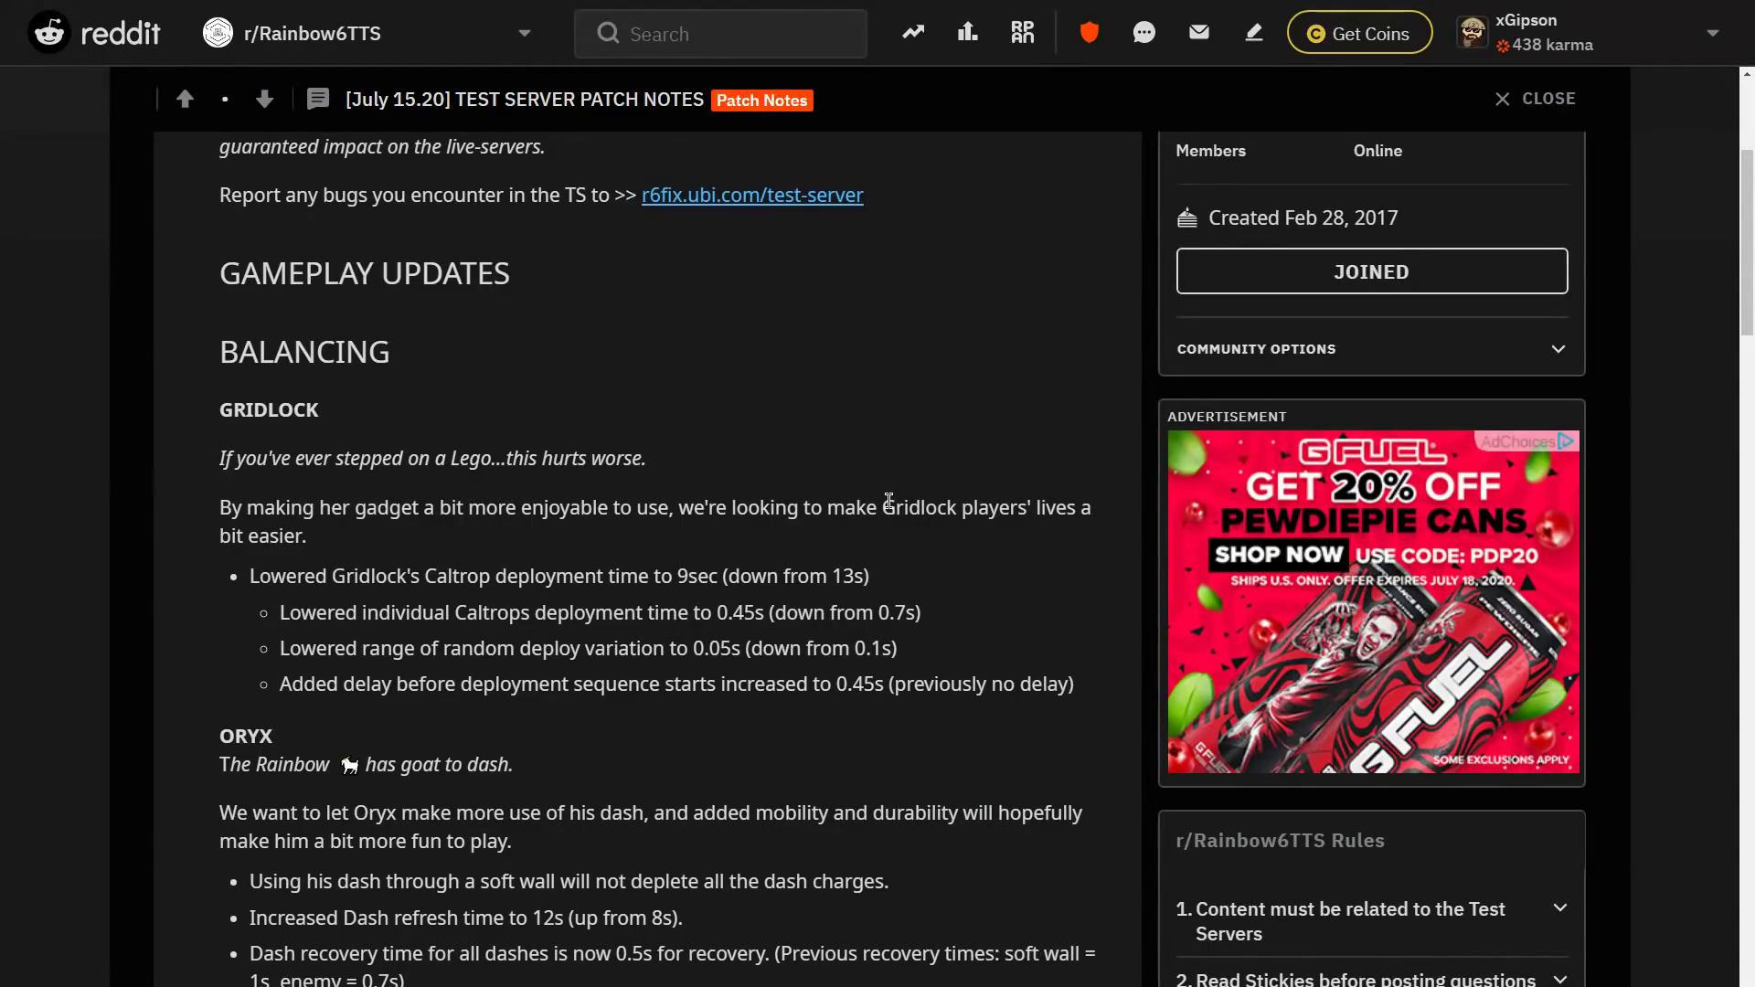
pyautogui.moveTo(569, 537)
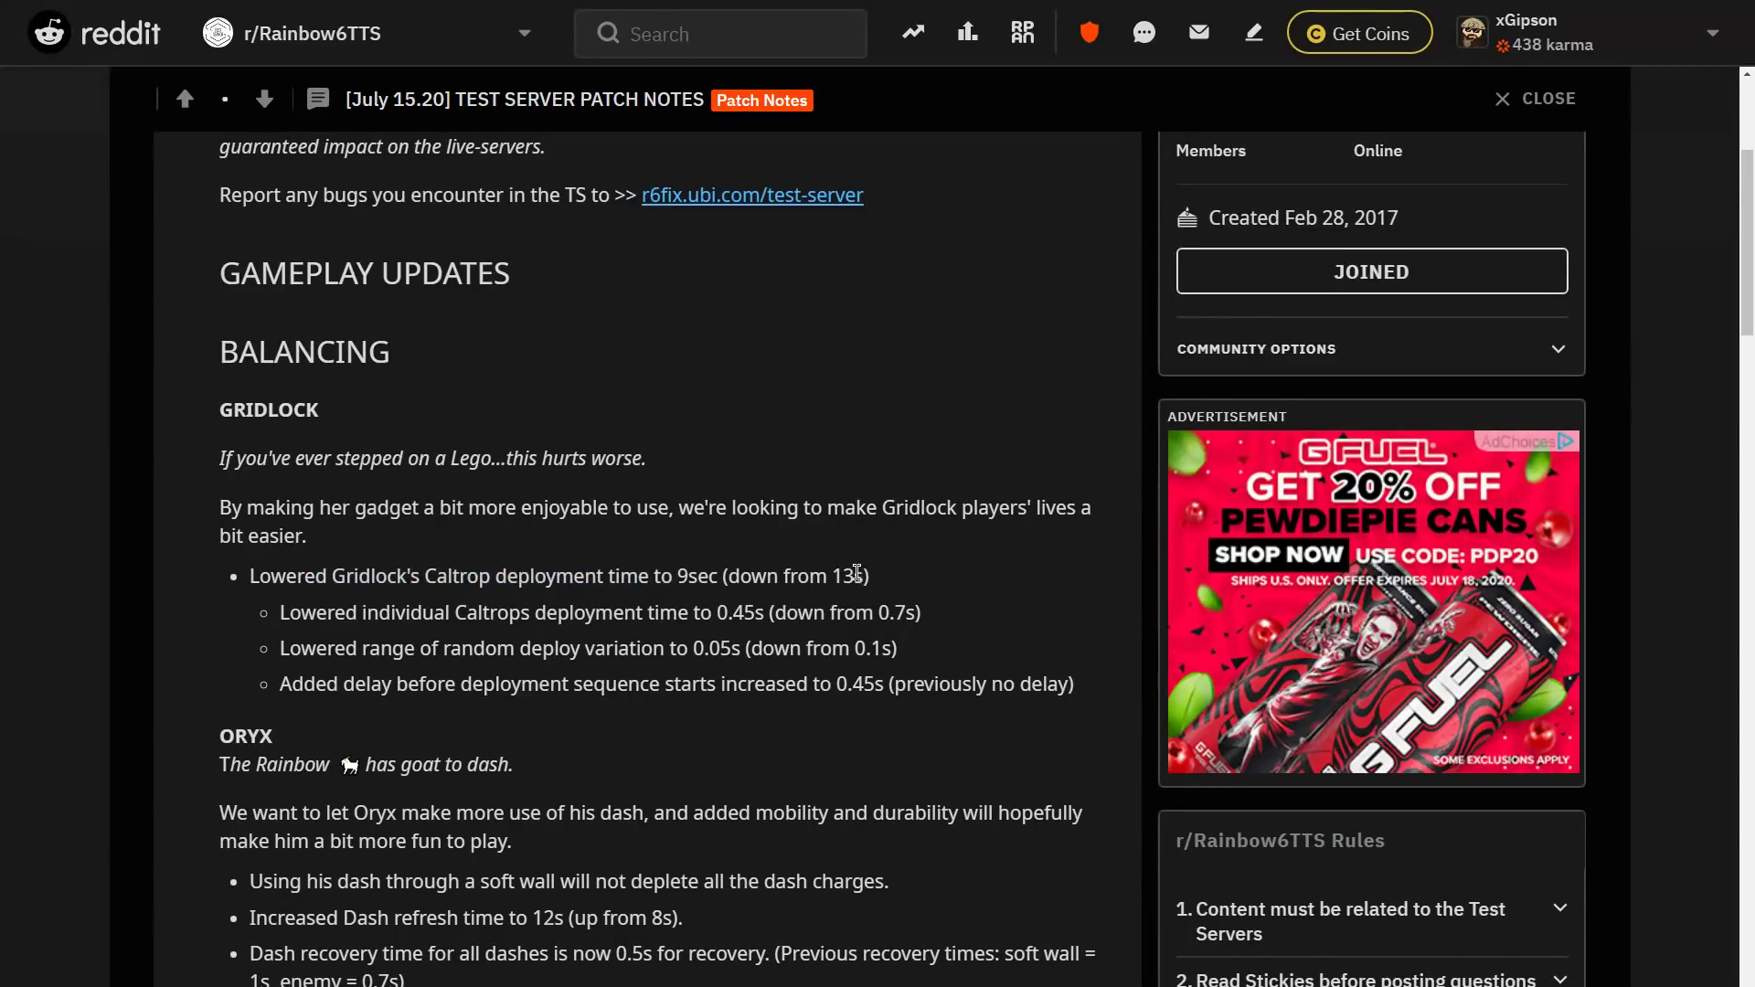
pyautogui.moveTo(856, 568)
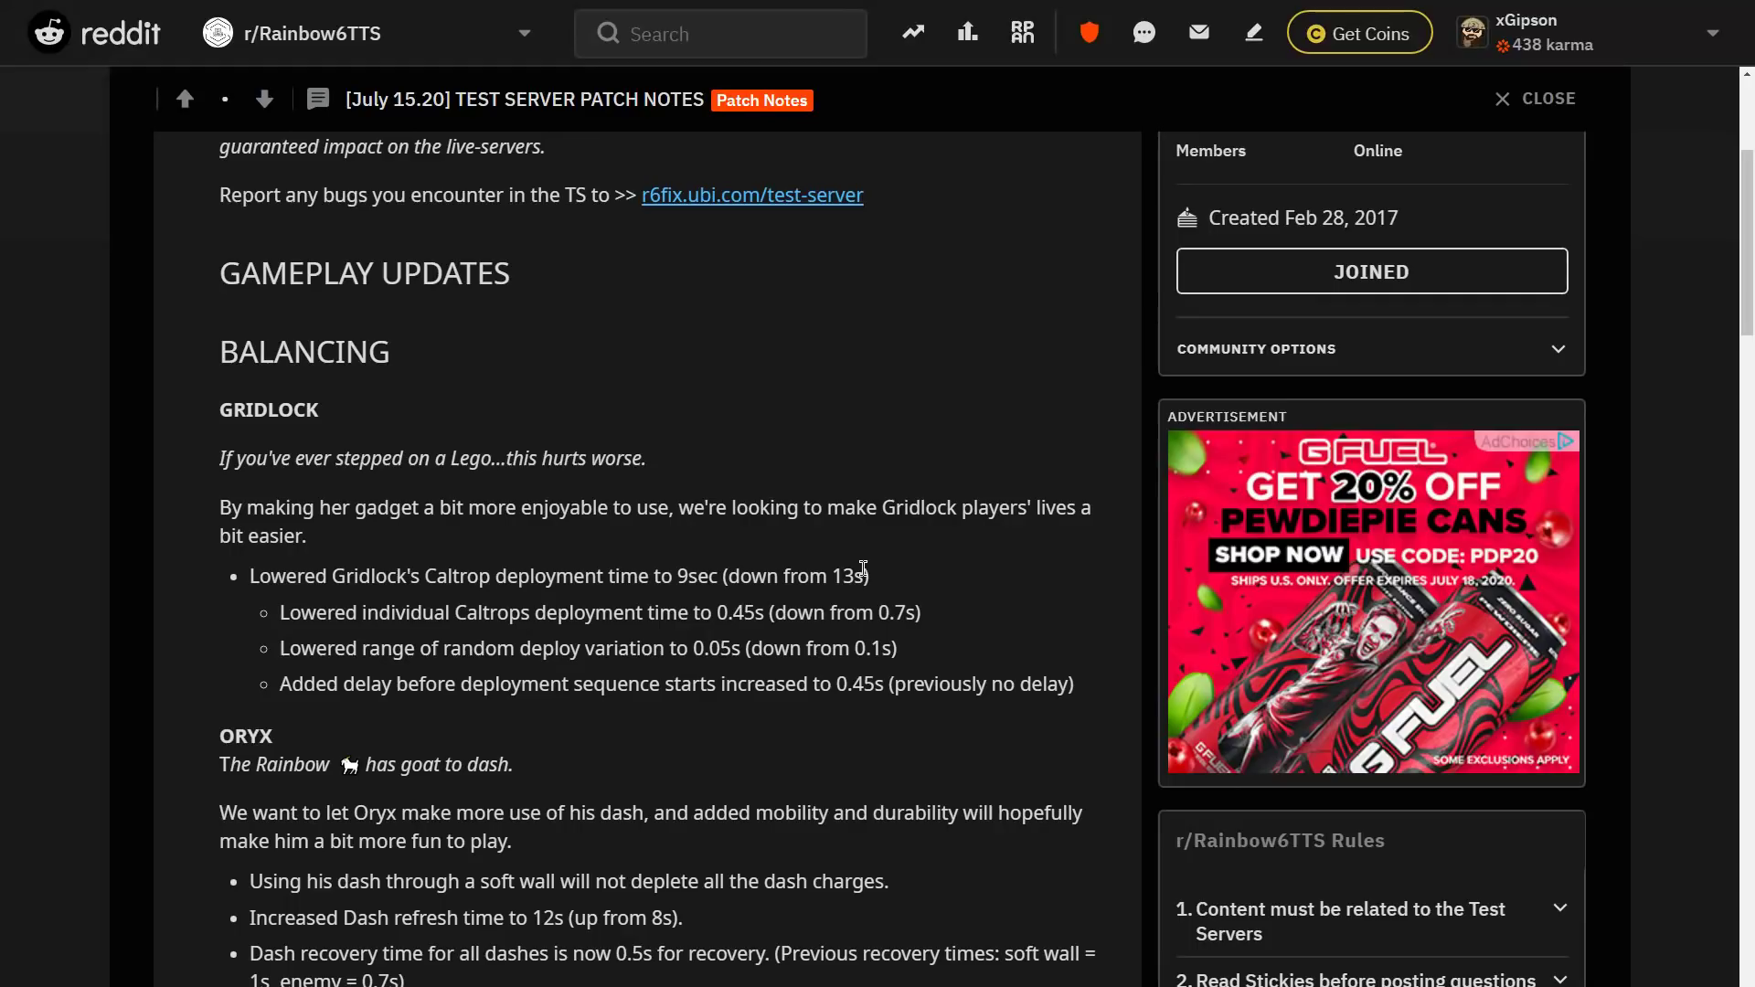
pyautogui.moveTo(898, 579)
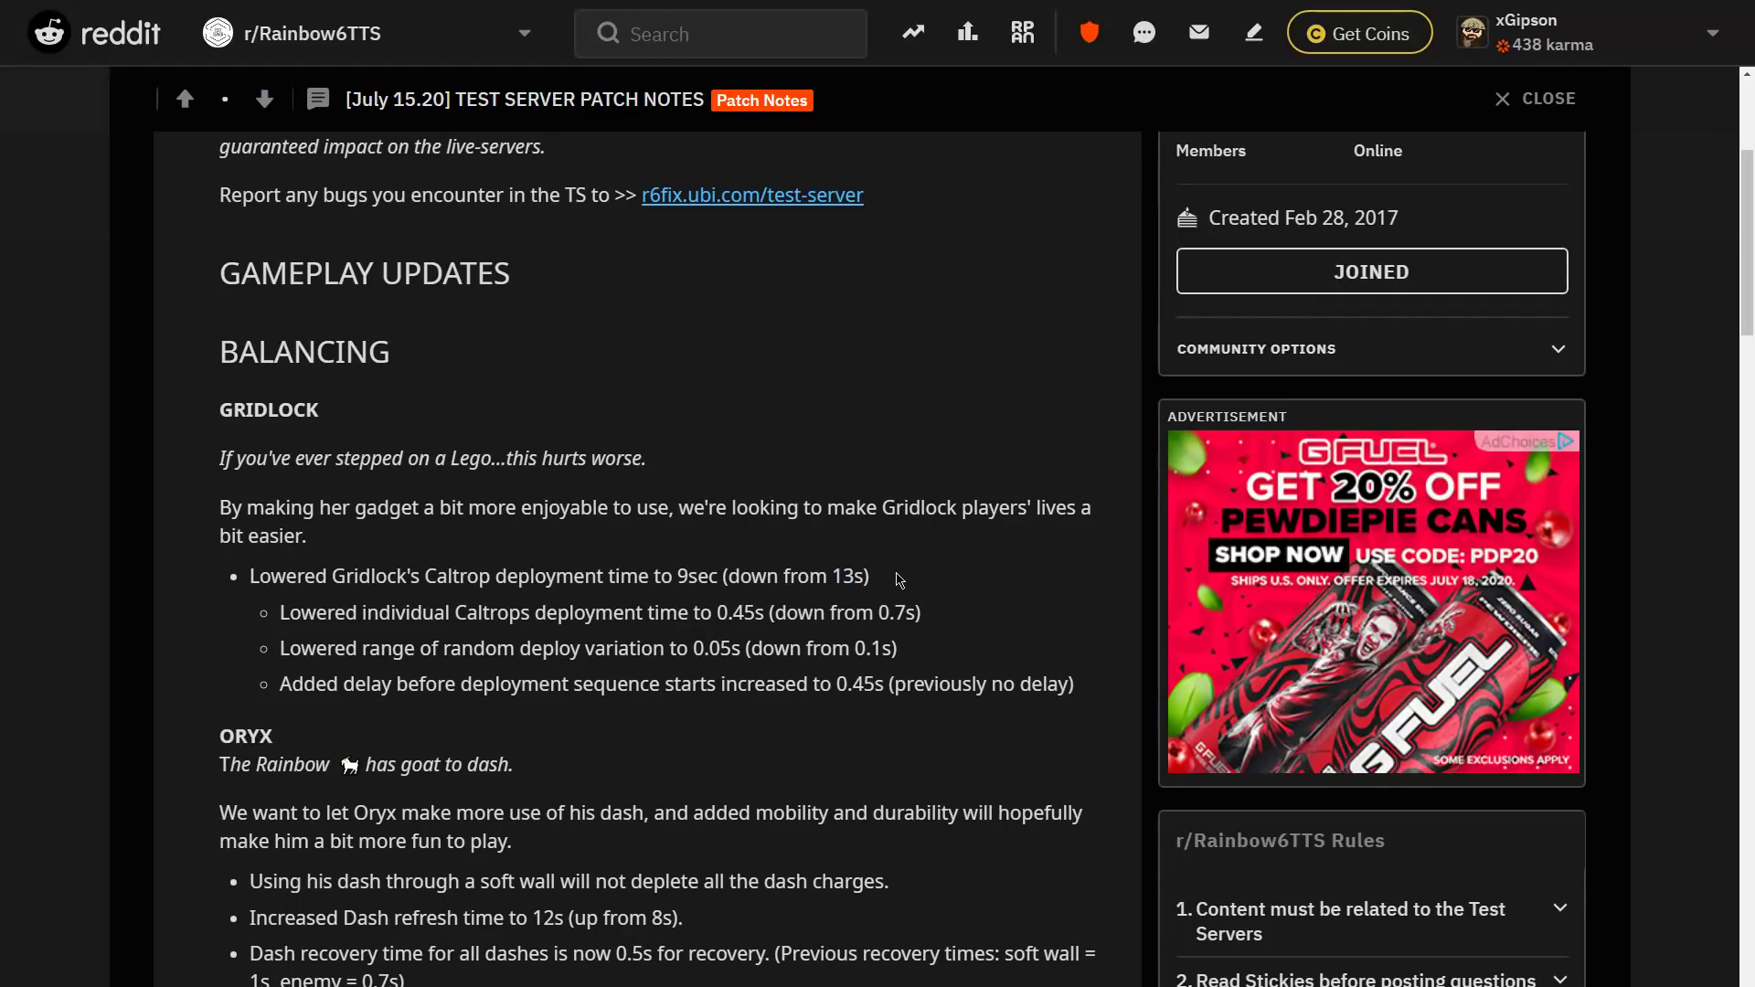
pyautogui.moveTo(609, 615)
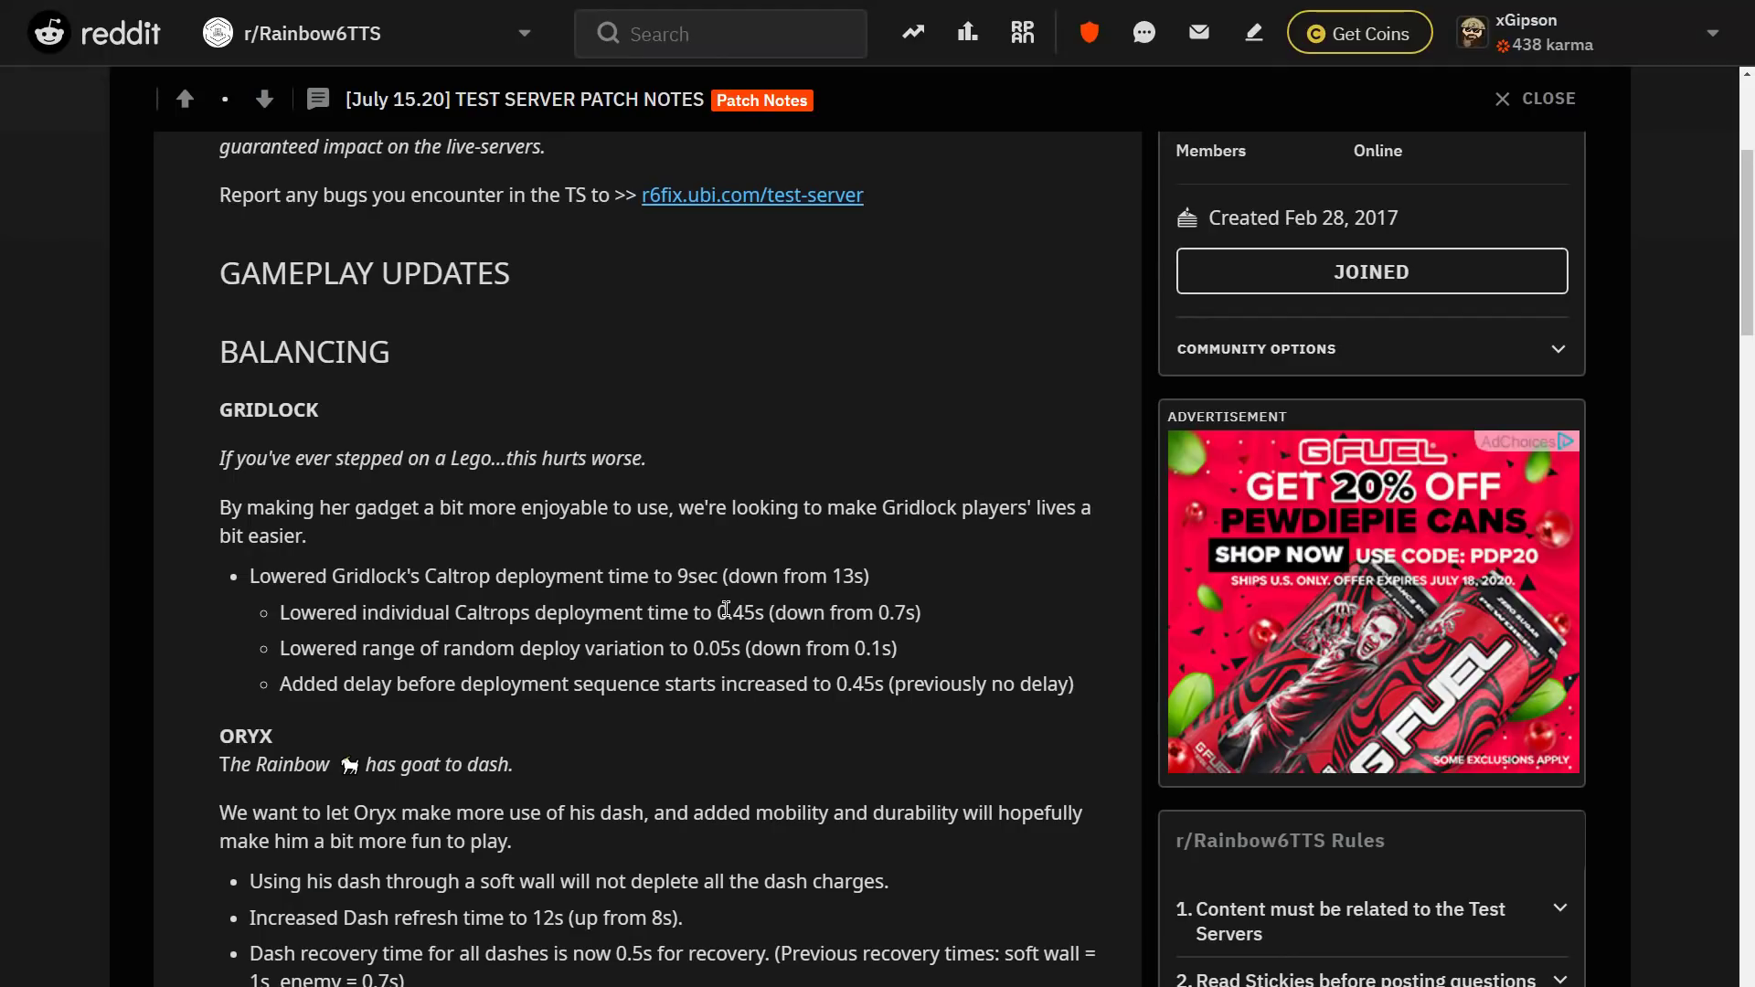
# Highlight Gridlock's new 0.45s caltrop deployment time, then the paragraph explaining her changes
pyautogui.doubleClick(737, 612)
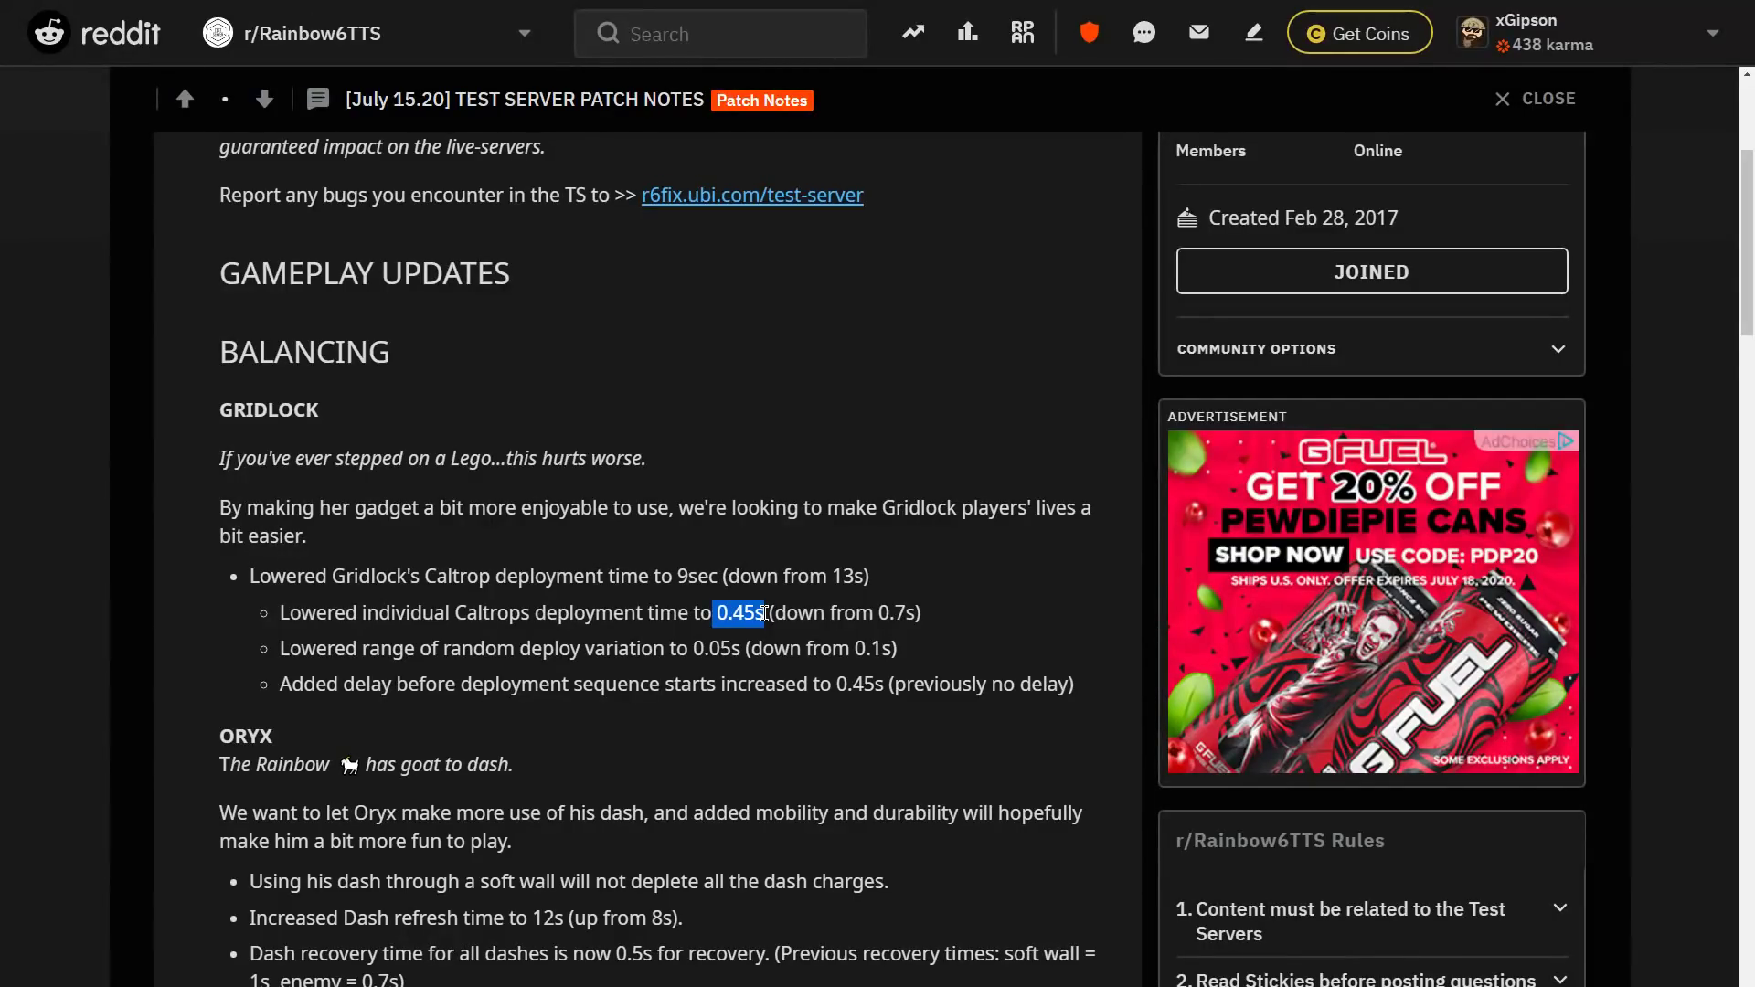
pyautogui.moveTo(807, 589)
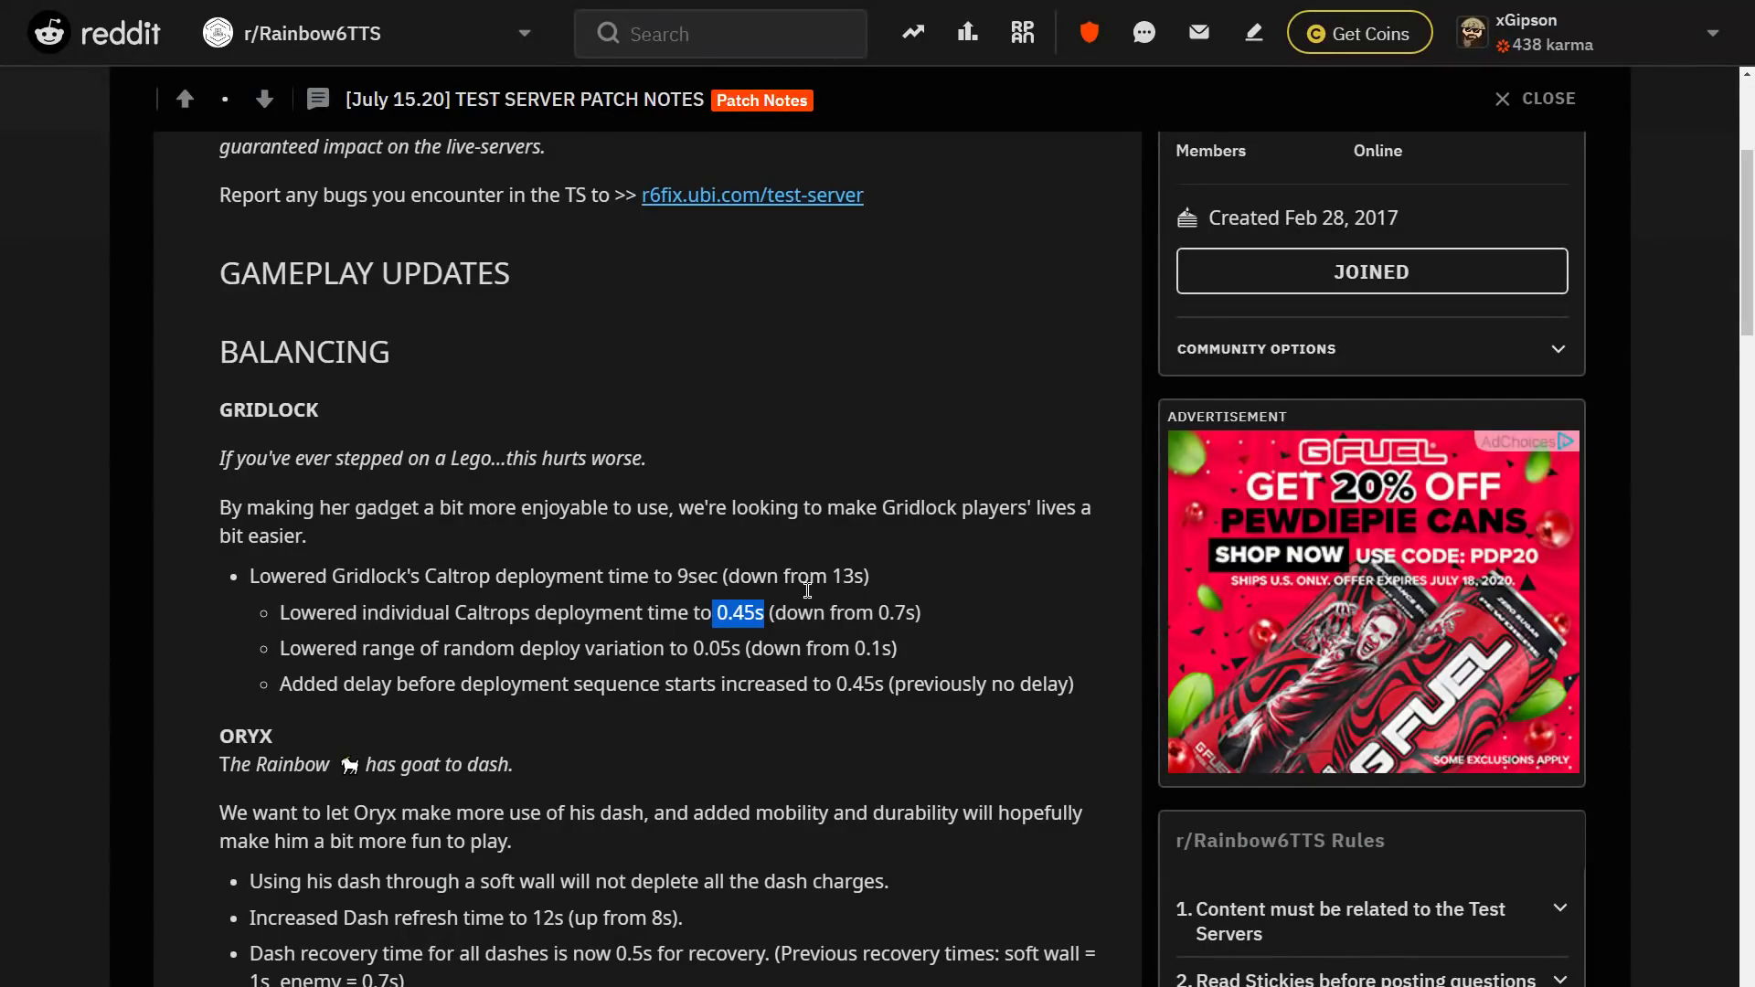
pyautogui.moveTo(672, 673)
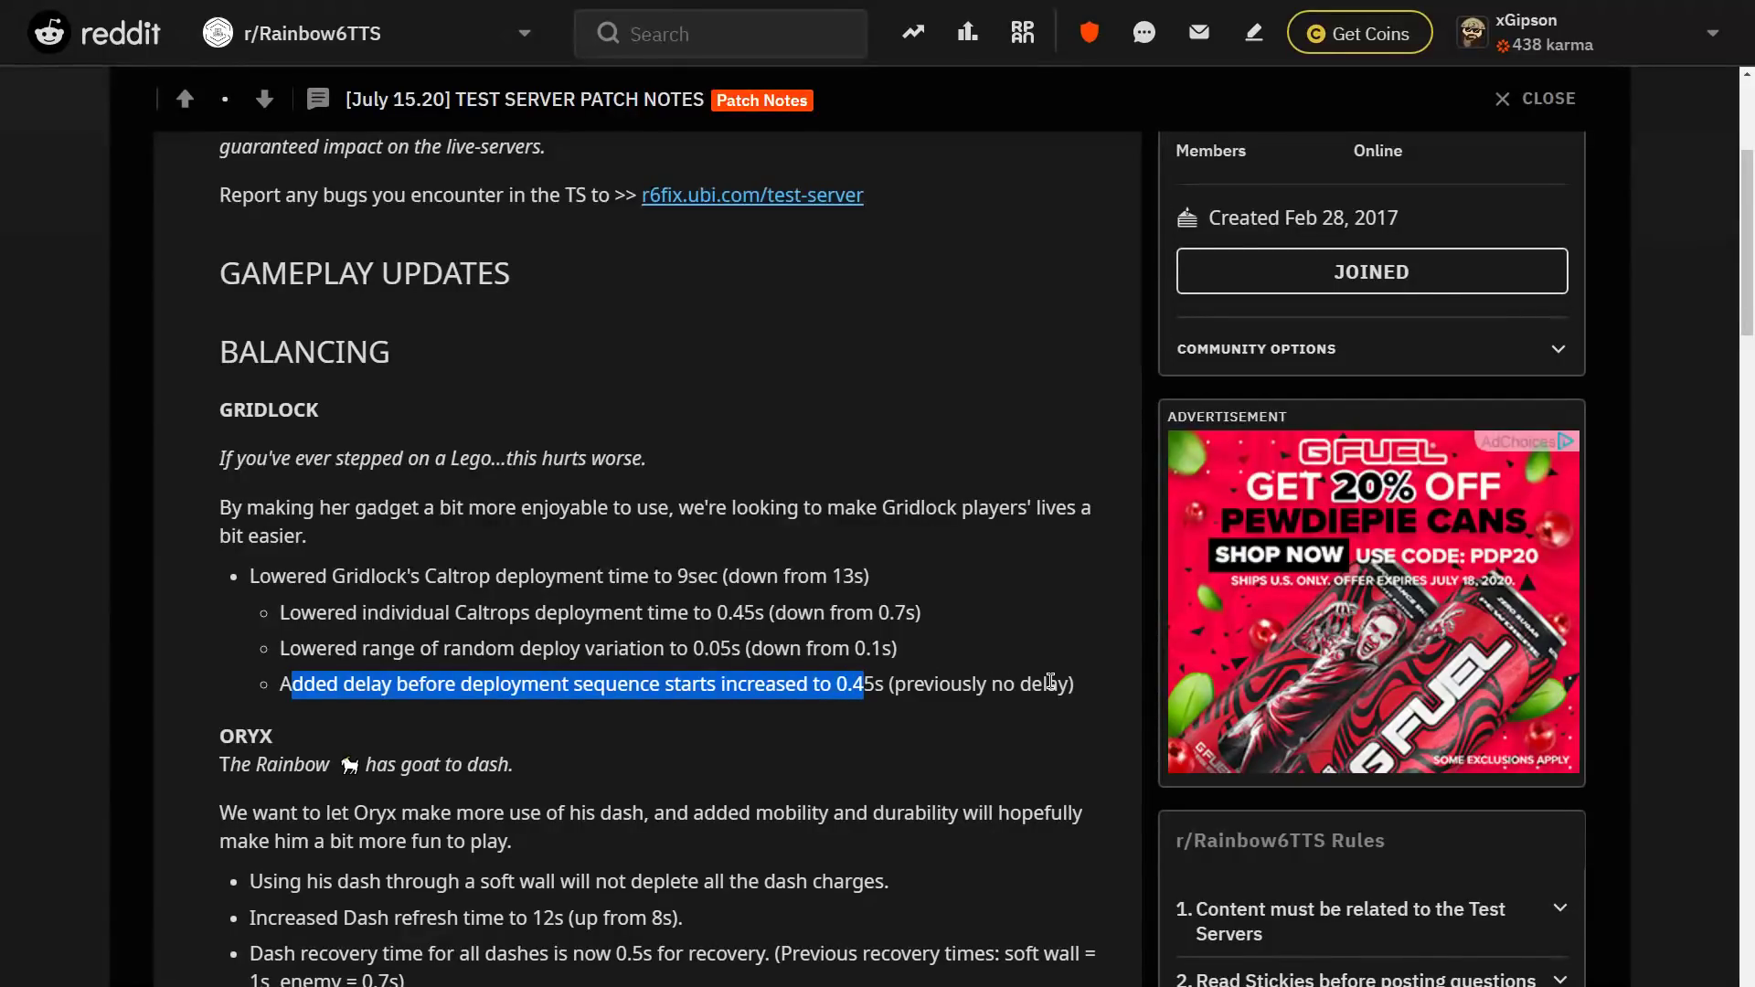
pyautogui.scroll(-3)
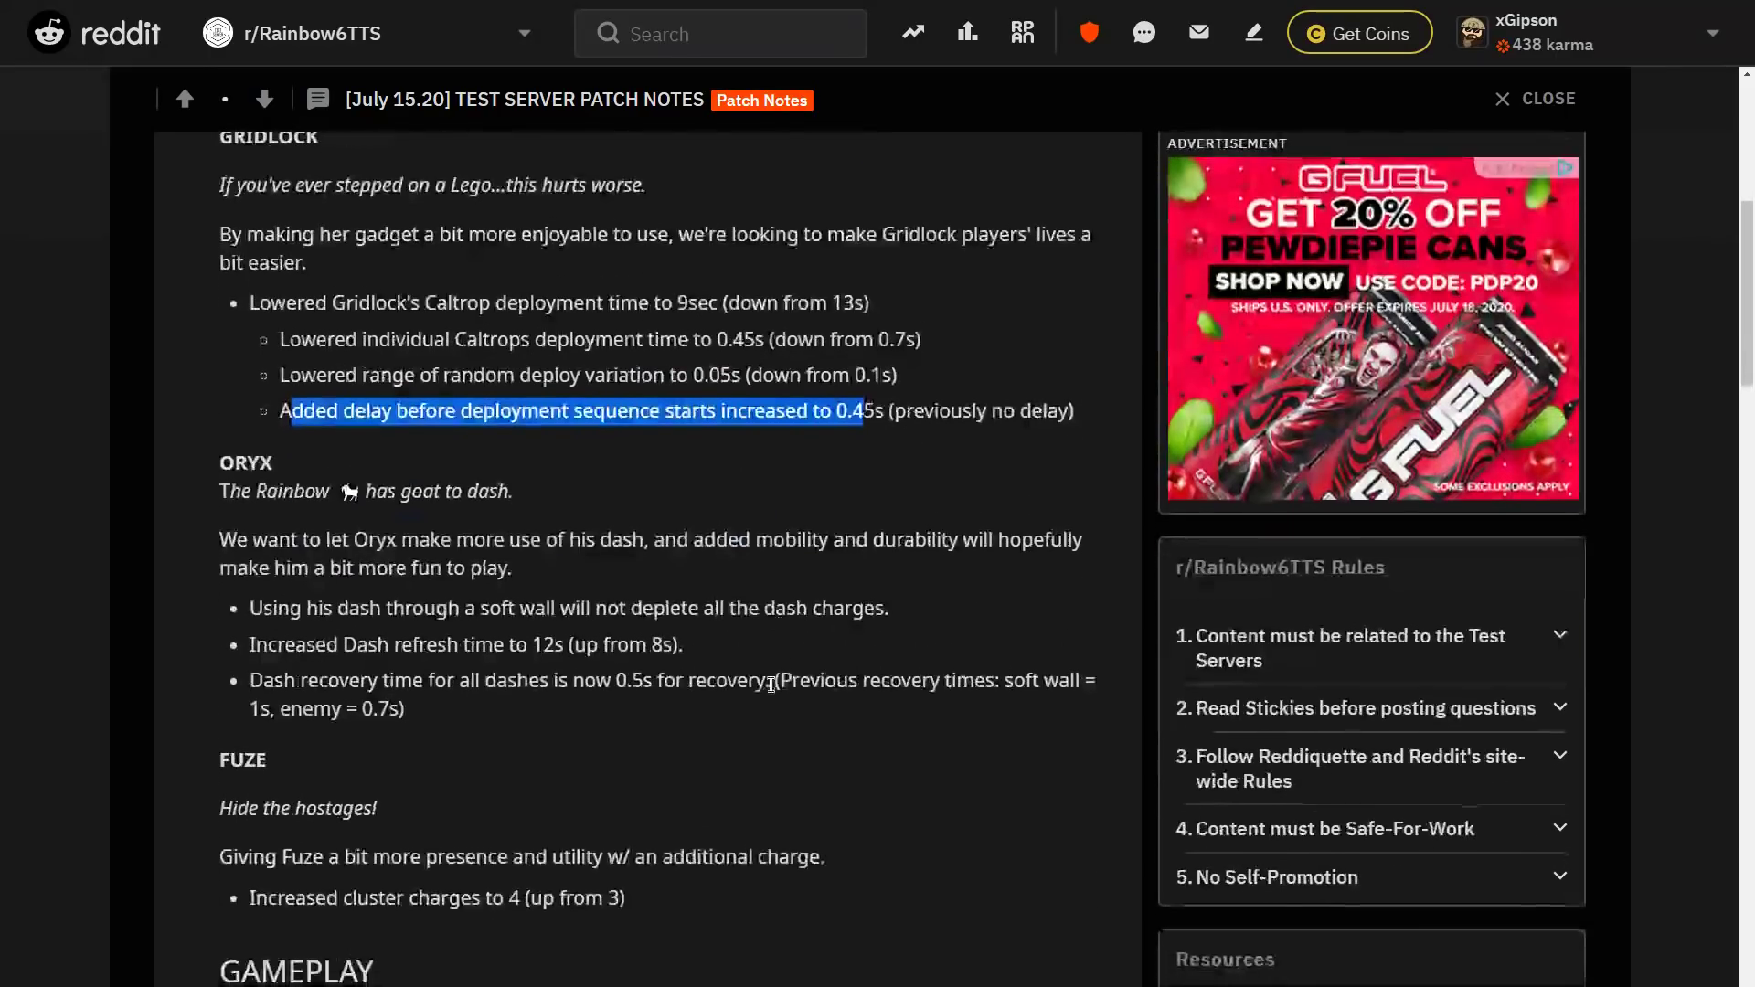
pyautogui.scroll(3)
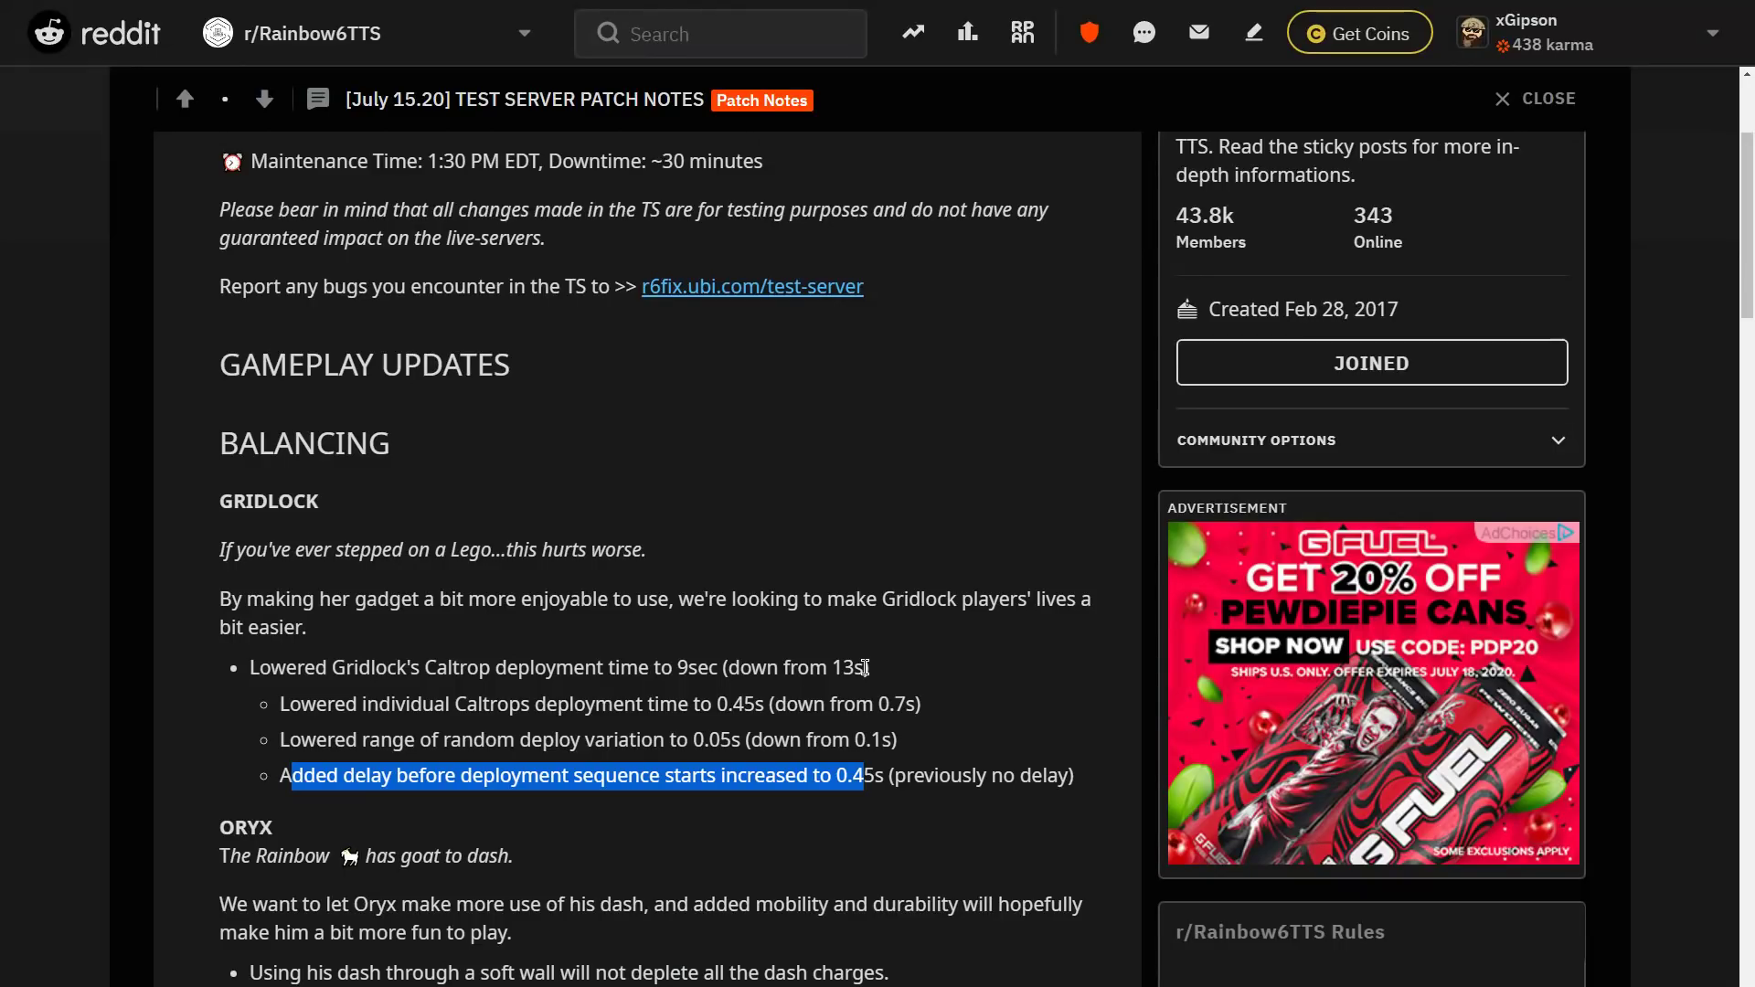
pyautogui.moveTo(902, 694)
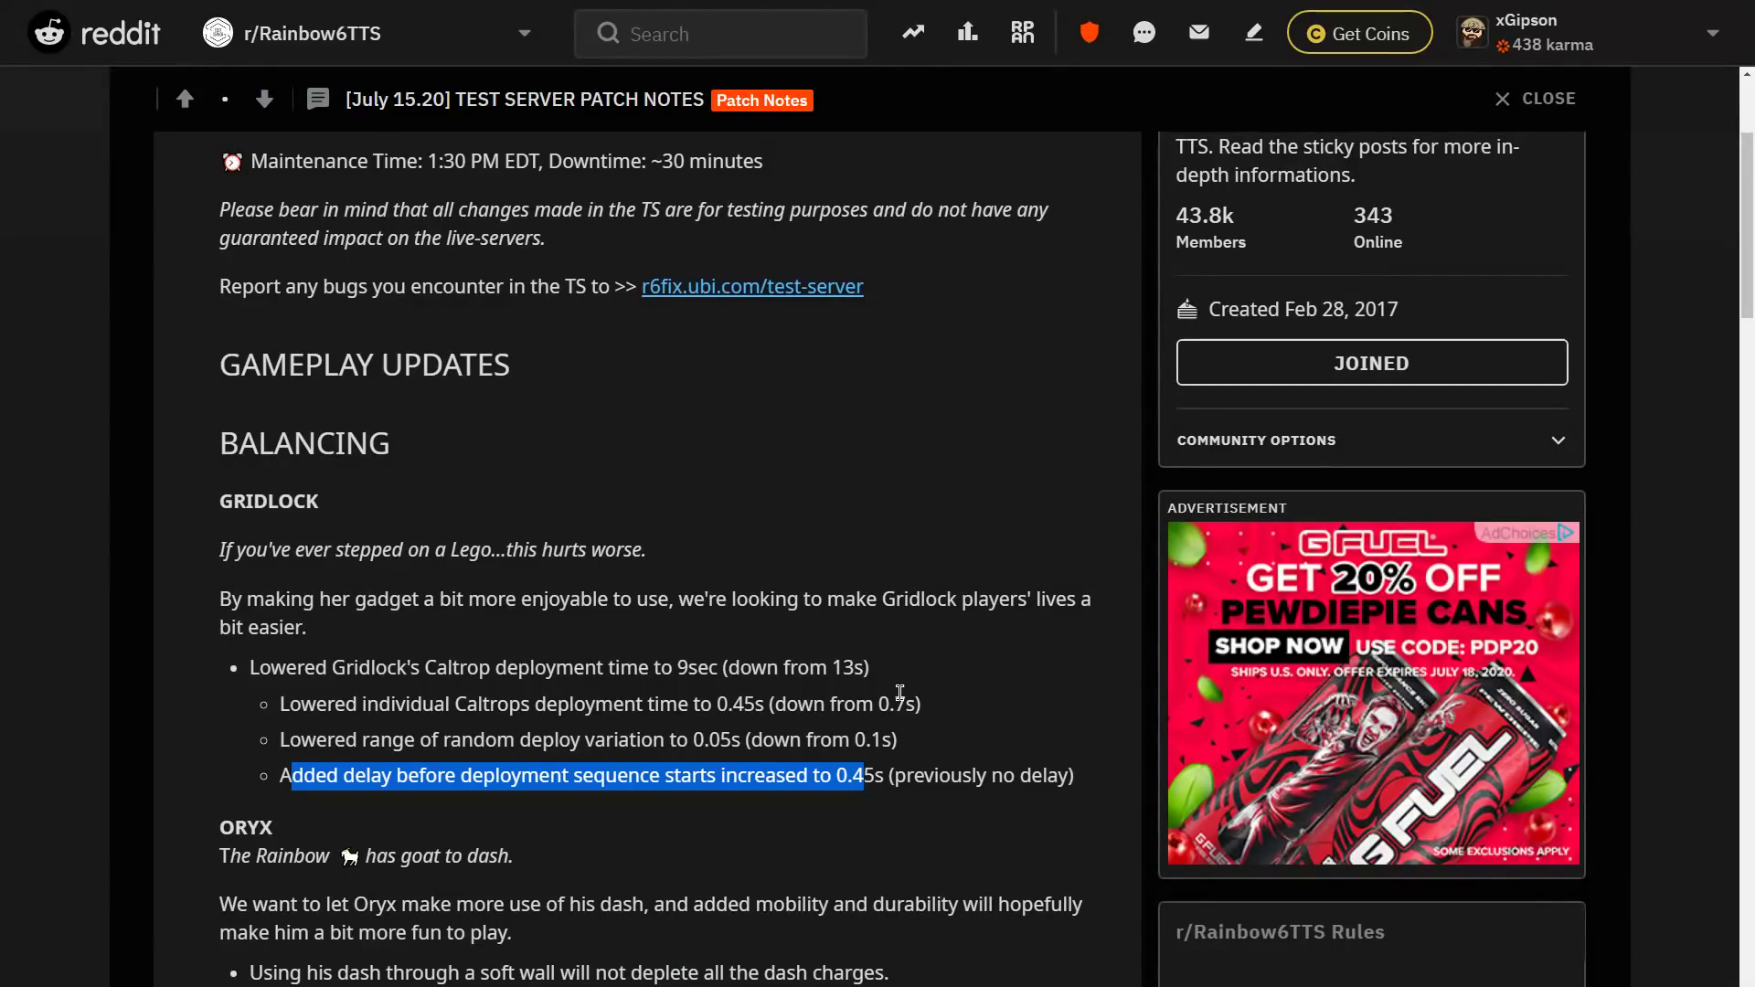
pyautogui.moveTo(1075, 783)
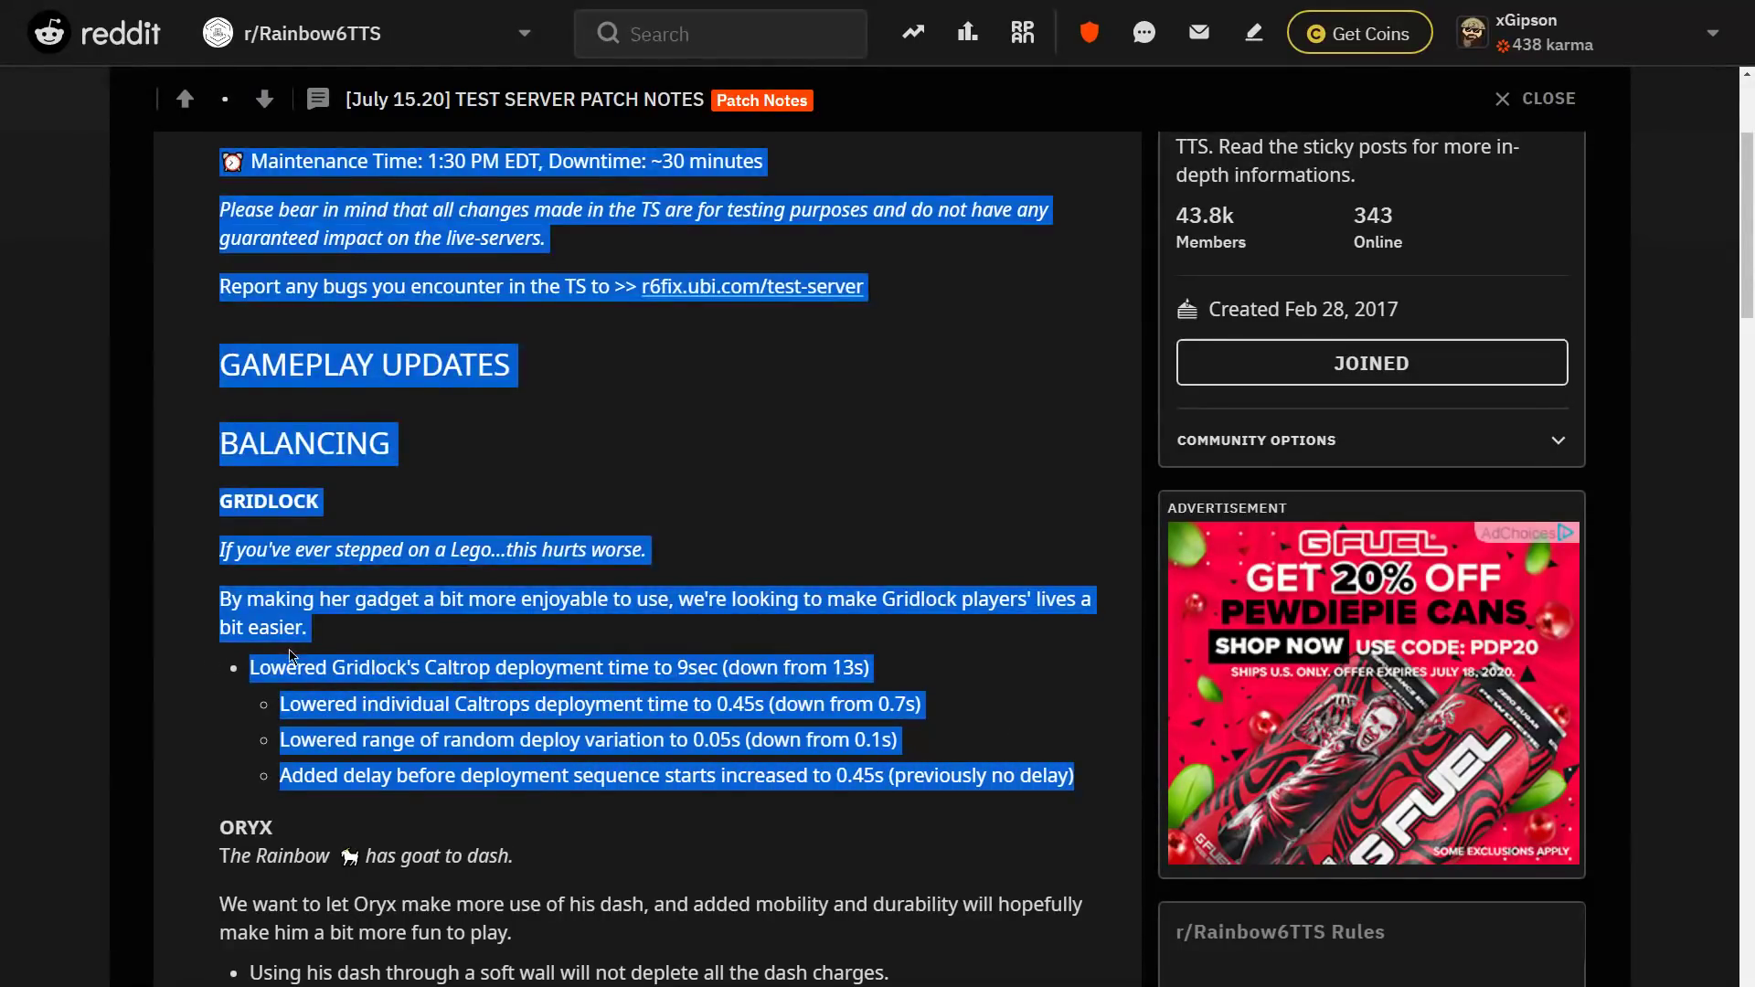
pyautogui.click(414, 647)
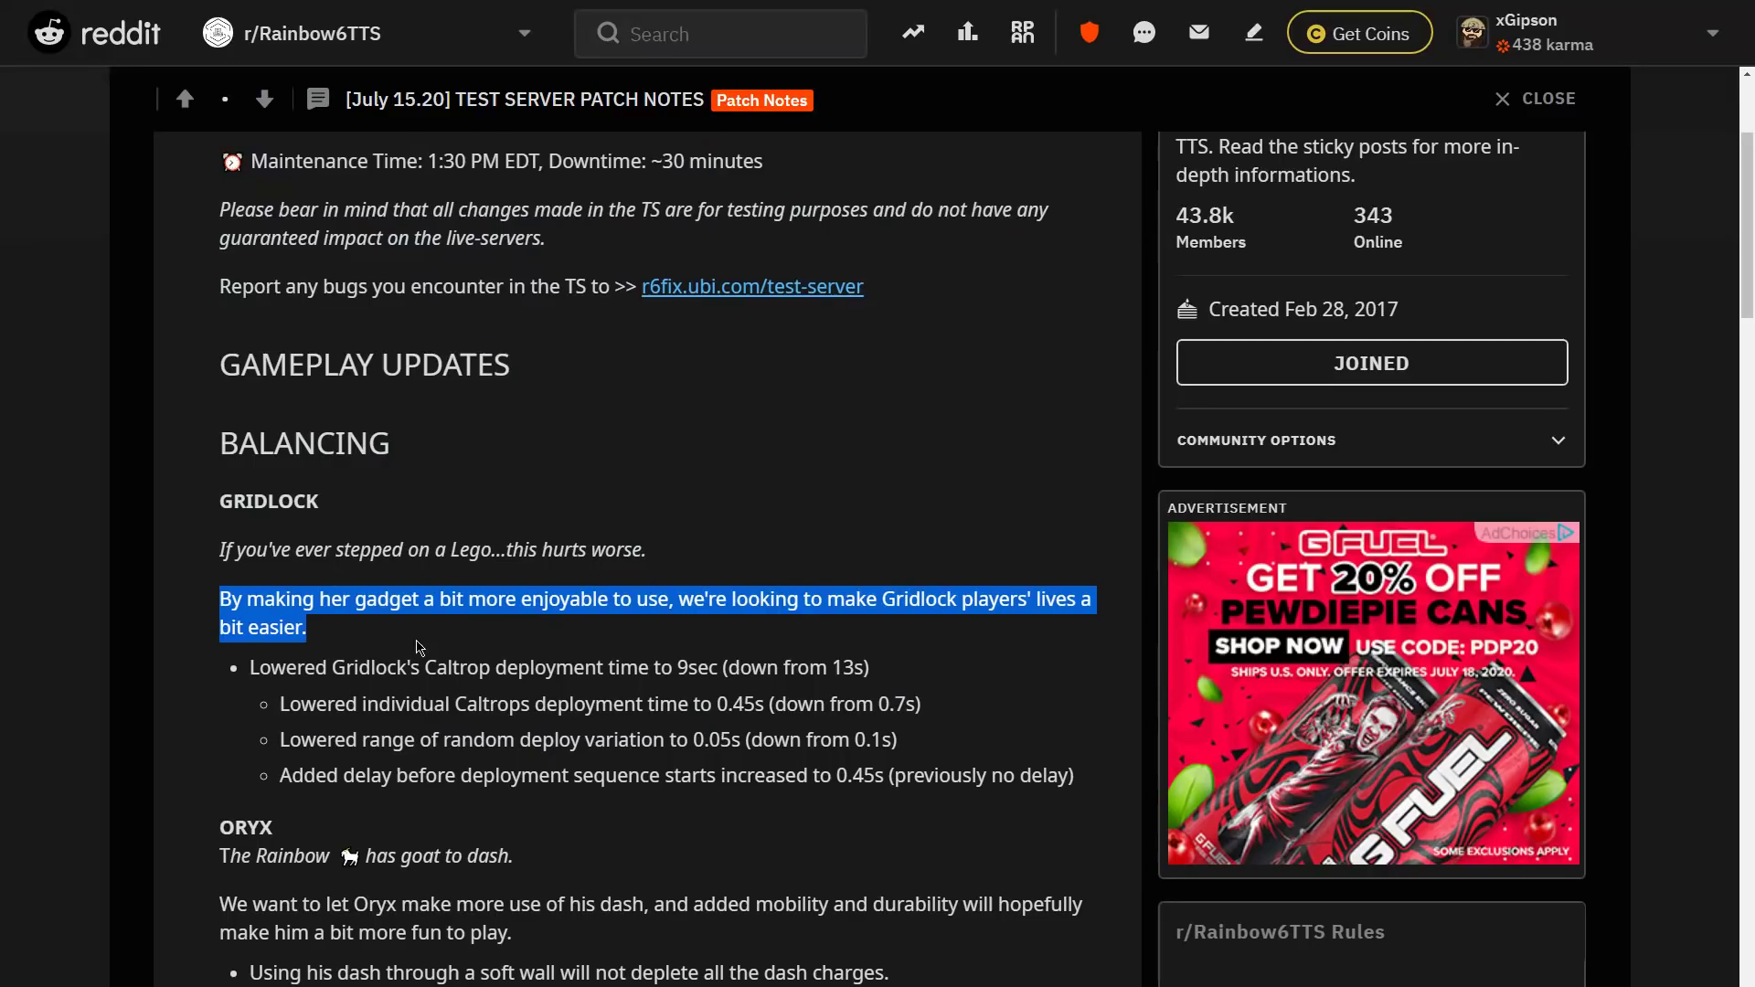
# Highlight Oryx's new Dash refresh time and recovery time changes, clearing highlights in between
pyautogui.scroll(-3)
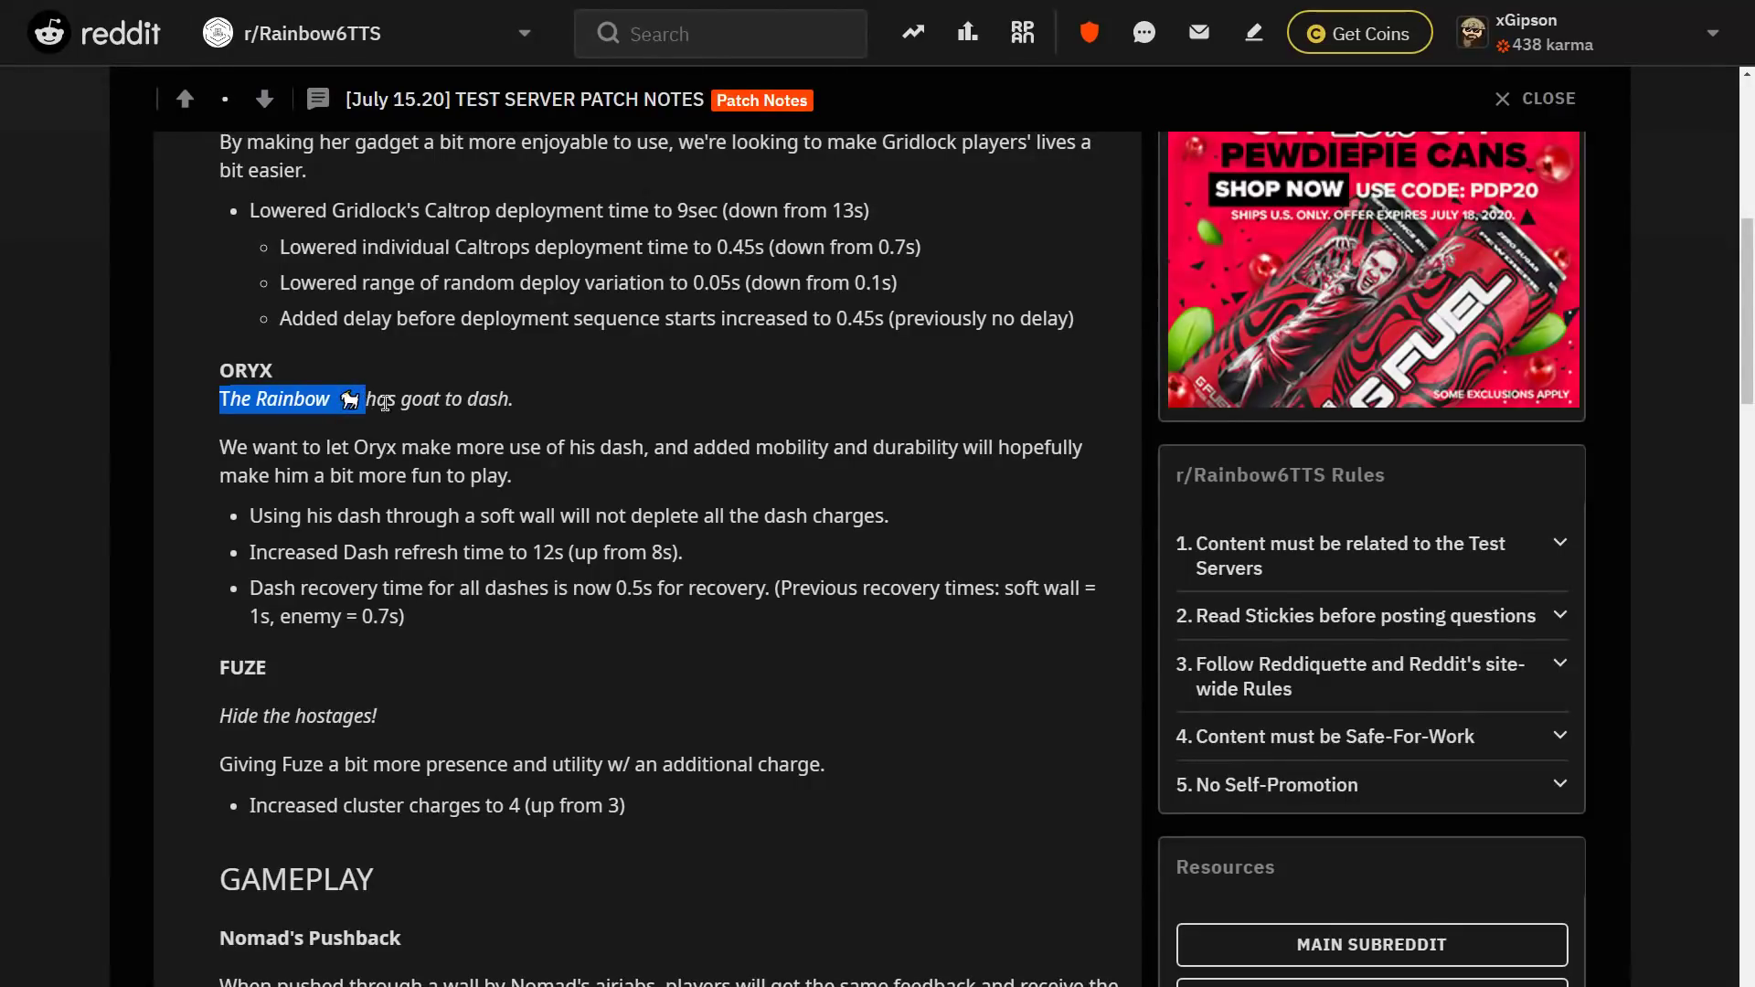
pyautogui.click(211, 455)
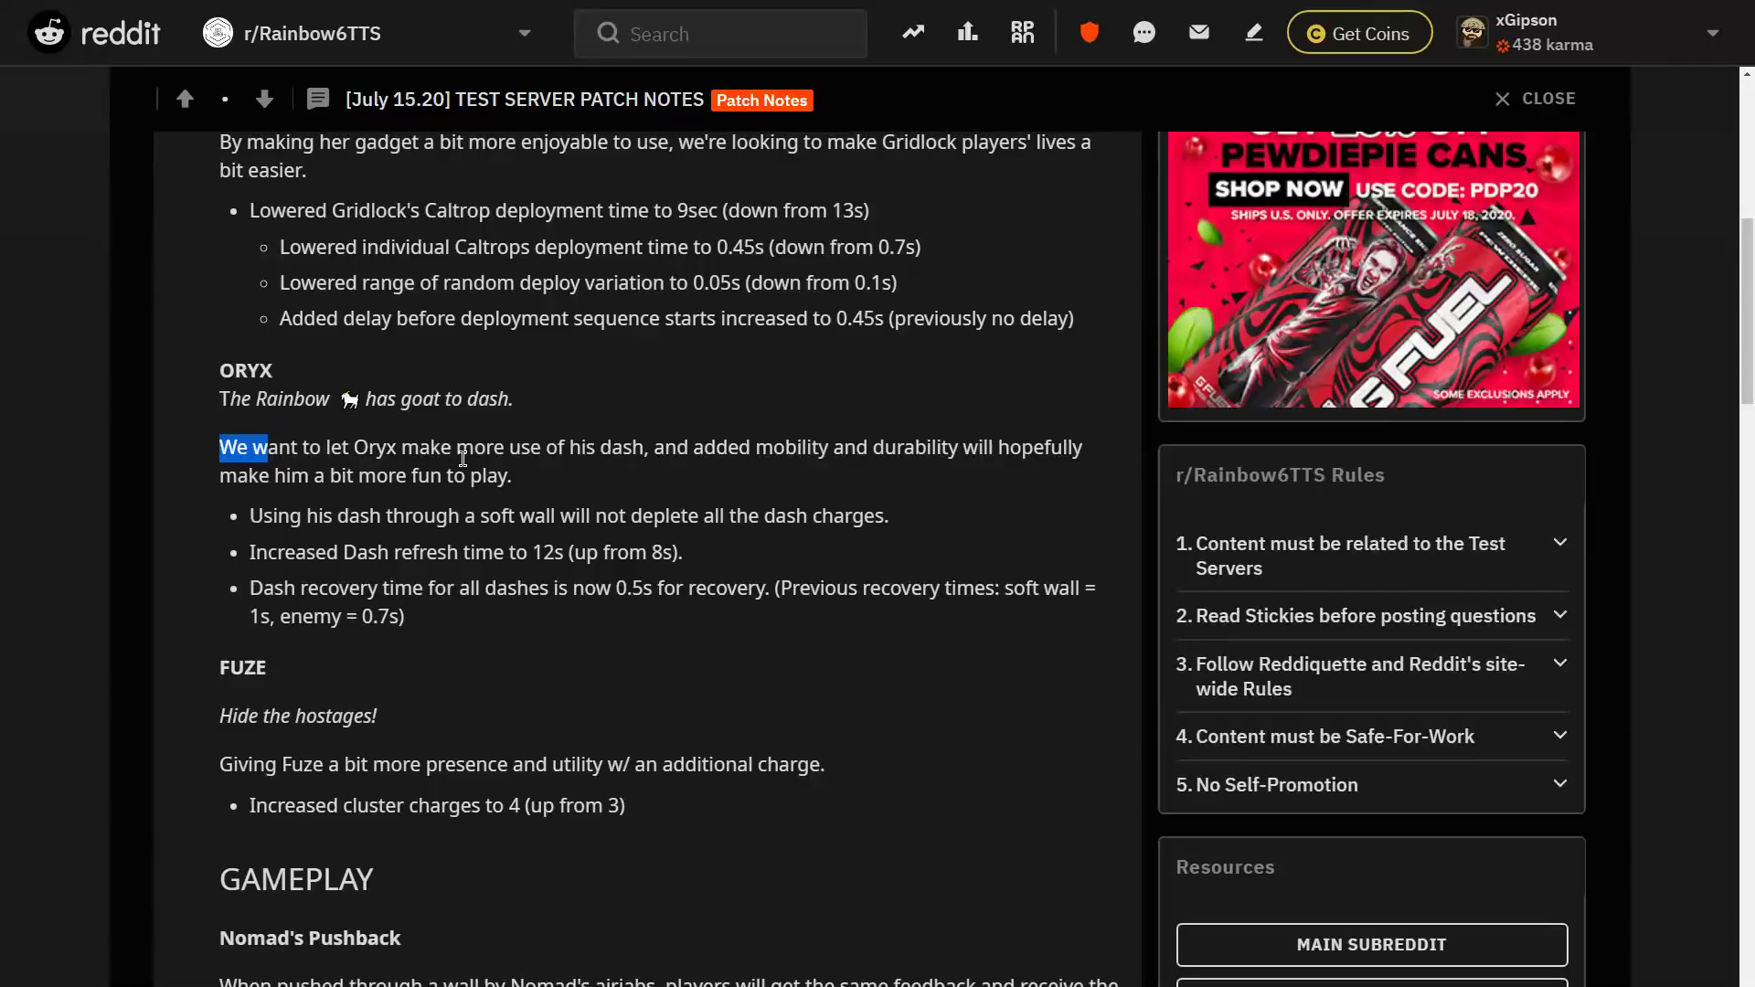
pyautogui.moveTo(787, 461)
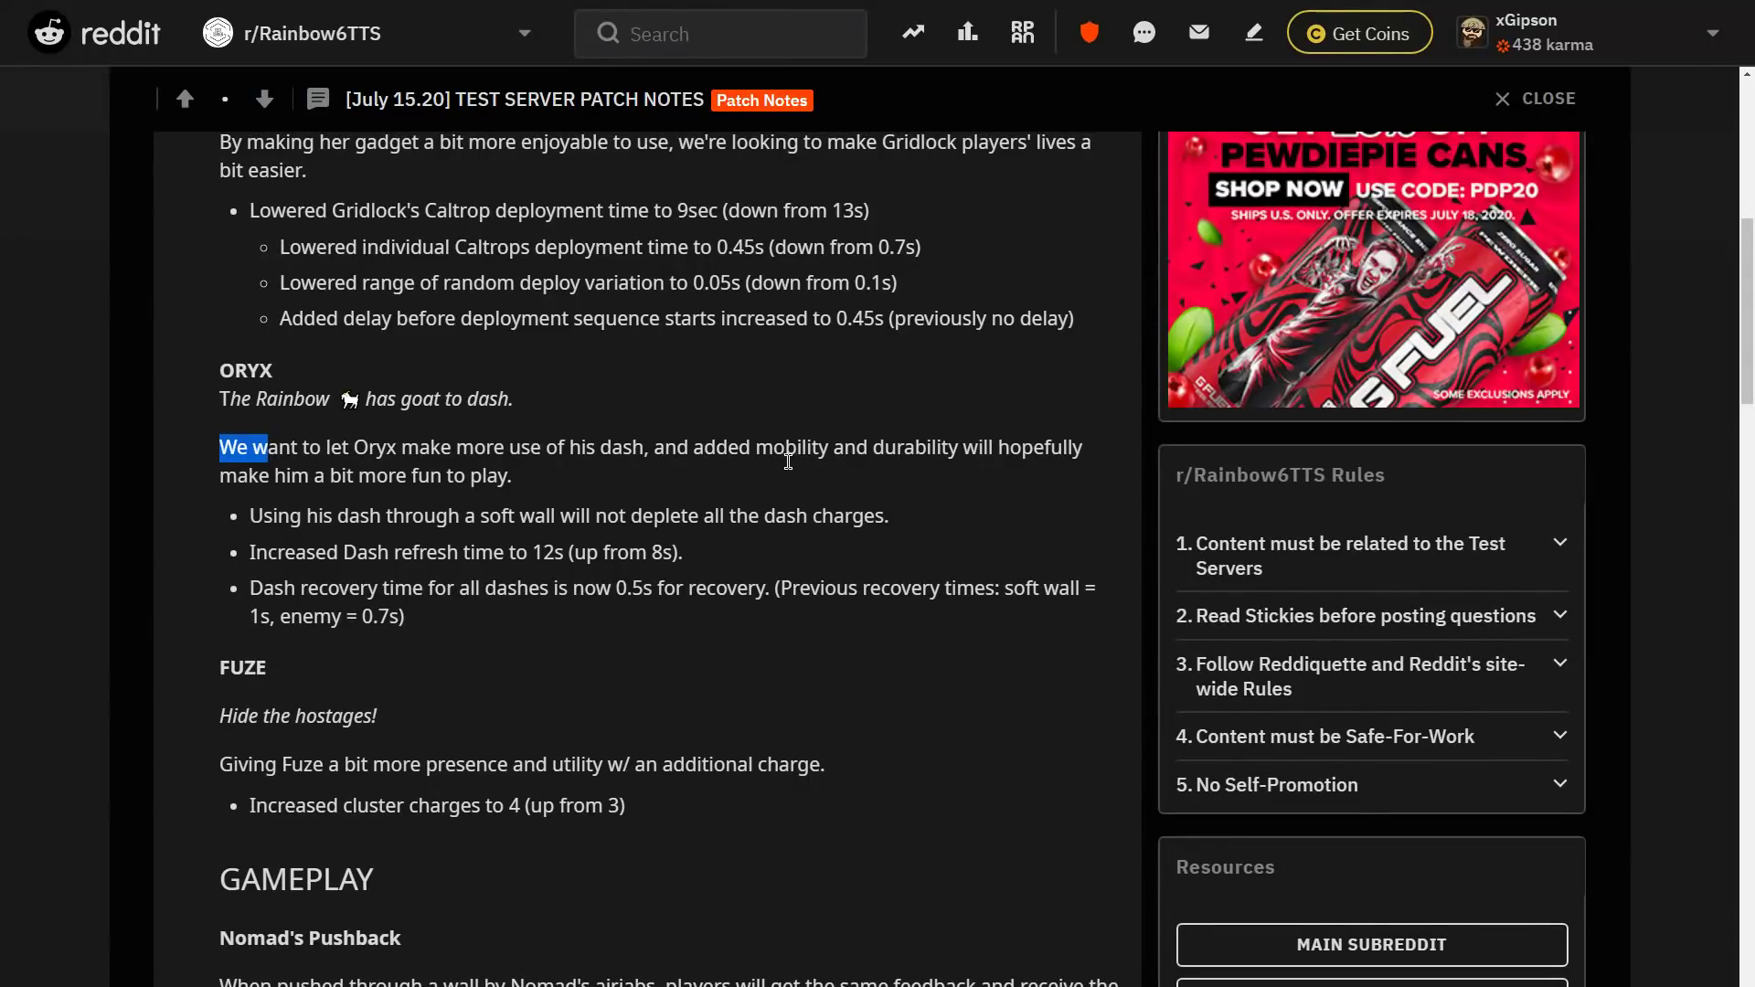
pyautogui.moveTo(799, 453)
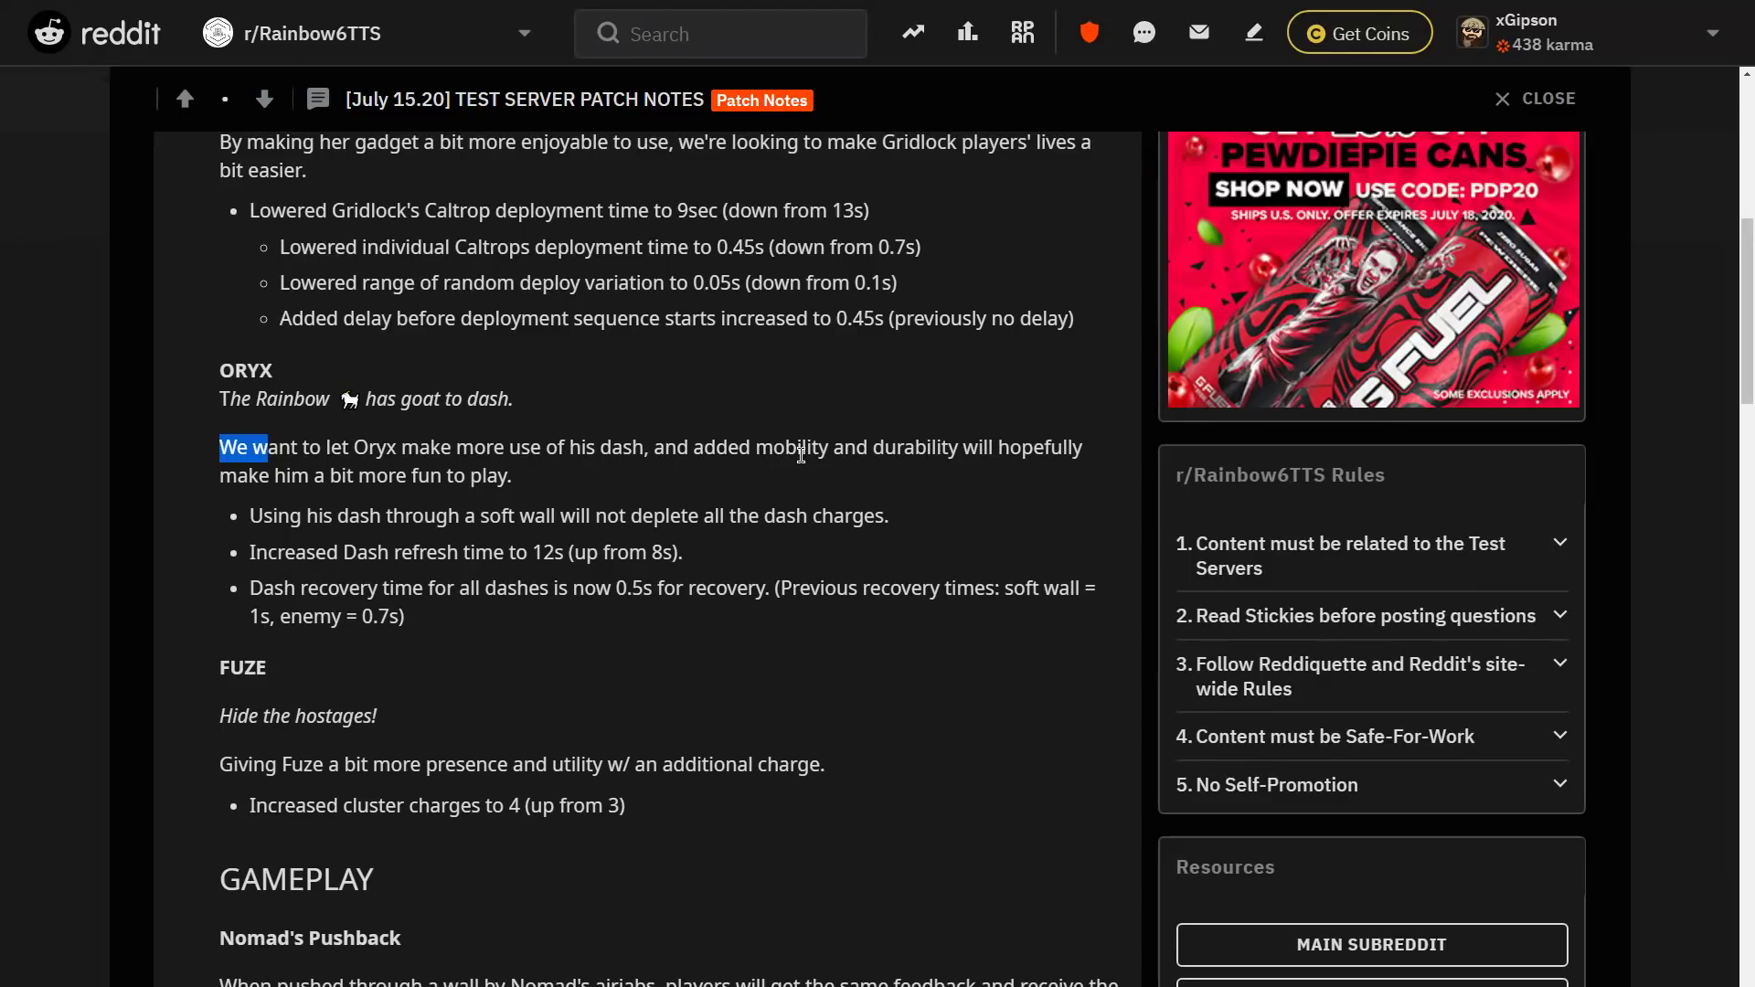
pyautogui.moveTo(408, 543)
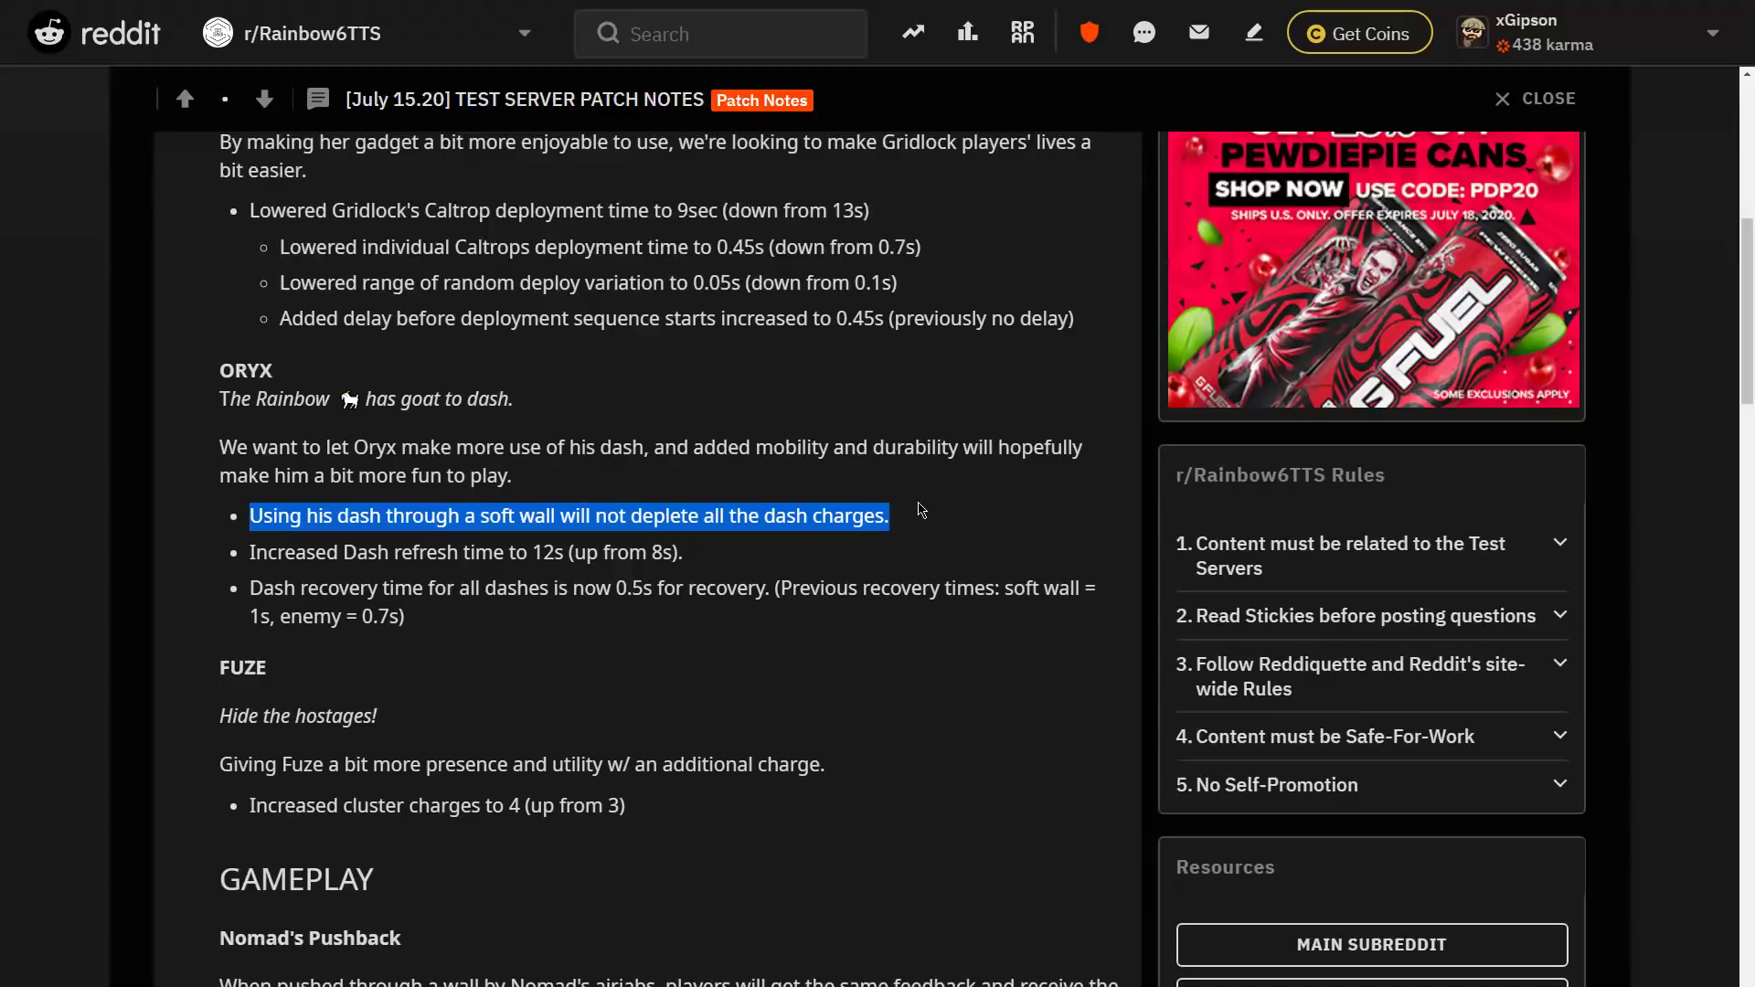
pyautogui.moveTo(884, 495)
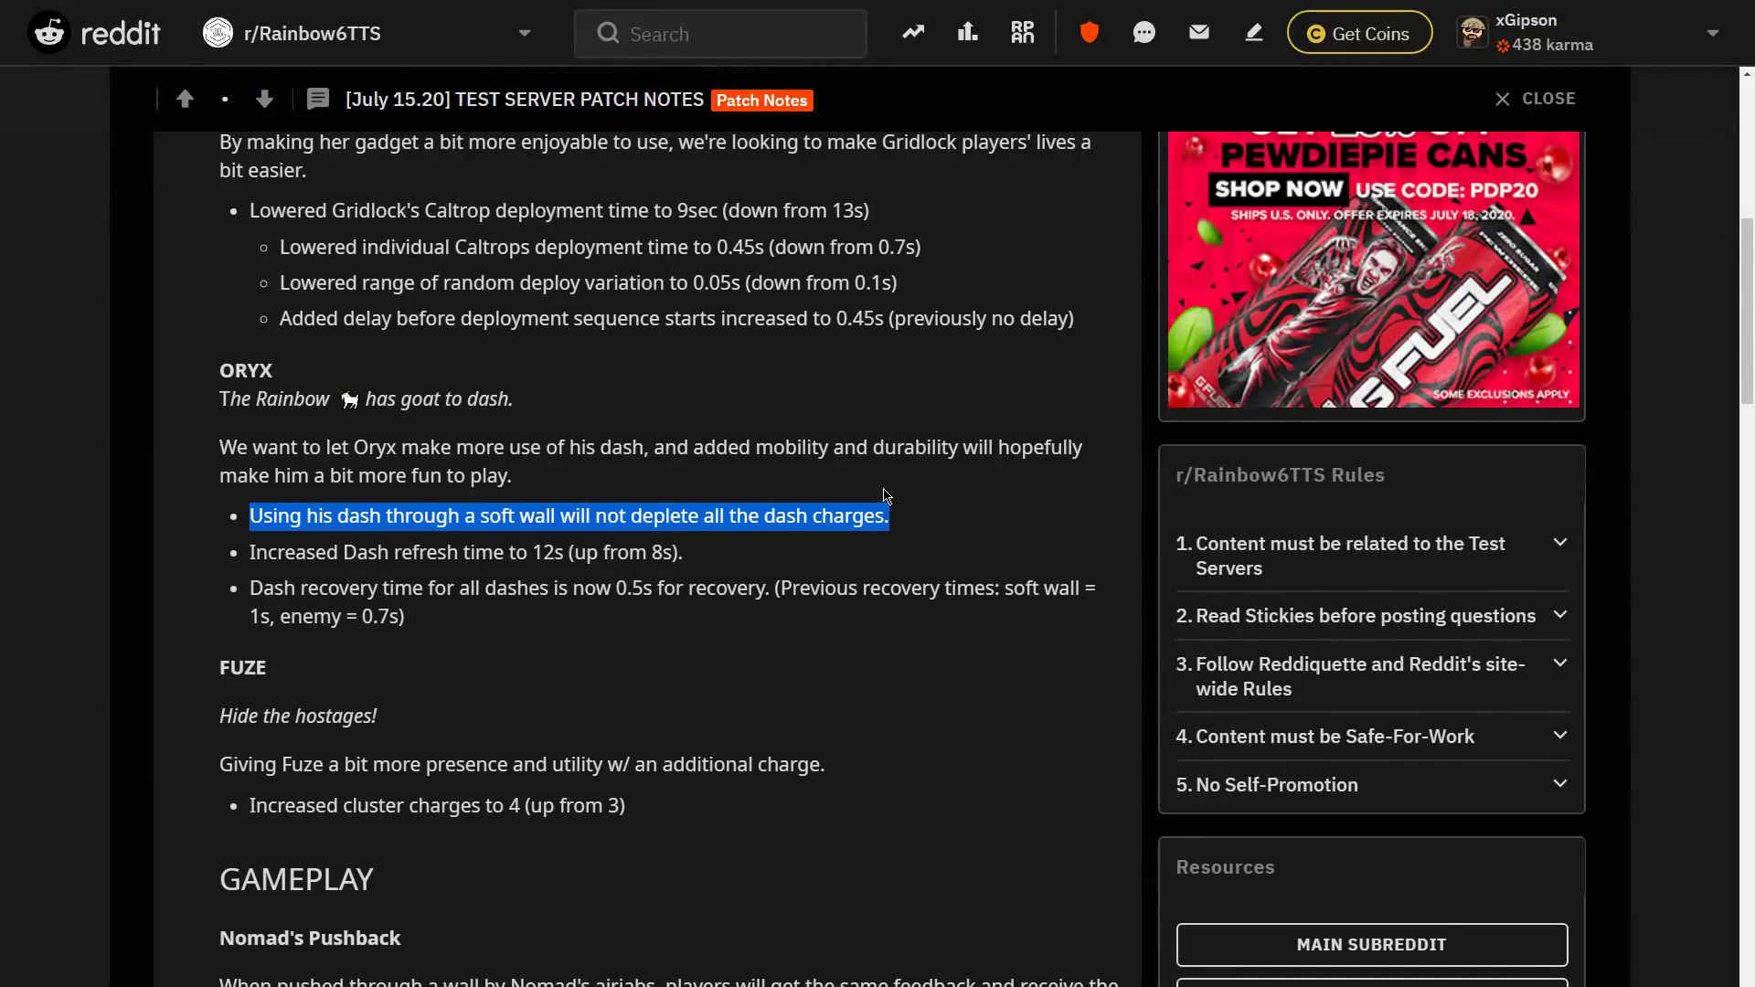
pyautogui.moveTo(326, 543)
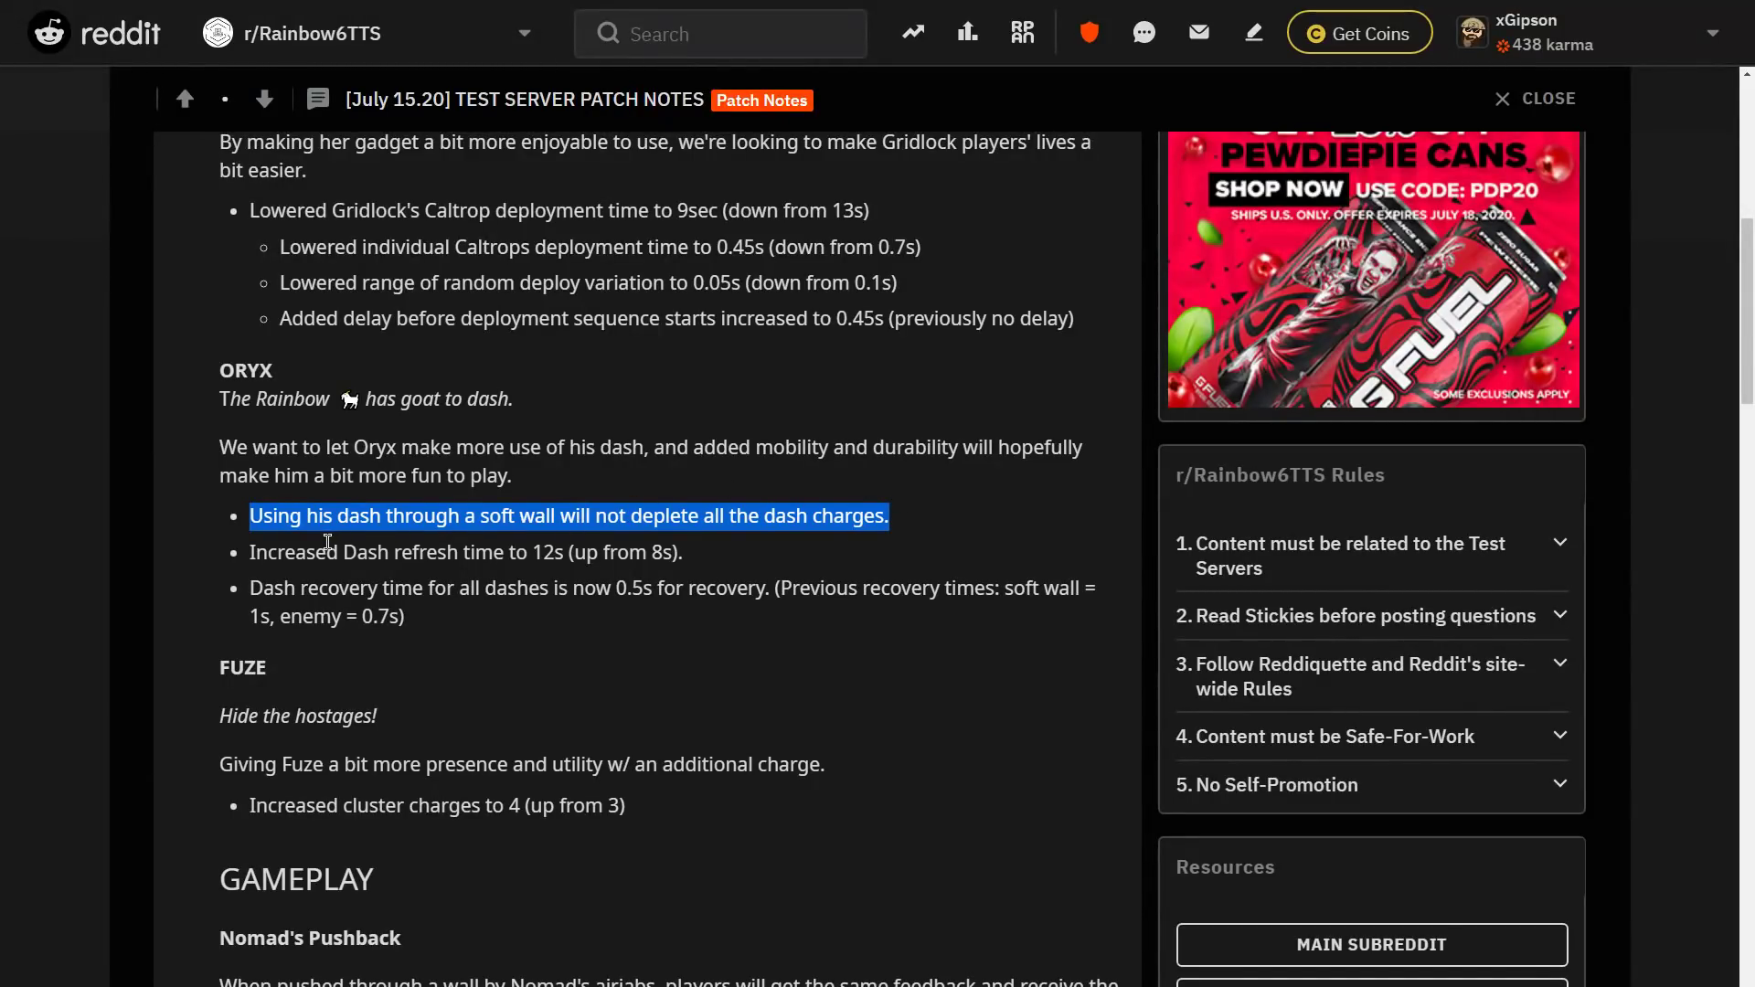
pyautogui.moveTo(679, 552)
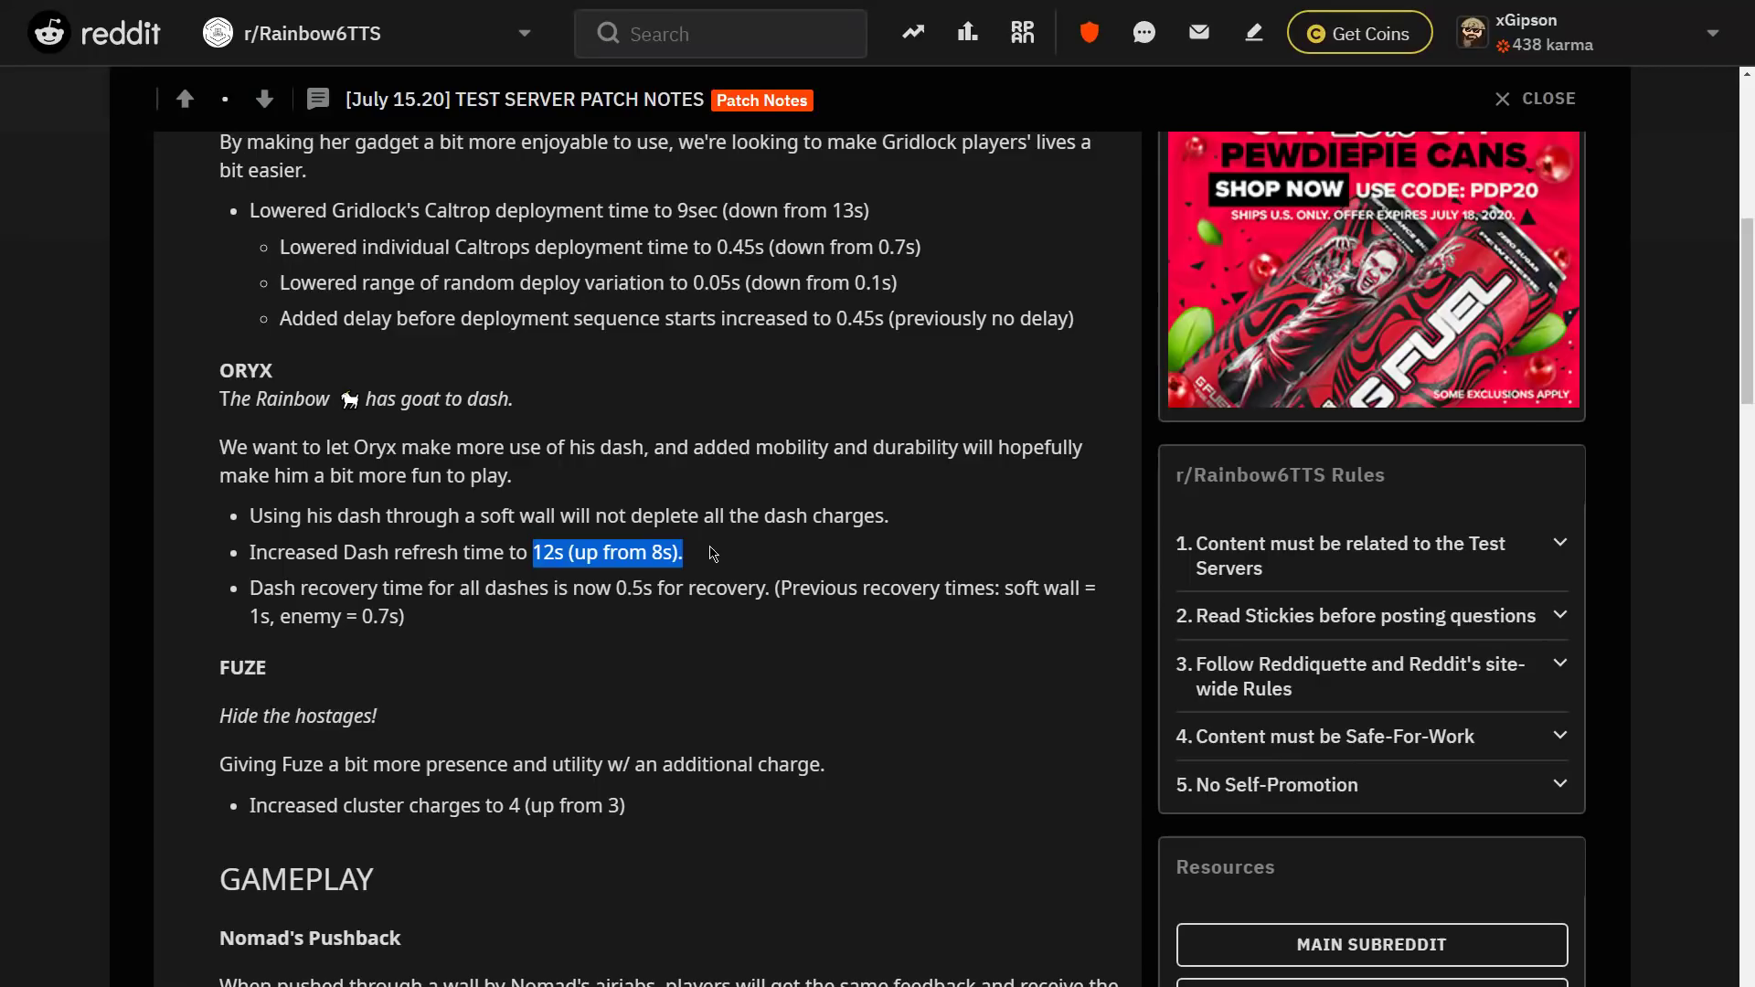
pyautogui.click(543, 574)
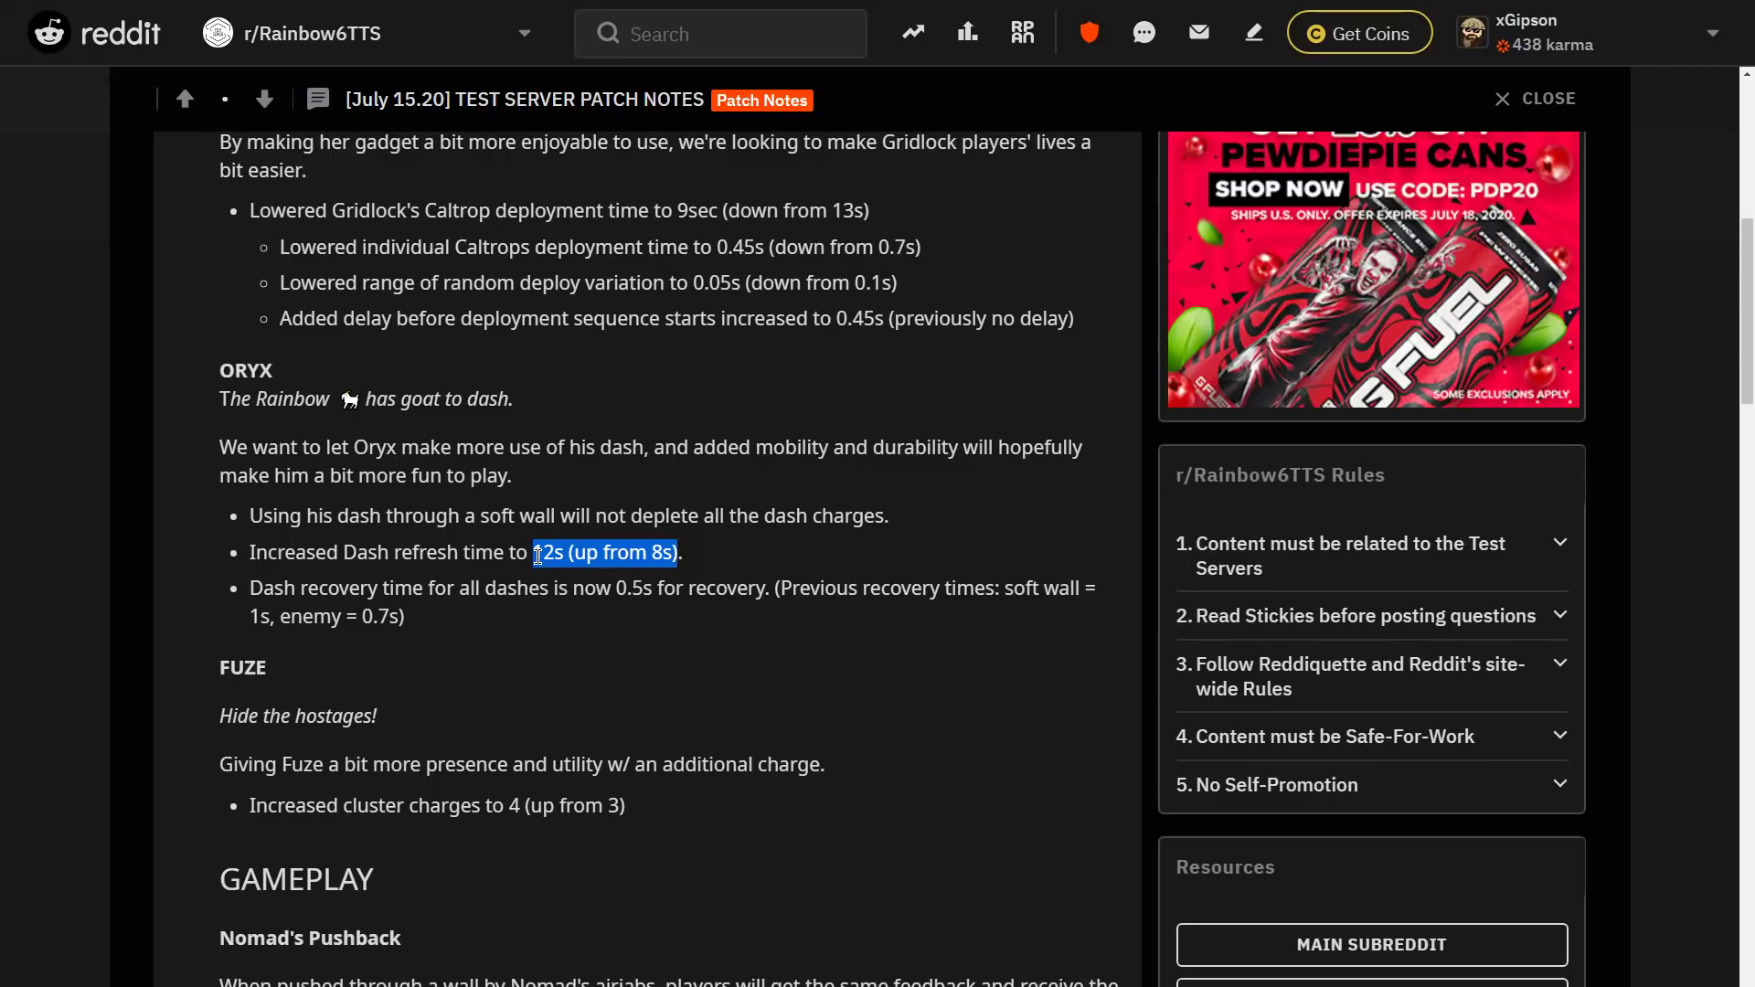
pyautogui.click(571, 552)
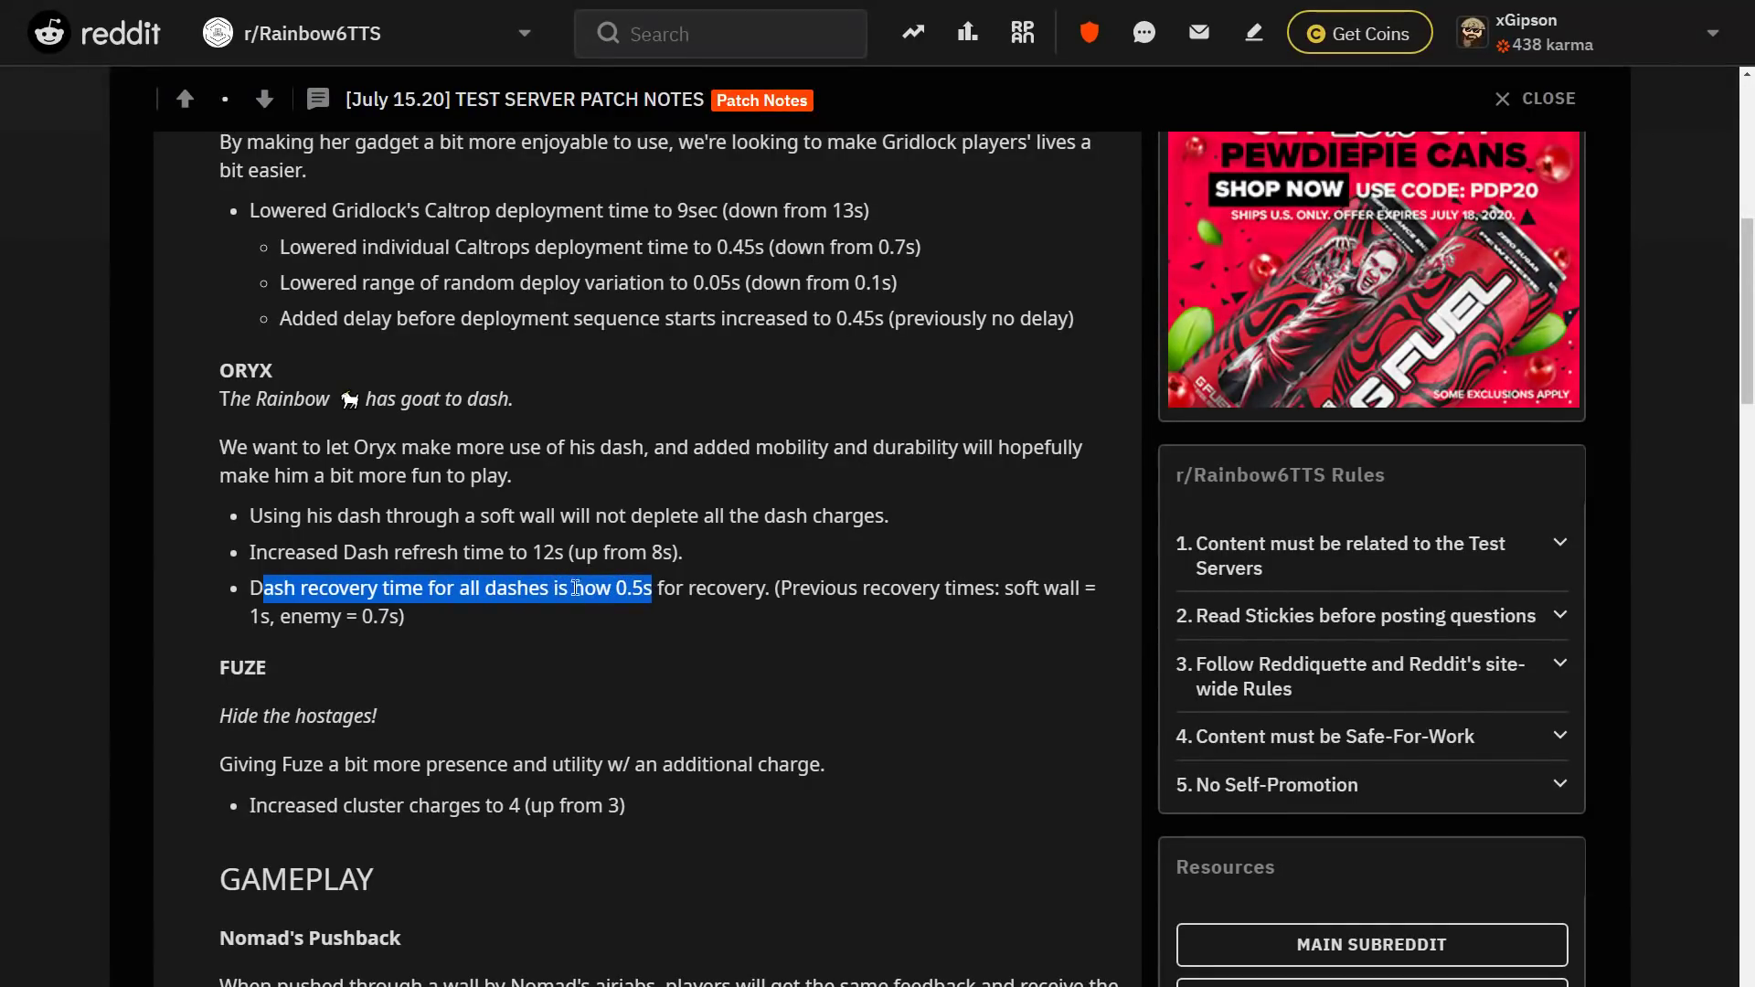
pyautogui.click(377, 618)
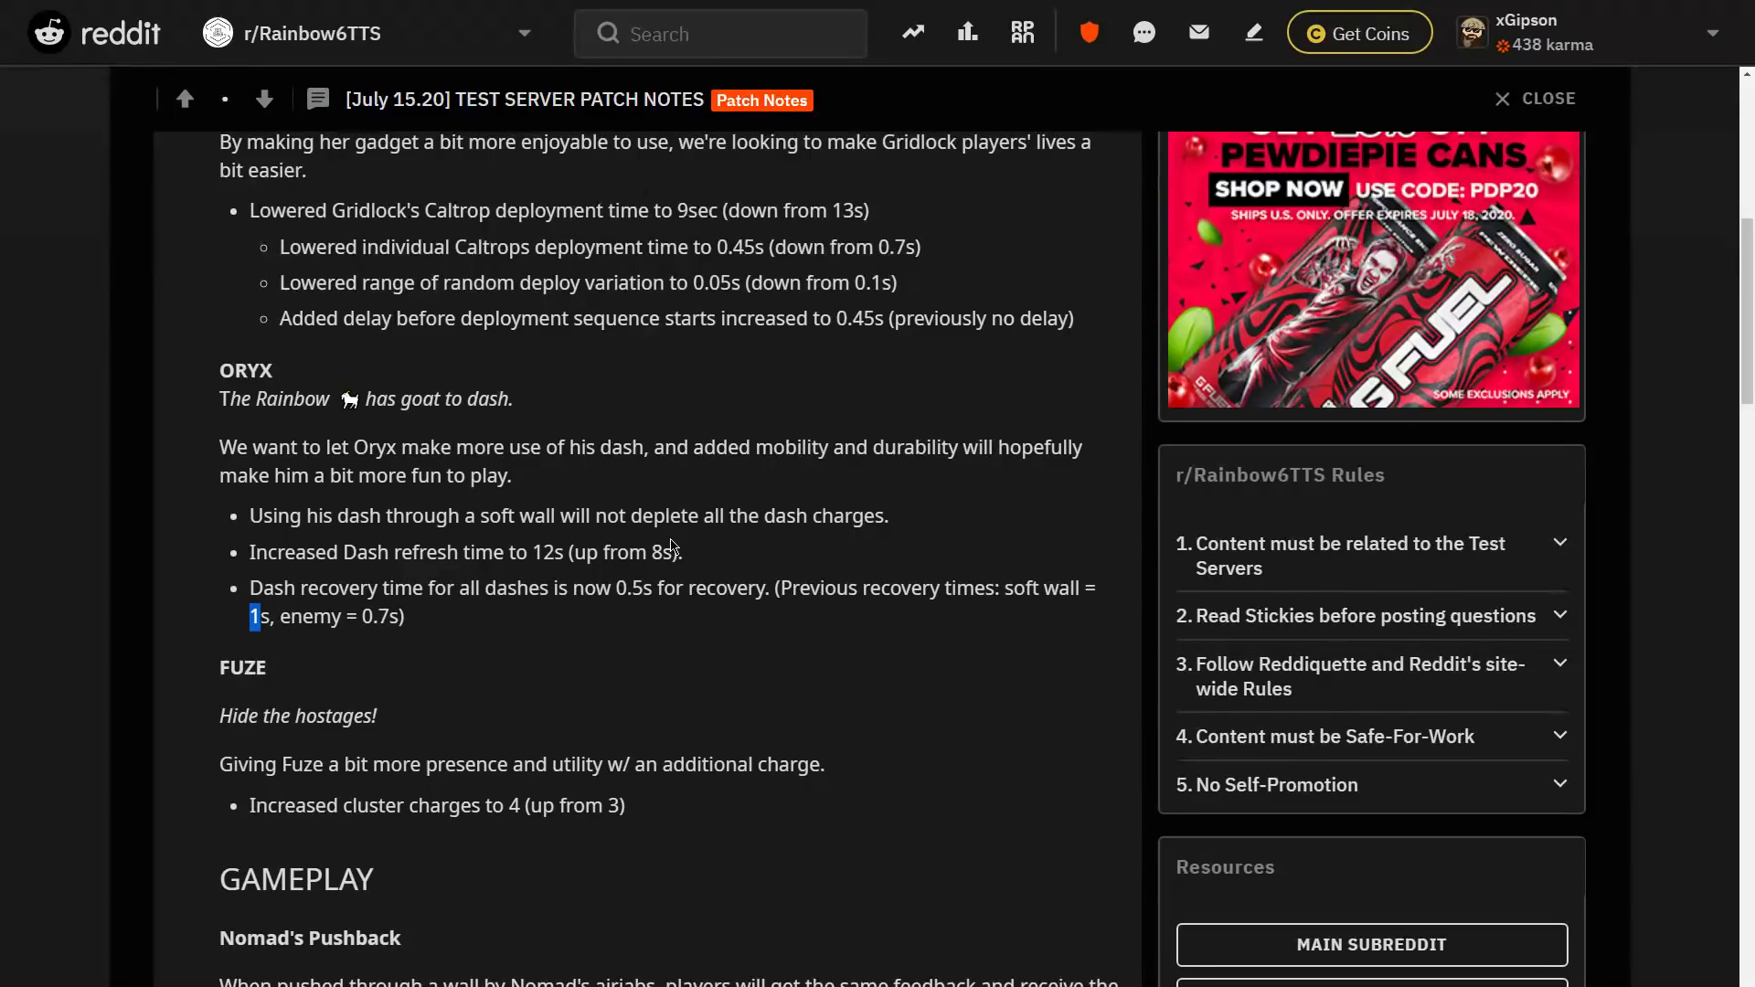
pyautogui.scroll(3)
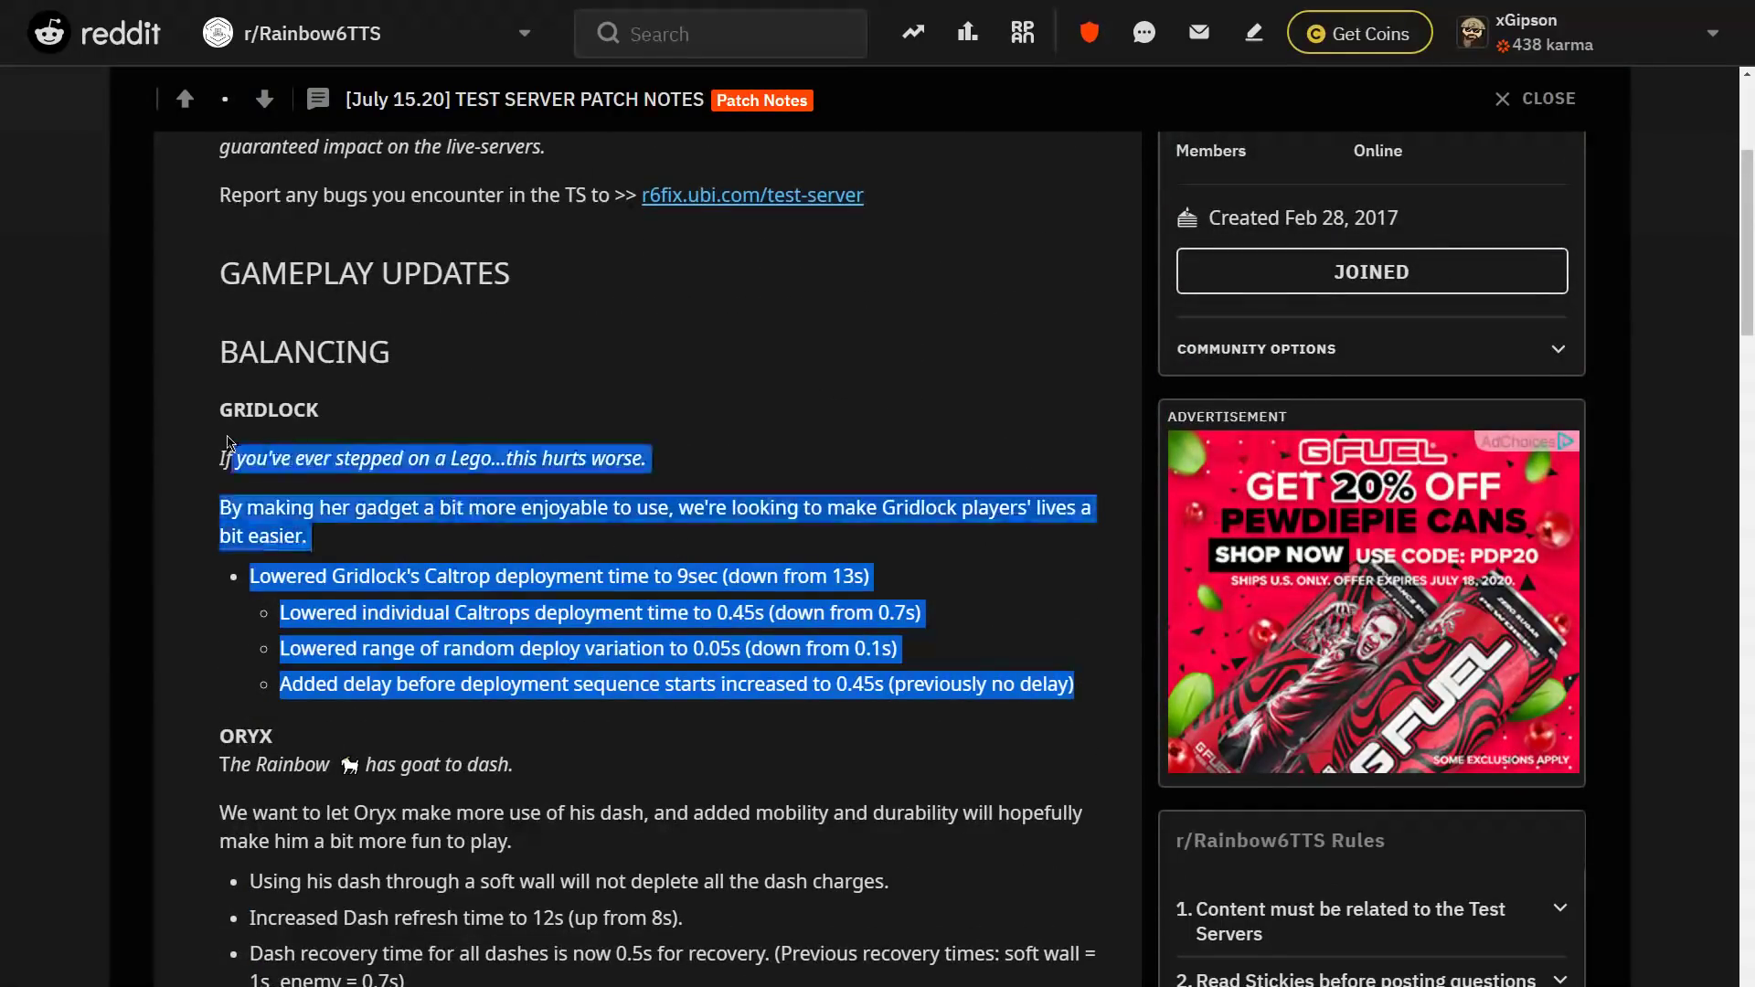
# Scroll down the patch notes toward the Fuze section
pyautogui.scroll(-3)
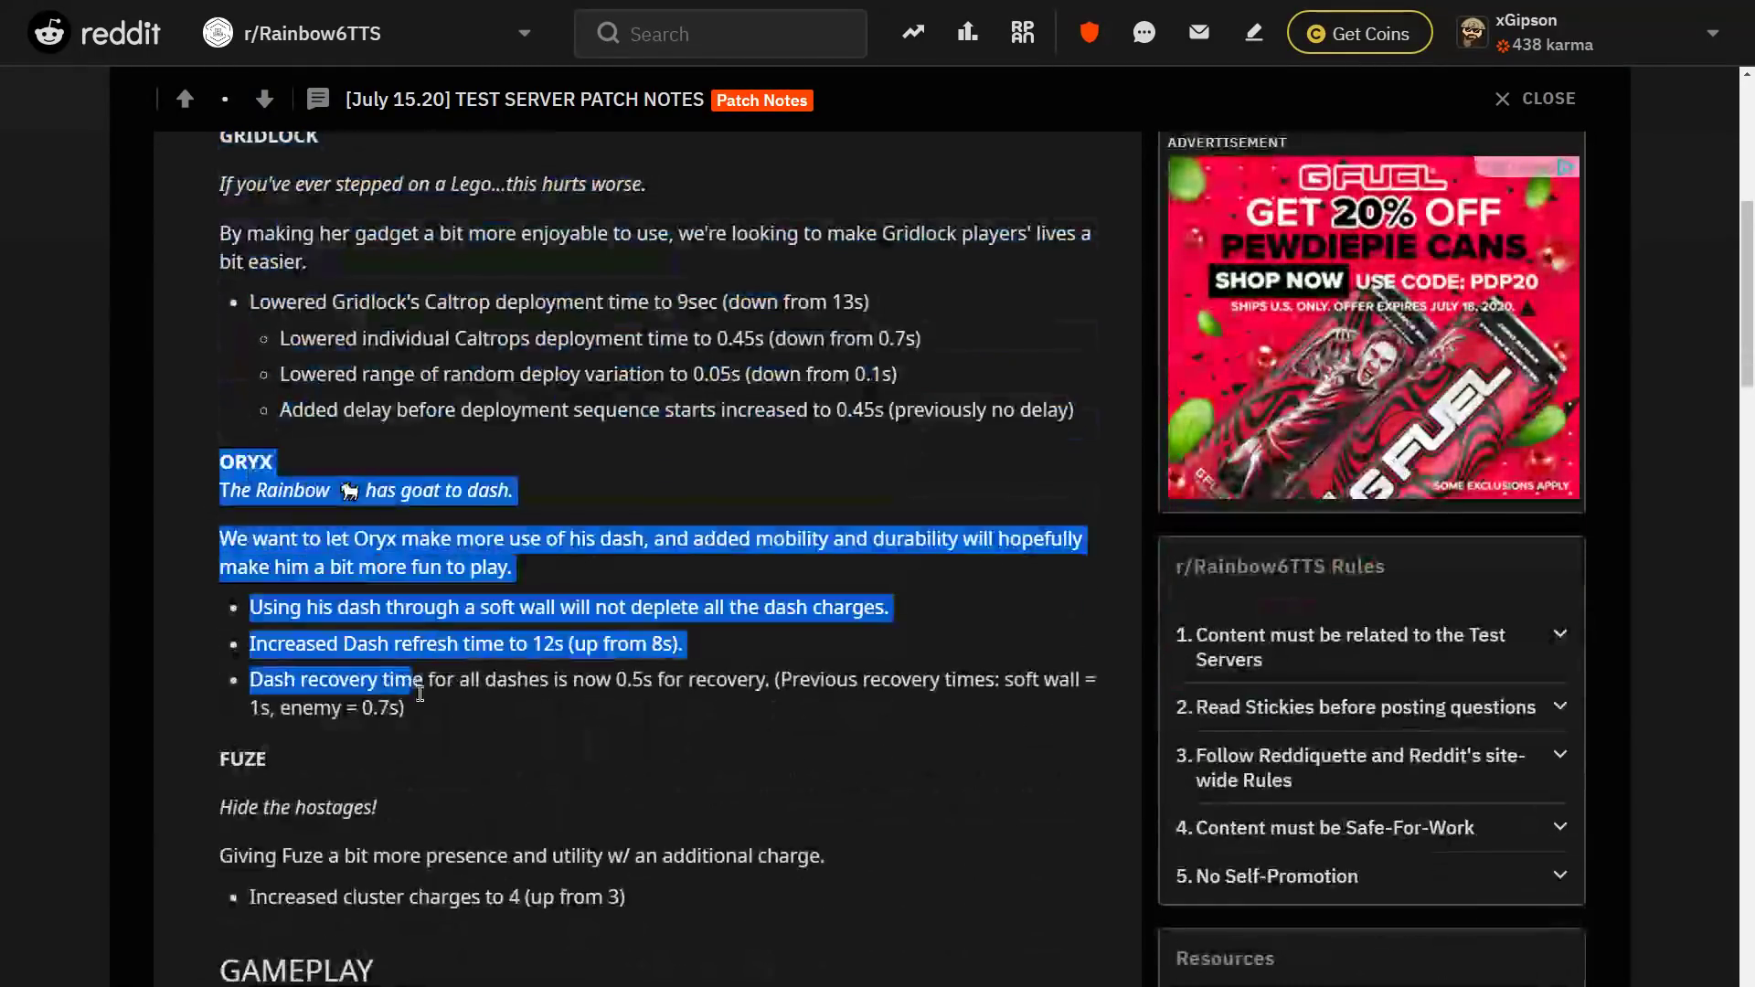
pyautogui.scroll(-3)
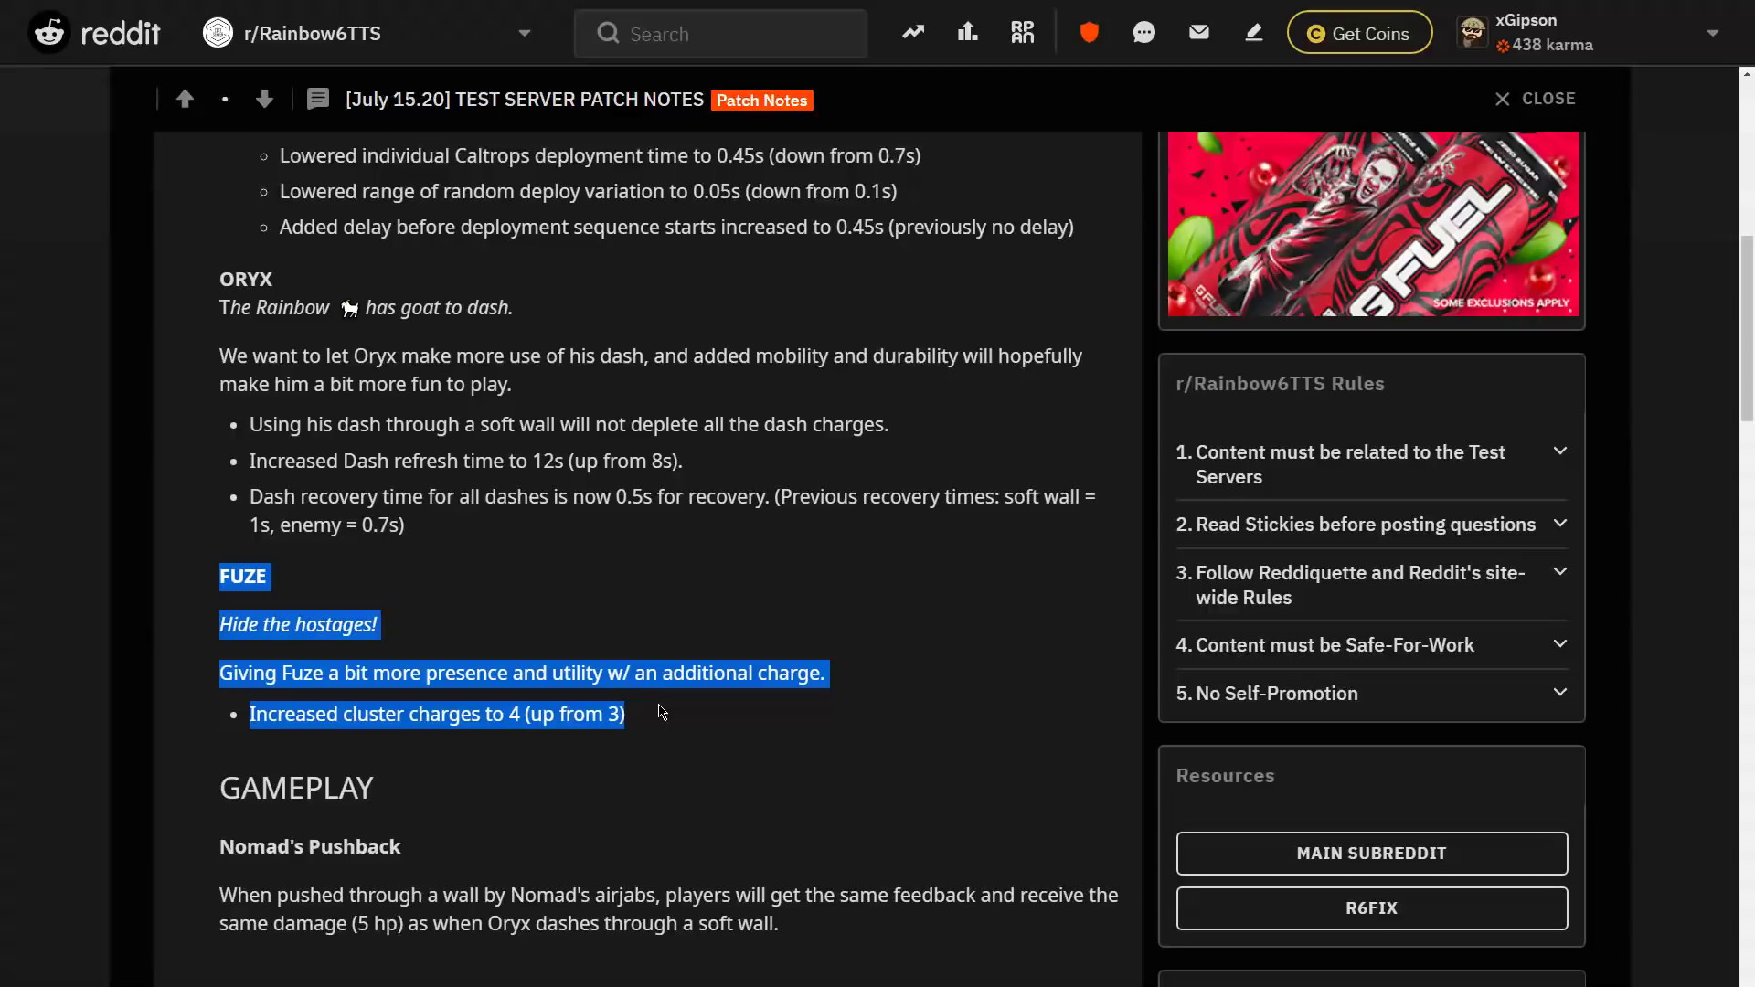
# Clear the Fuze section highlight and highlight only the cluster charges increase to 4
pyautogui.click(638, 723)
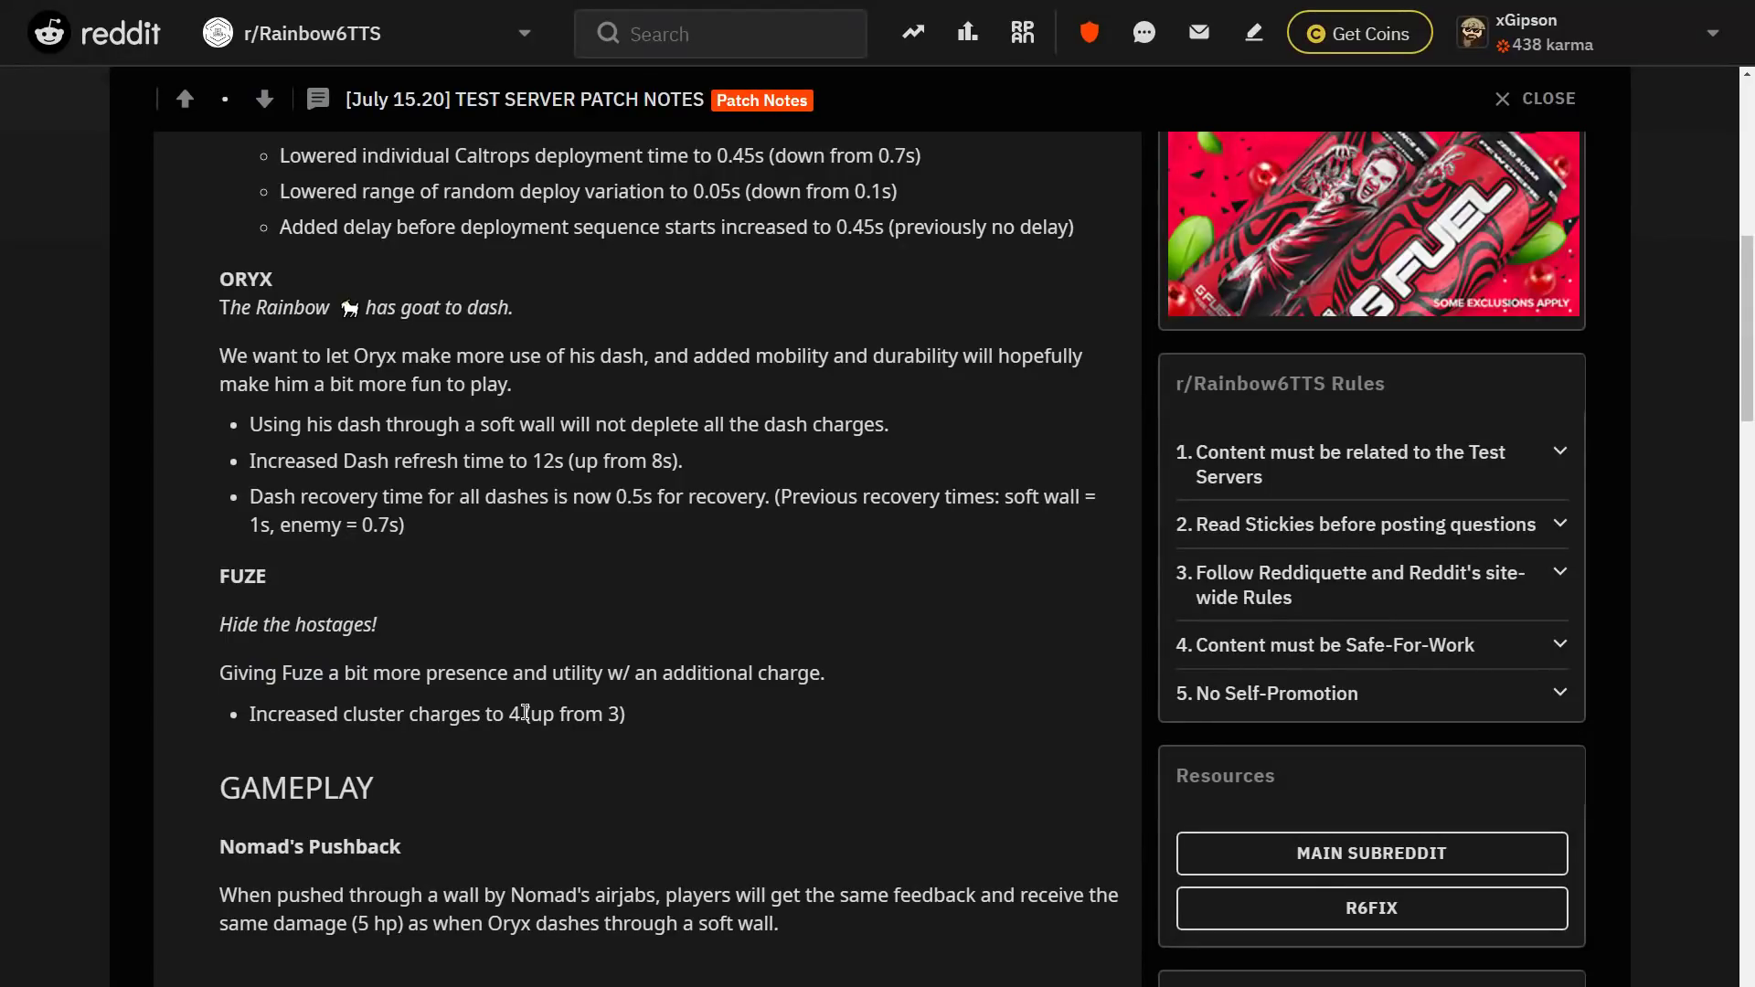
pyautogui.moveTo(633, 722)
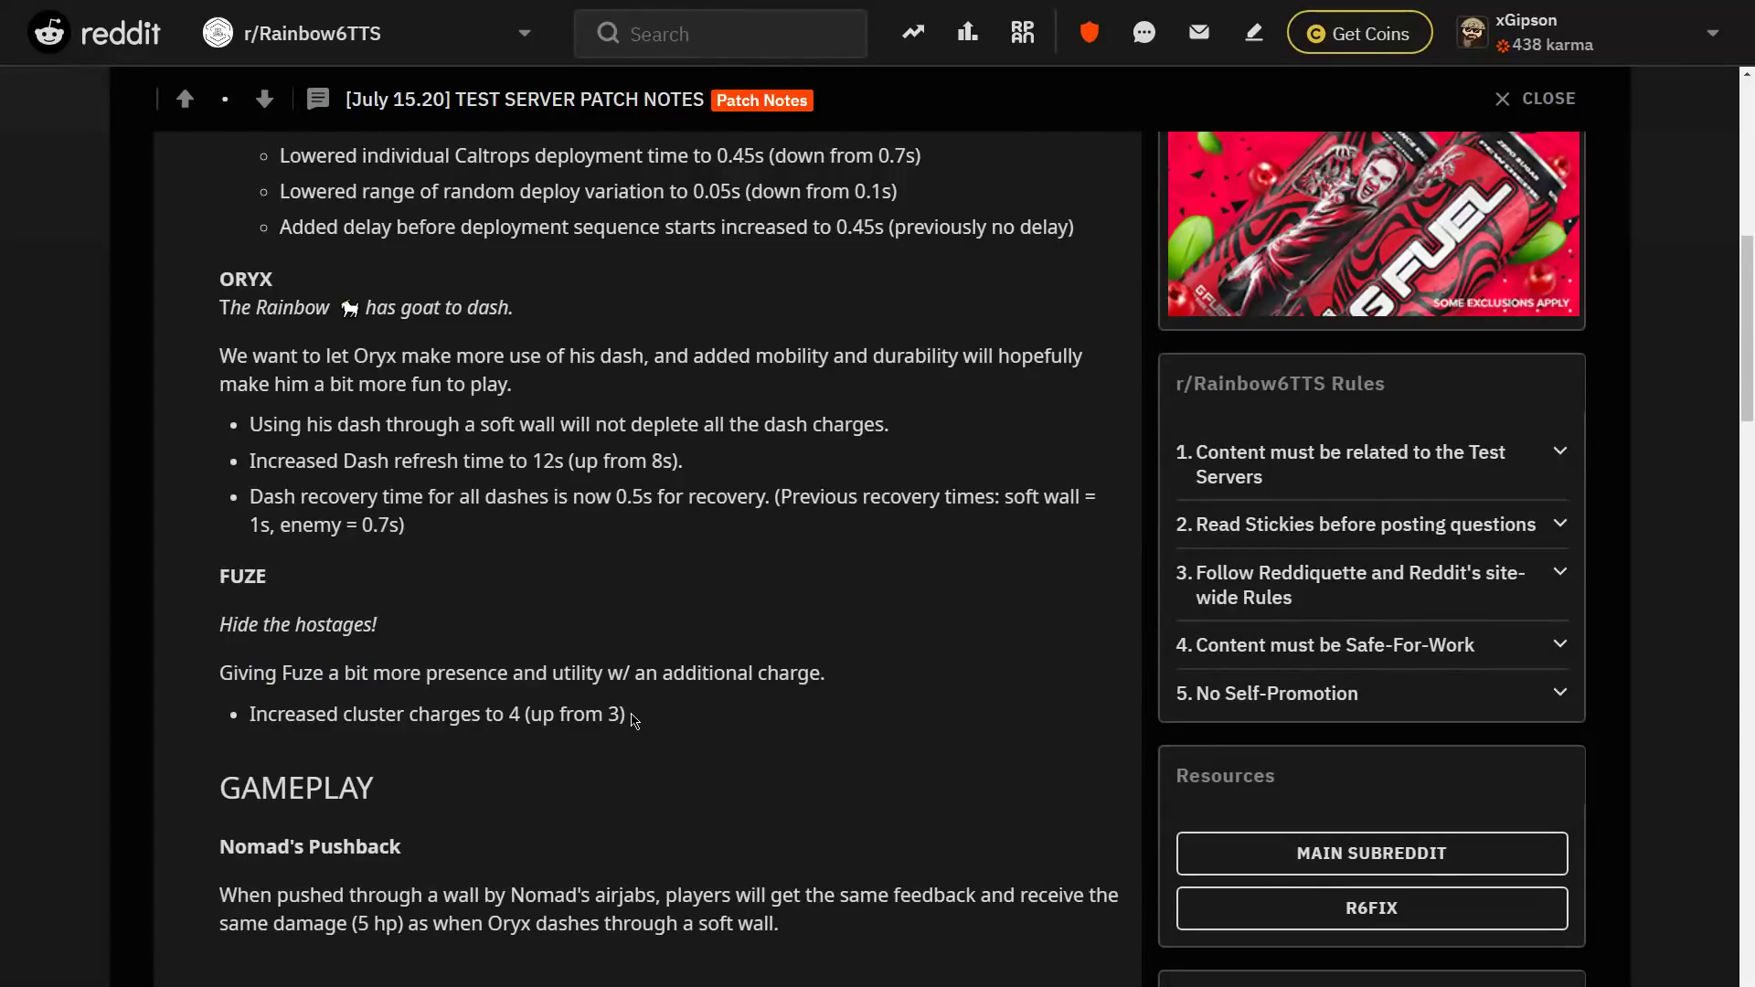
pyautogui.moveTo(633, 717)
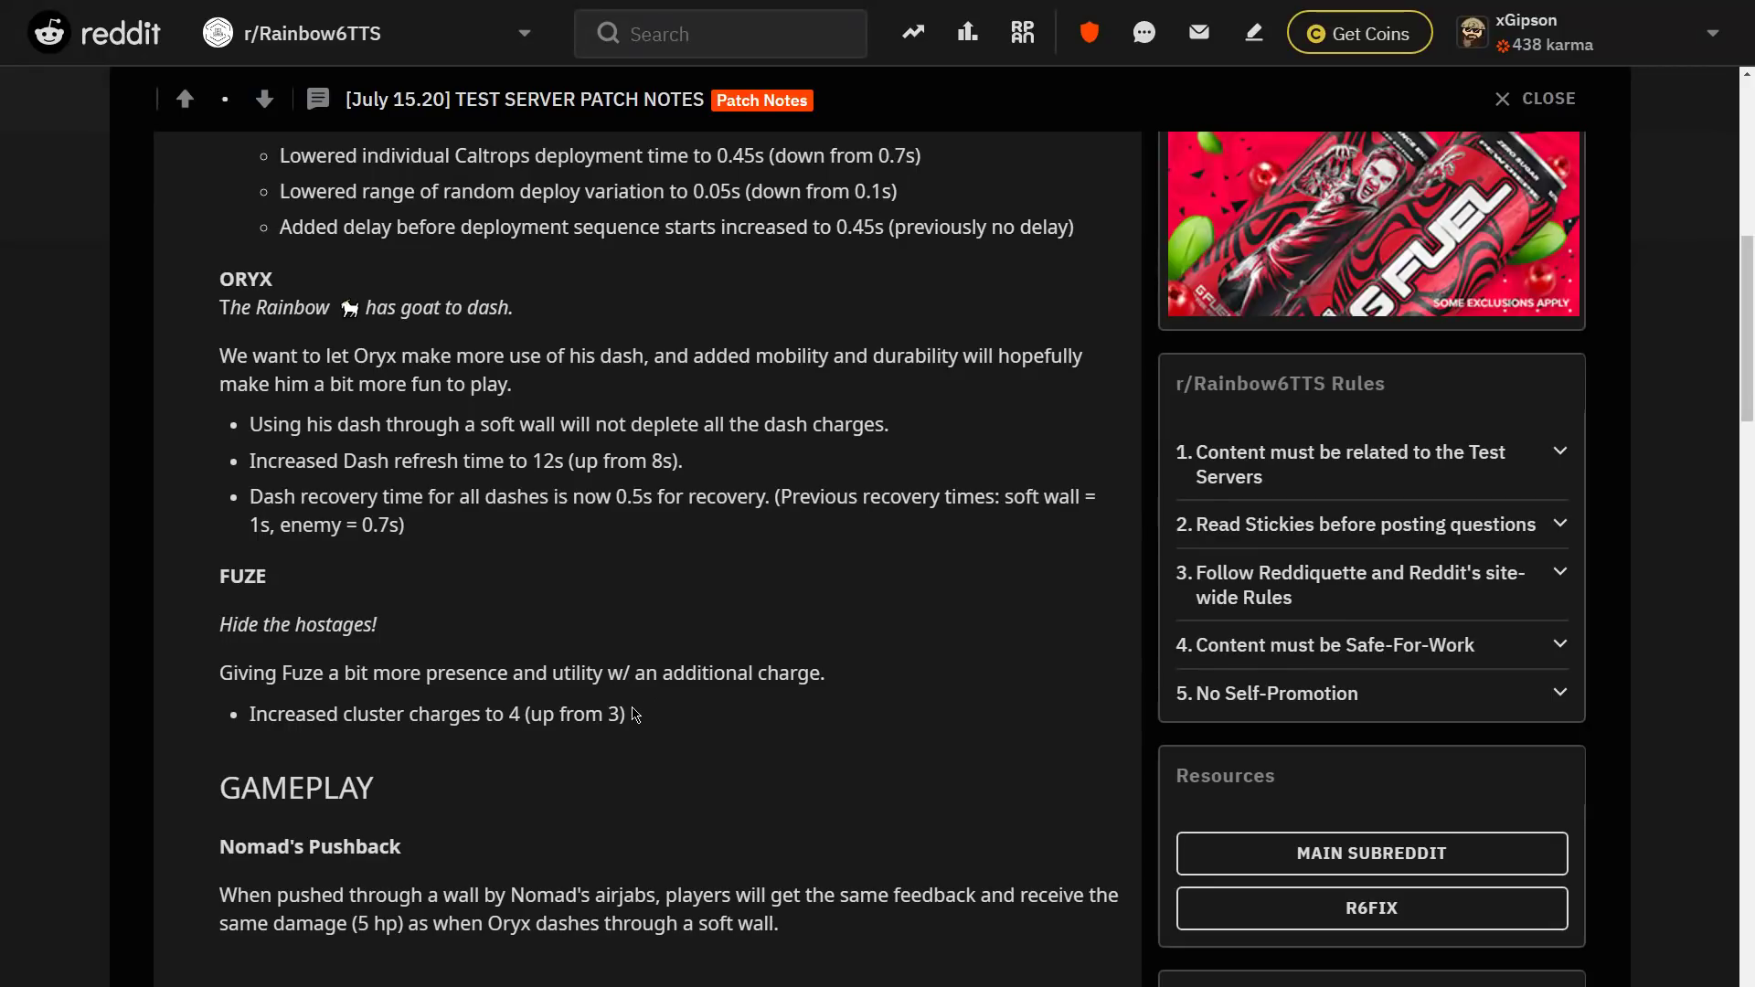
pyautogui.doubleClick(565, 714)
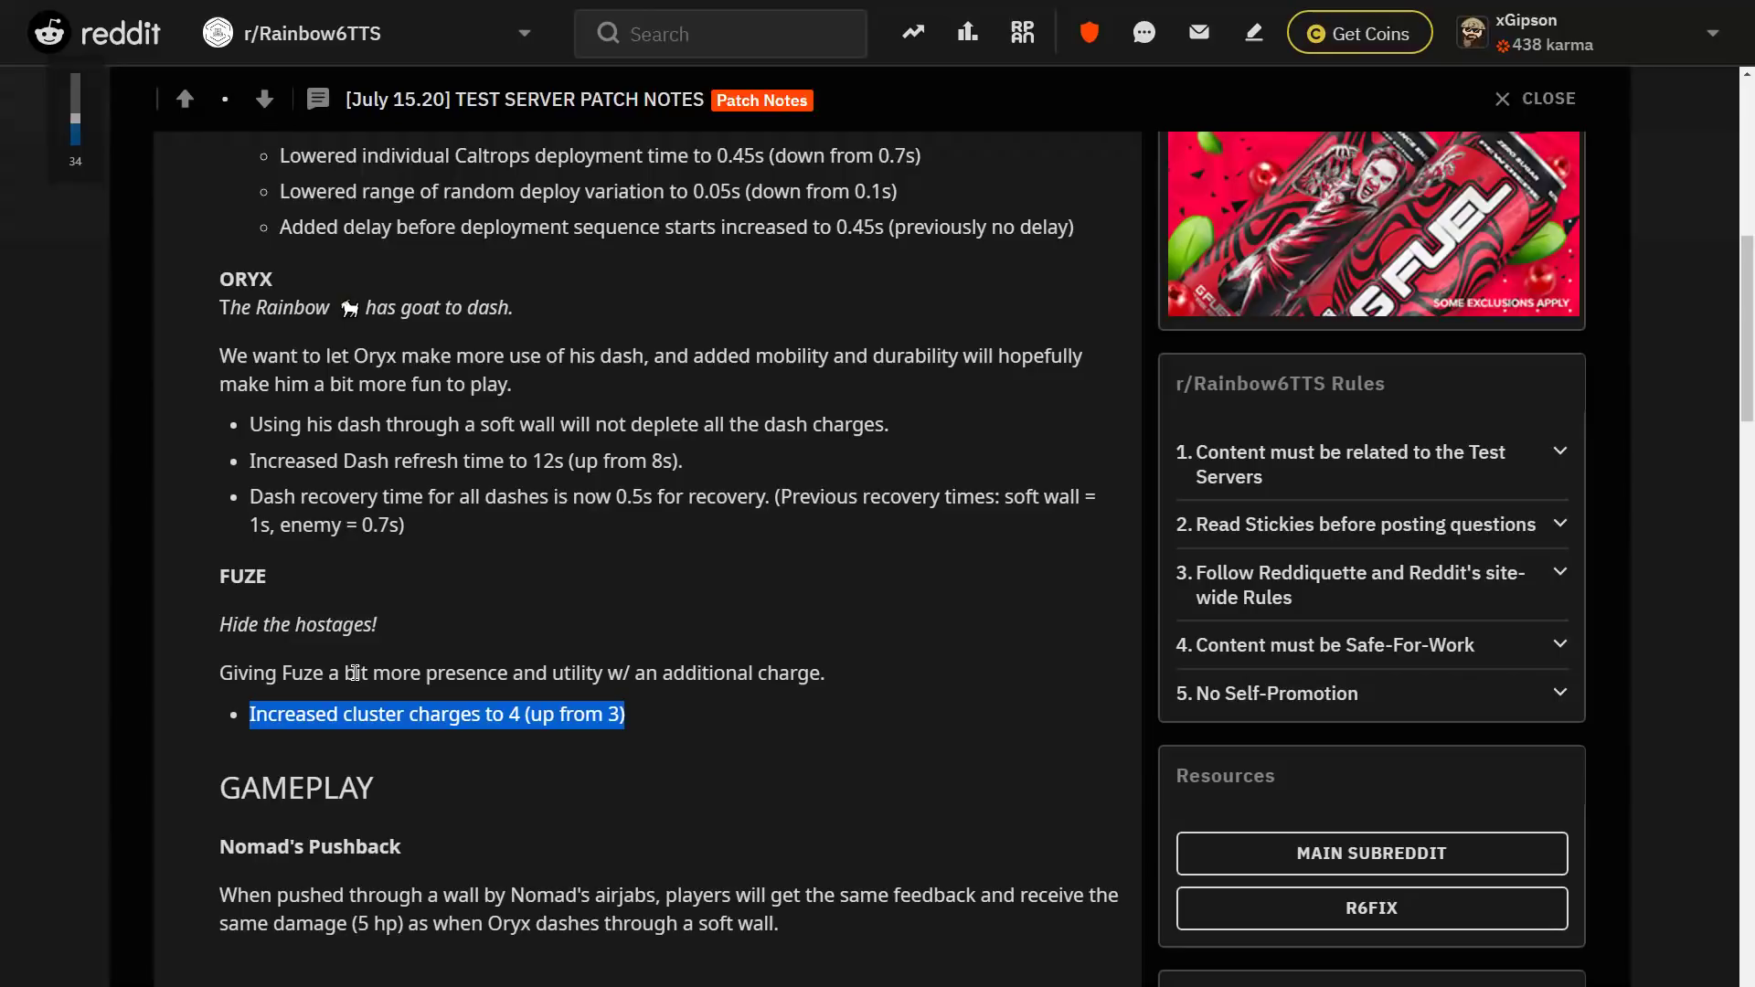
pyautogui.click(633, 714)
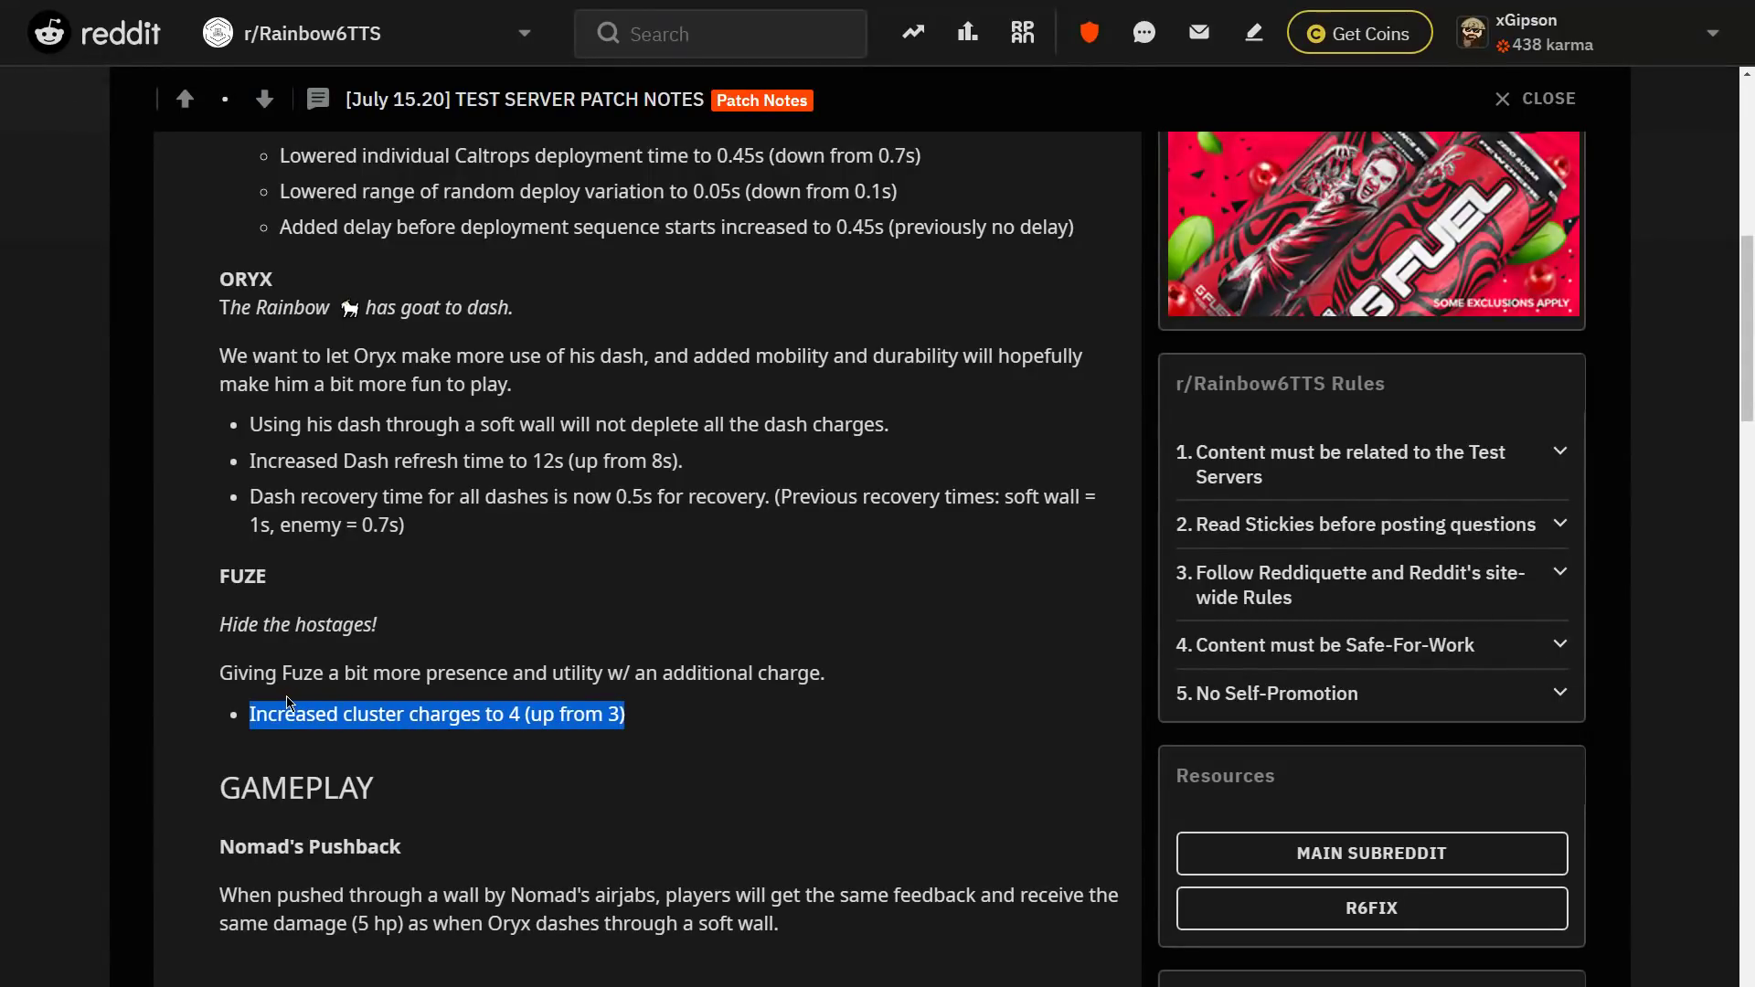
pyautogui.moveTo(304, 699)
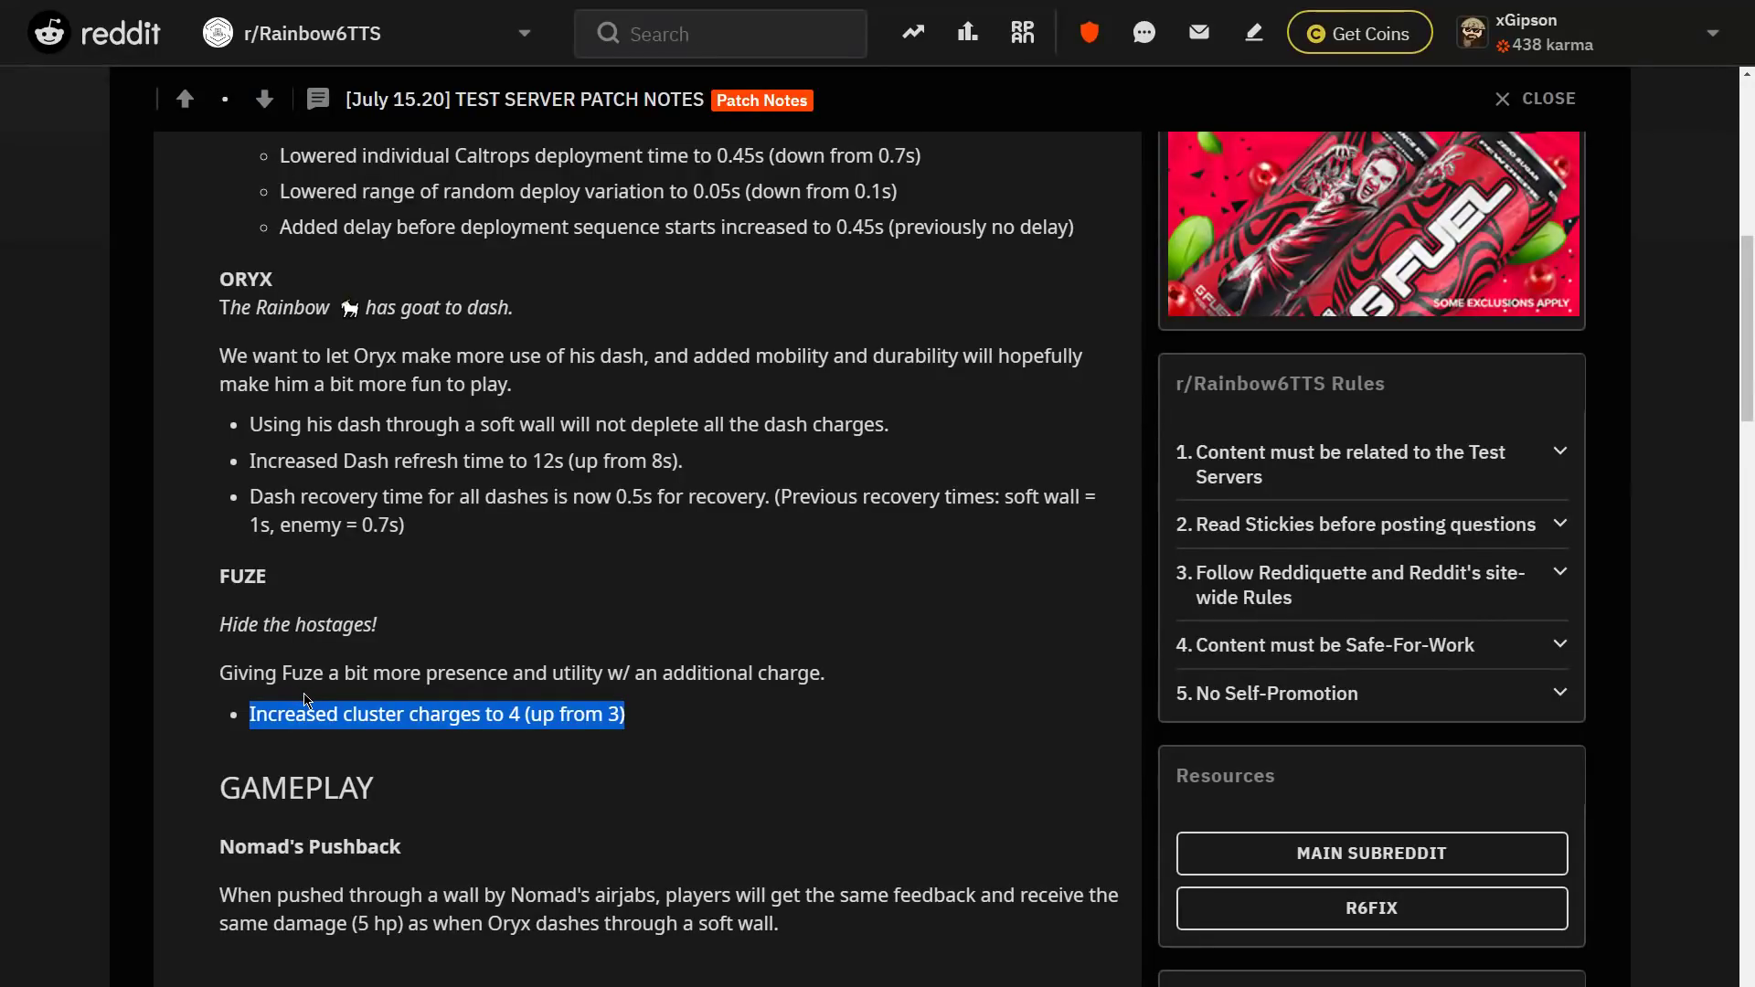
# Look over the bug fixes, then highlight the Nomad's Pushback description
pyautogui.scroll(-3)
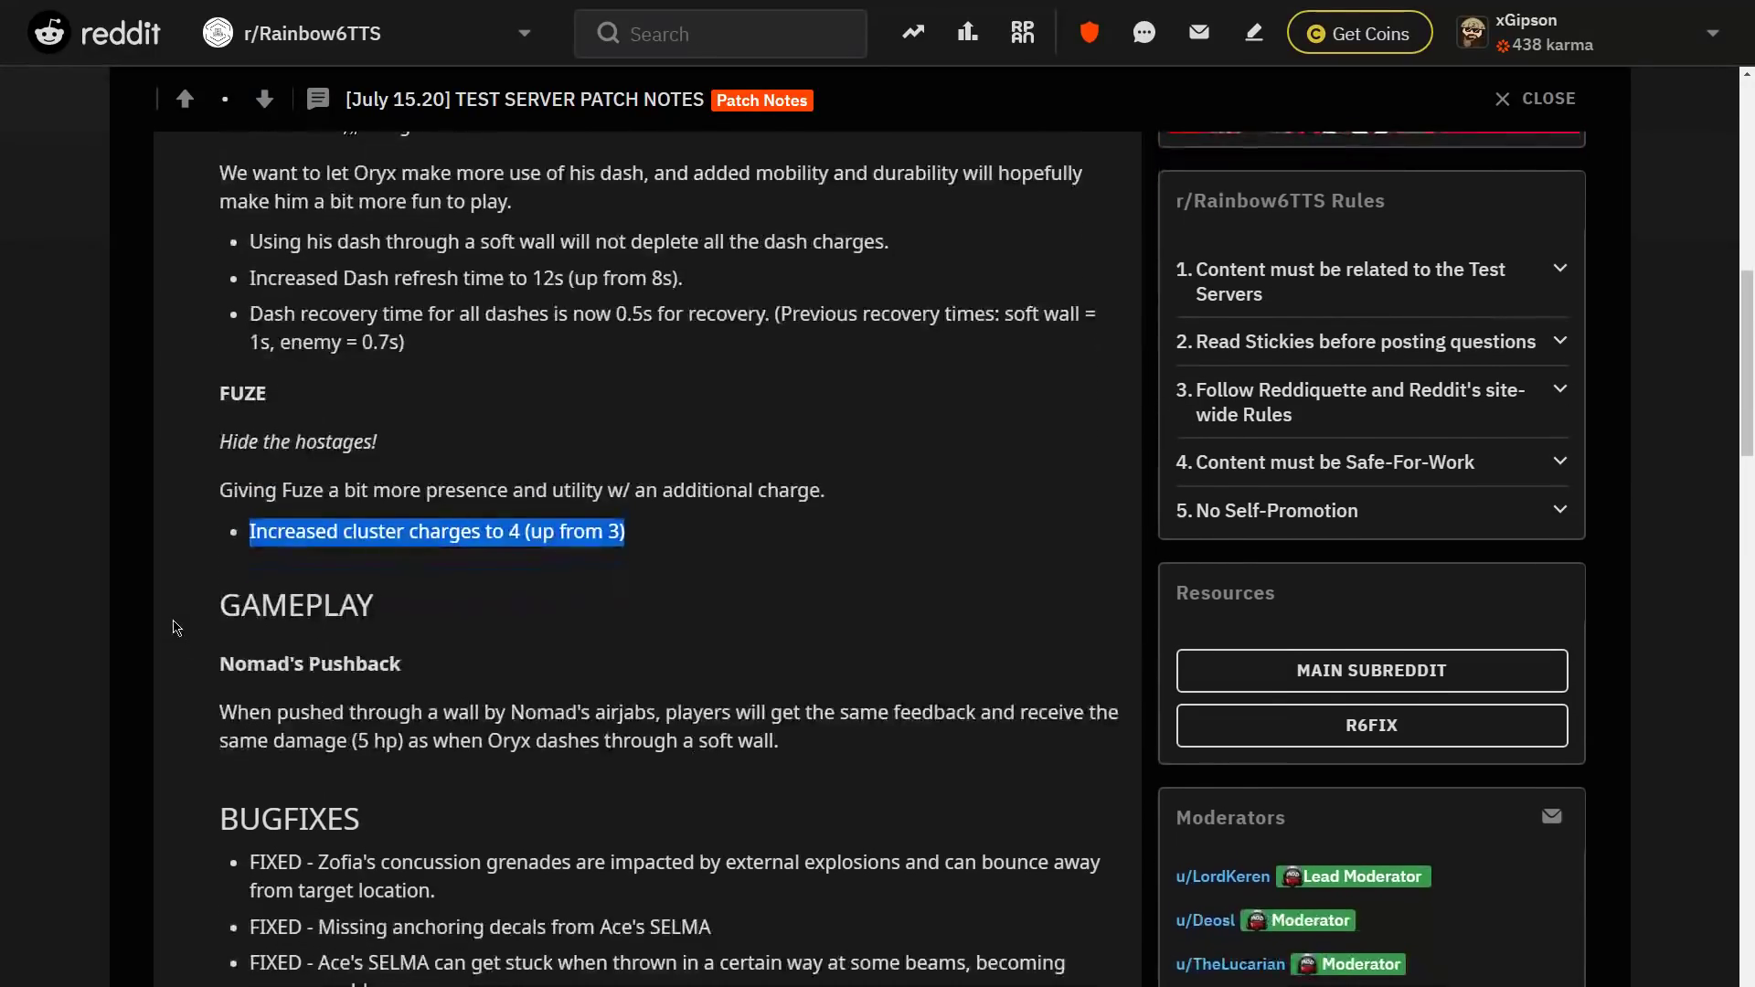
pyautogui.scroll(-3)
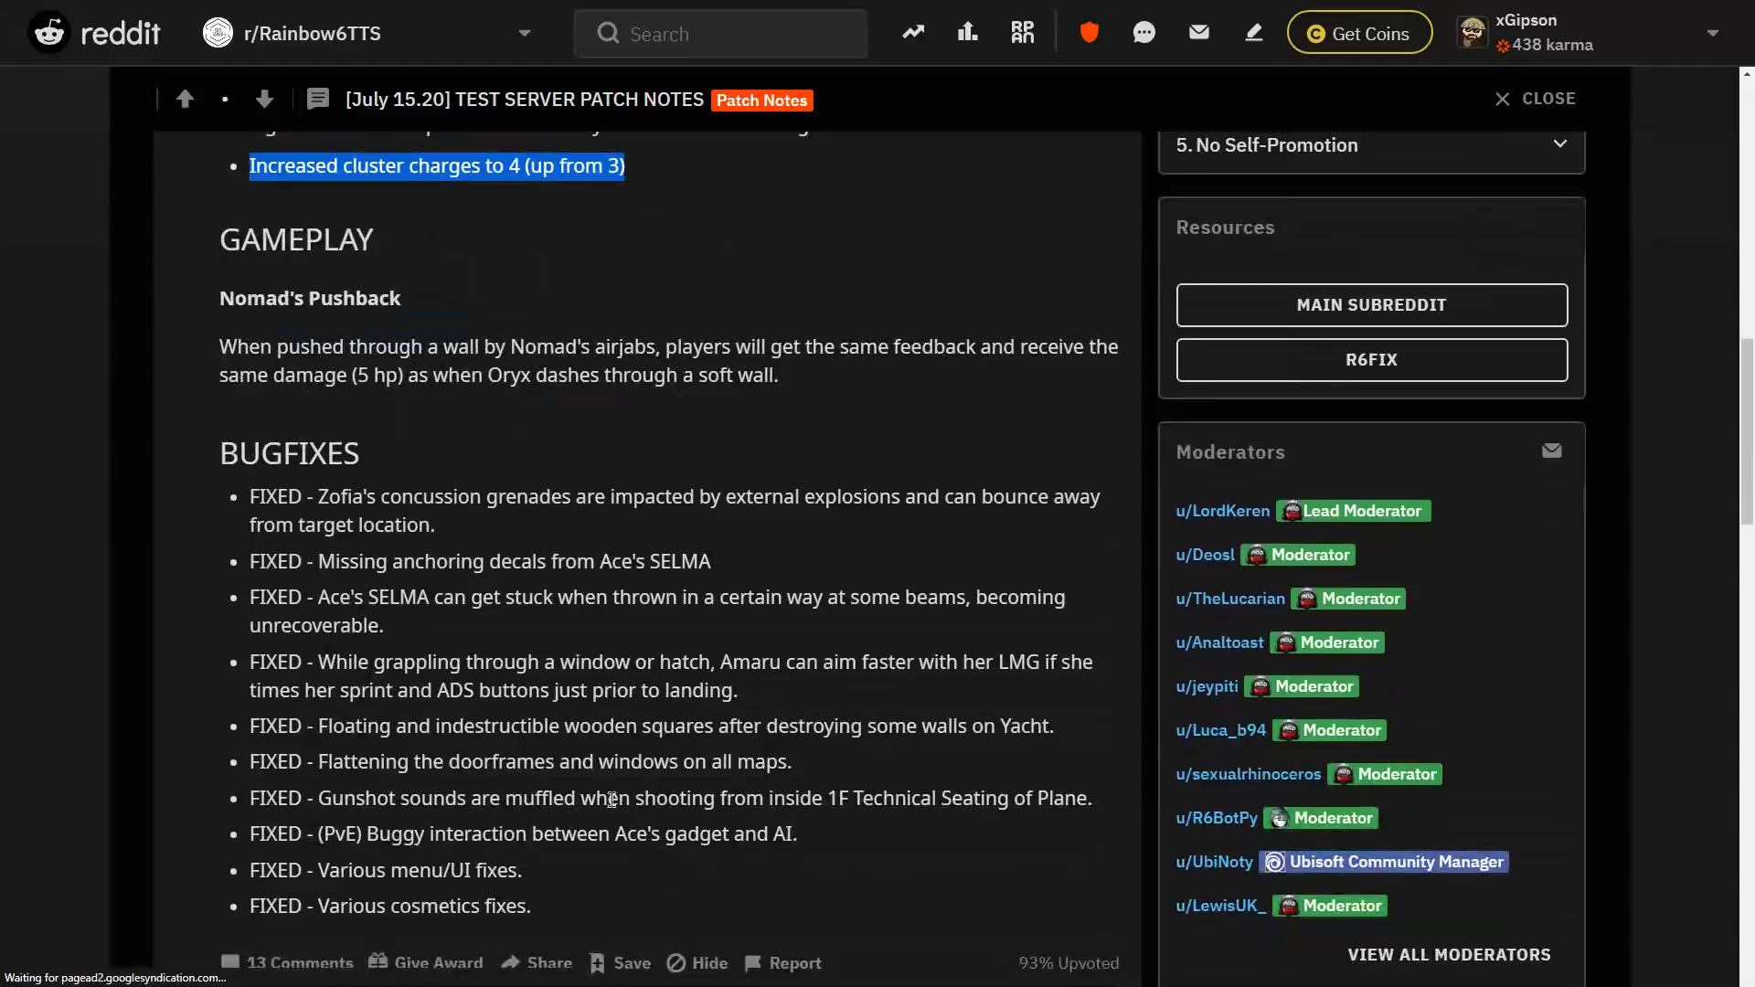
pyautogui.scroll(3)
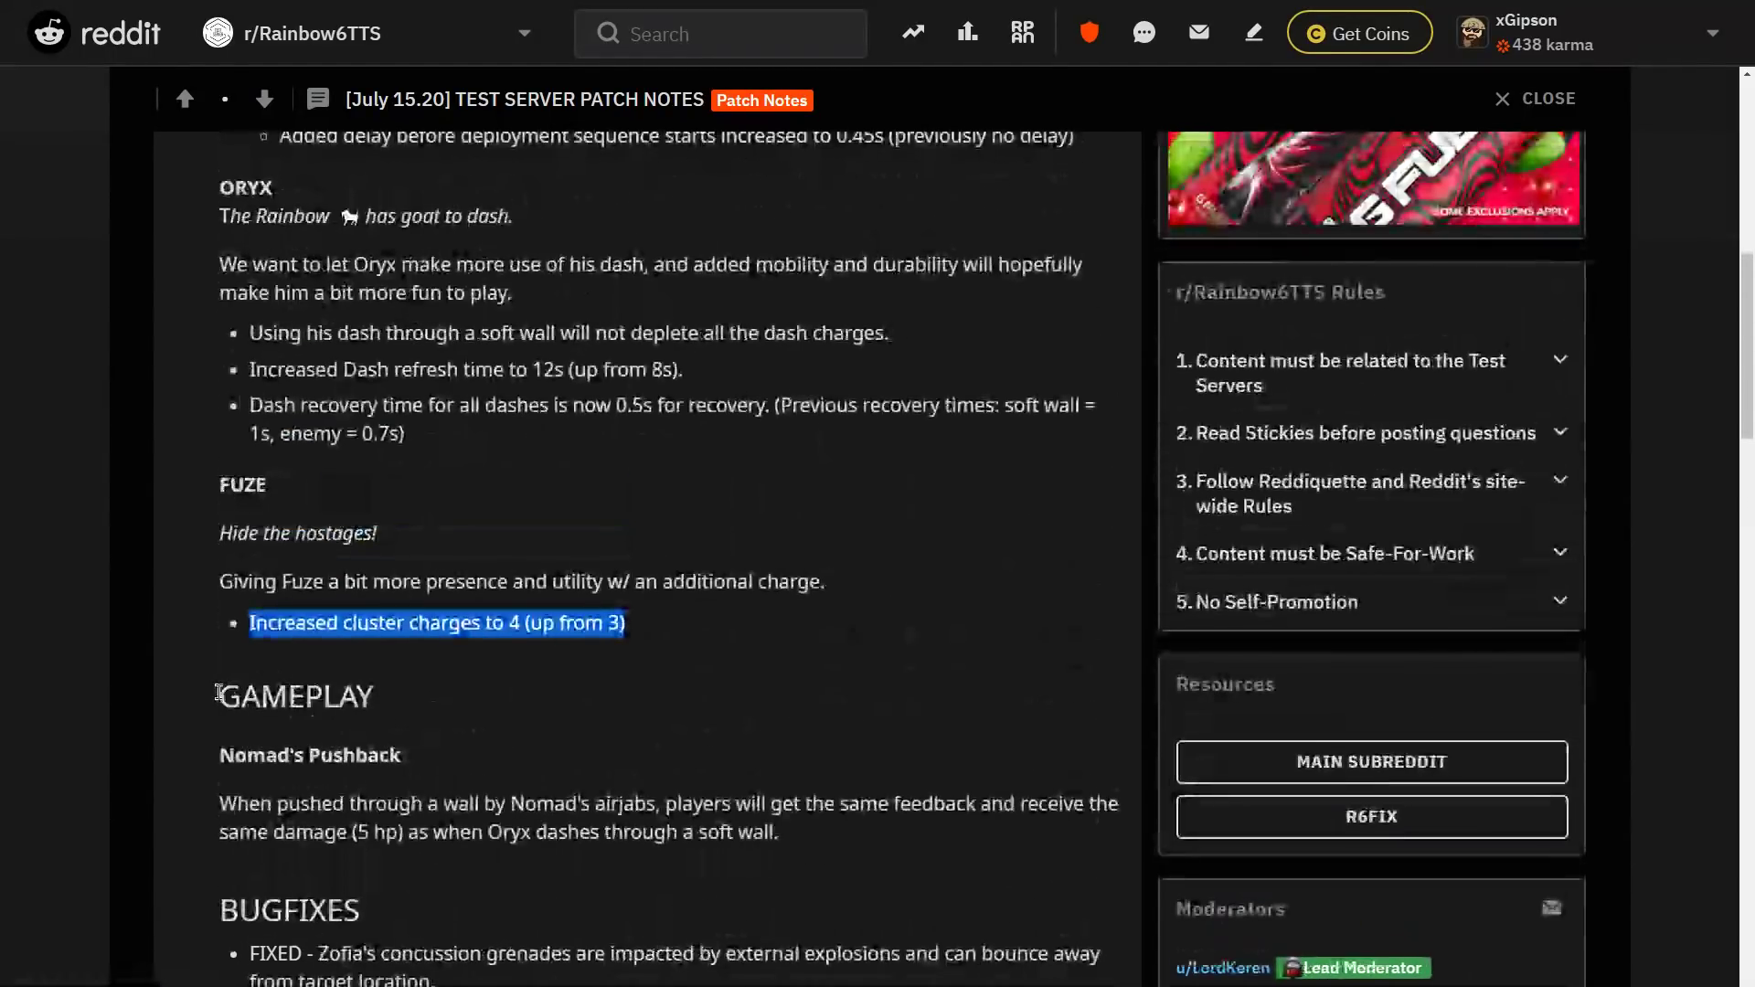
pyautogui.doubleClick(310, 755)
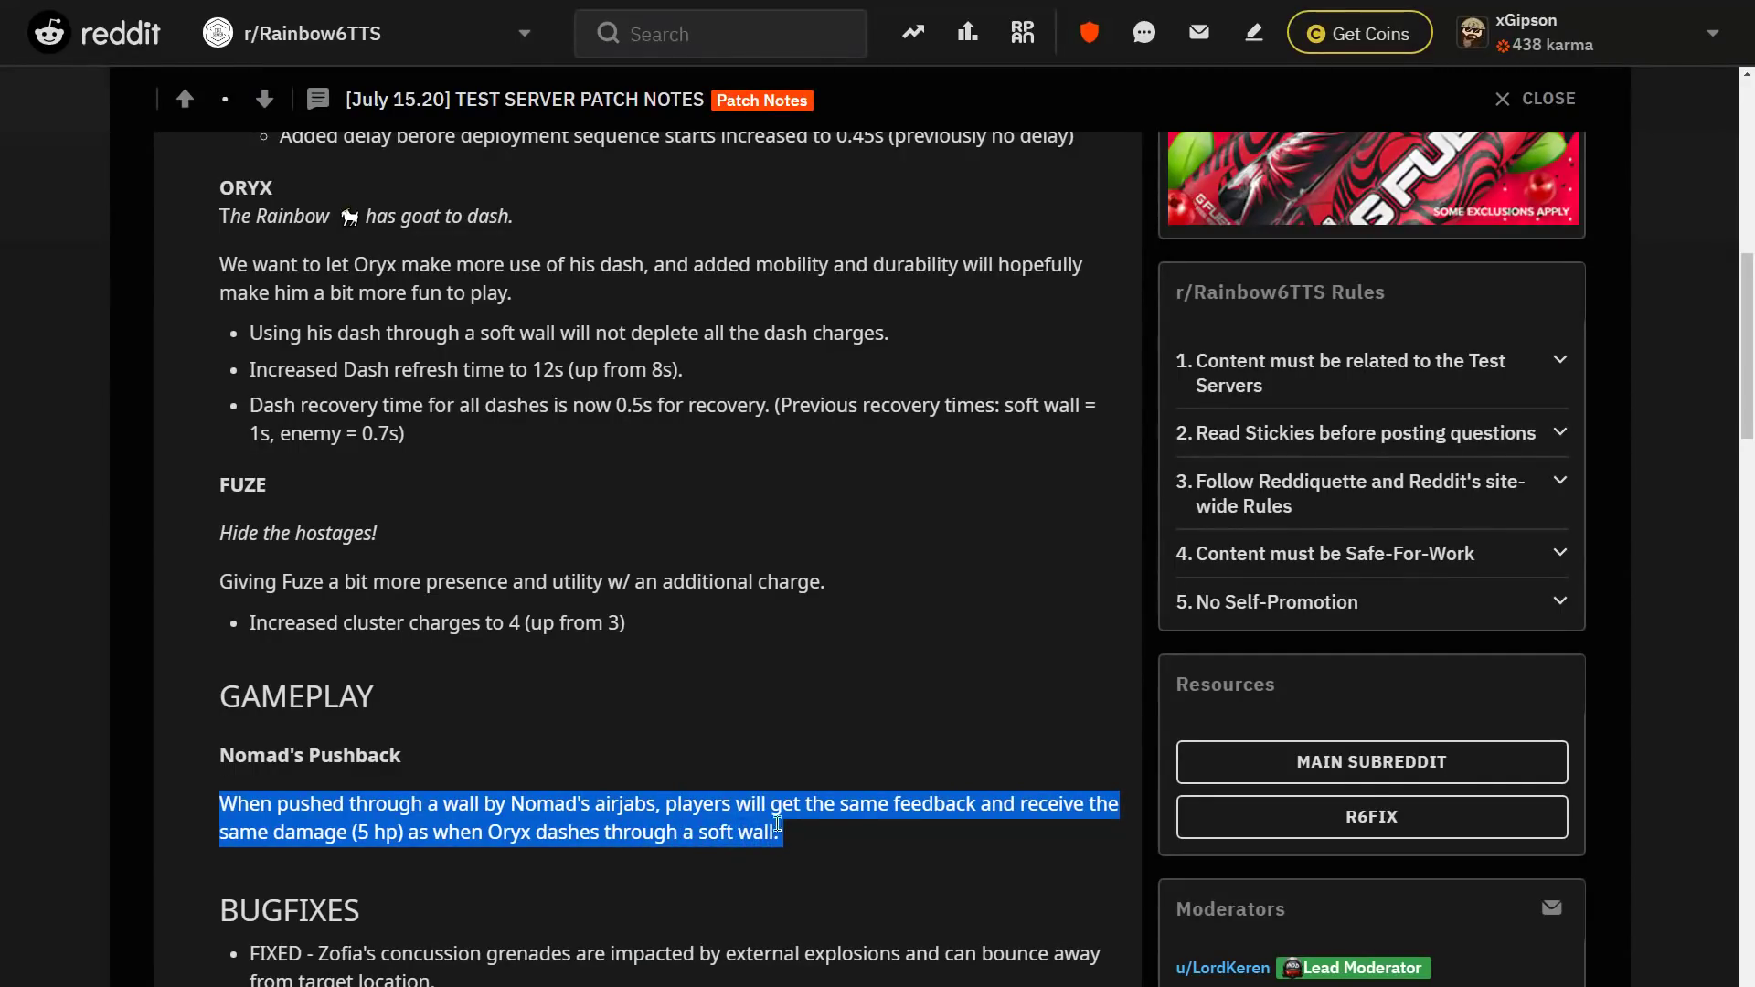
pyautogui.scroll(3)
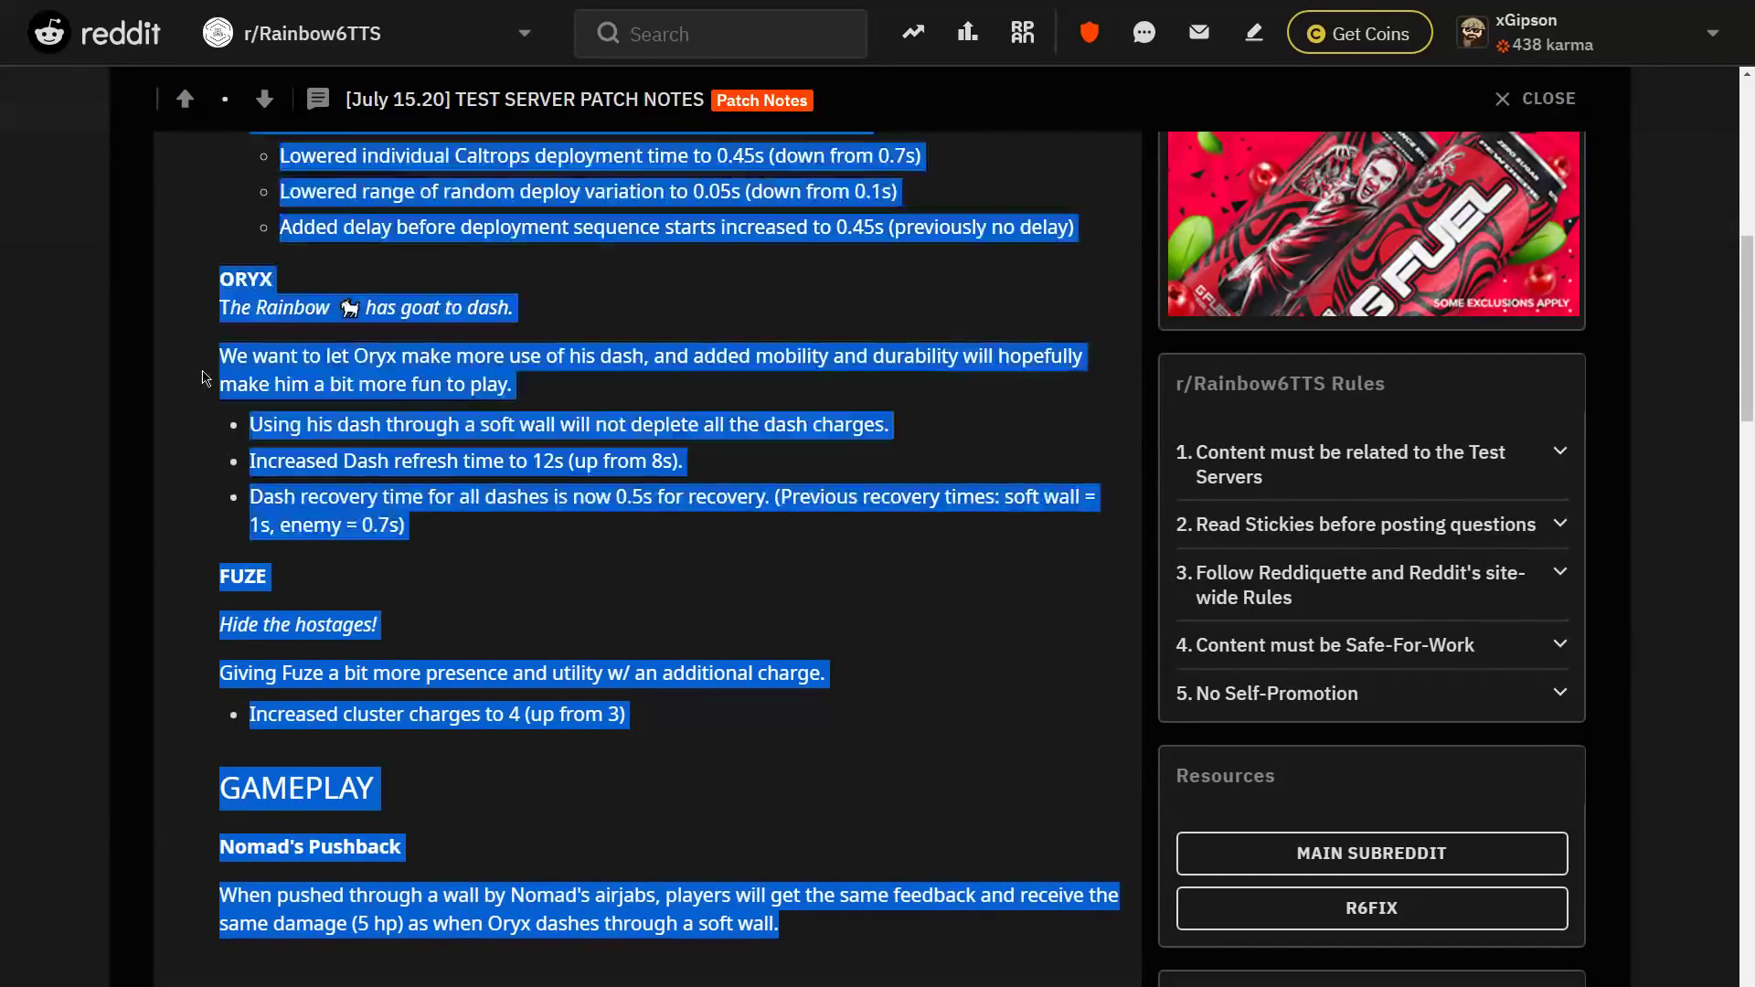
# Scroll back up to the Balancing heading with Gridlock's changes in view
pyautogui.scroll(3)
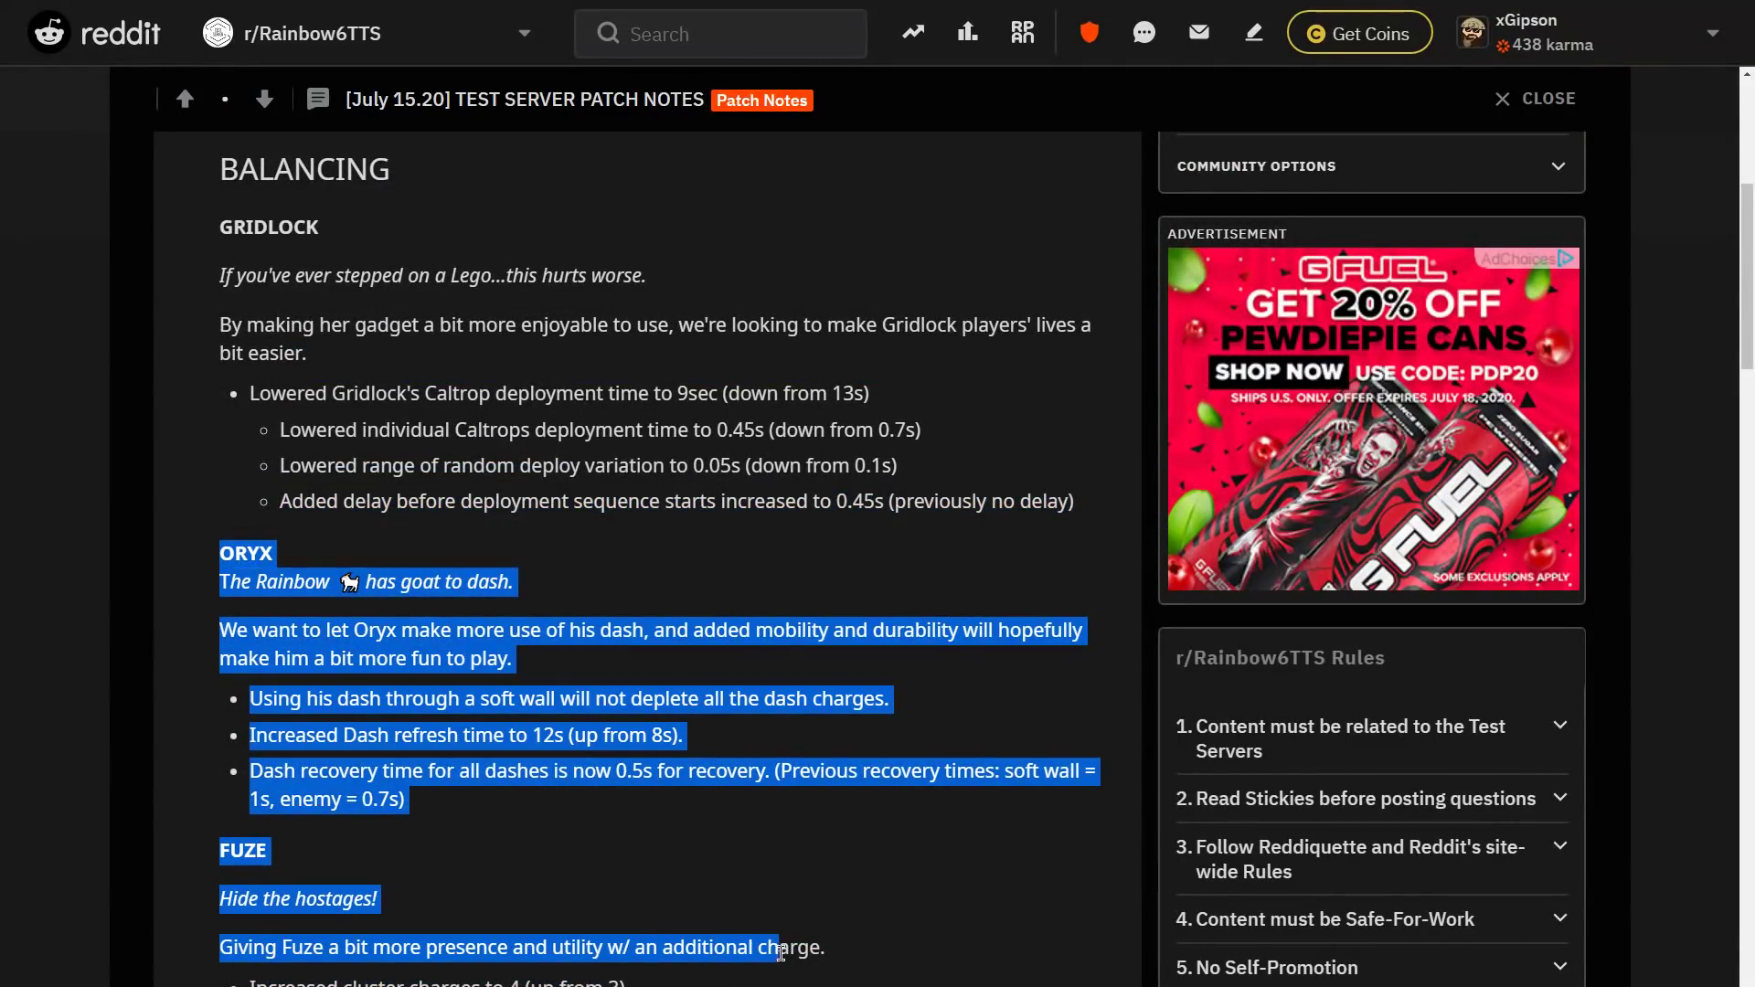
pyautogui.scroll(-3)
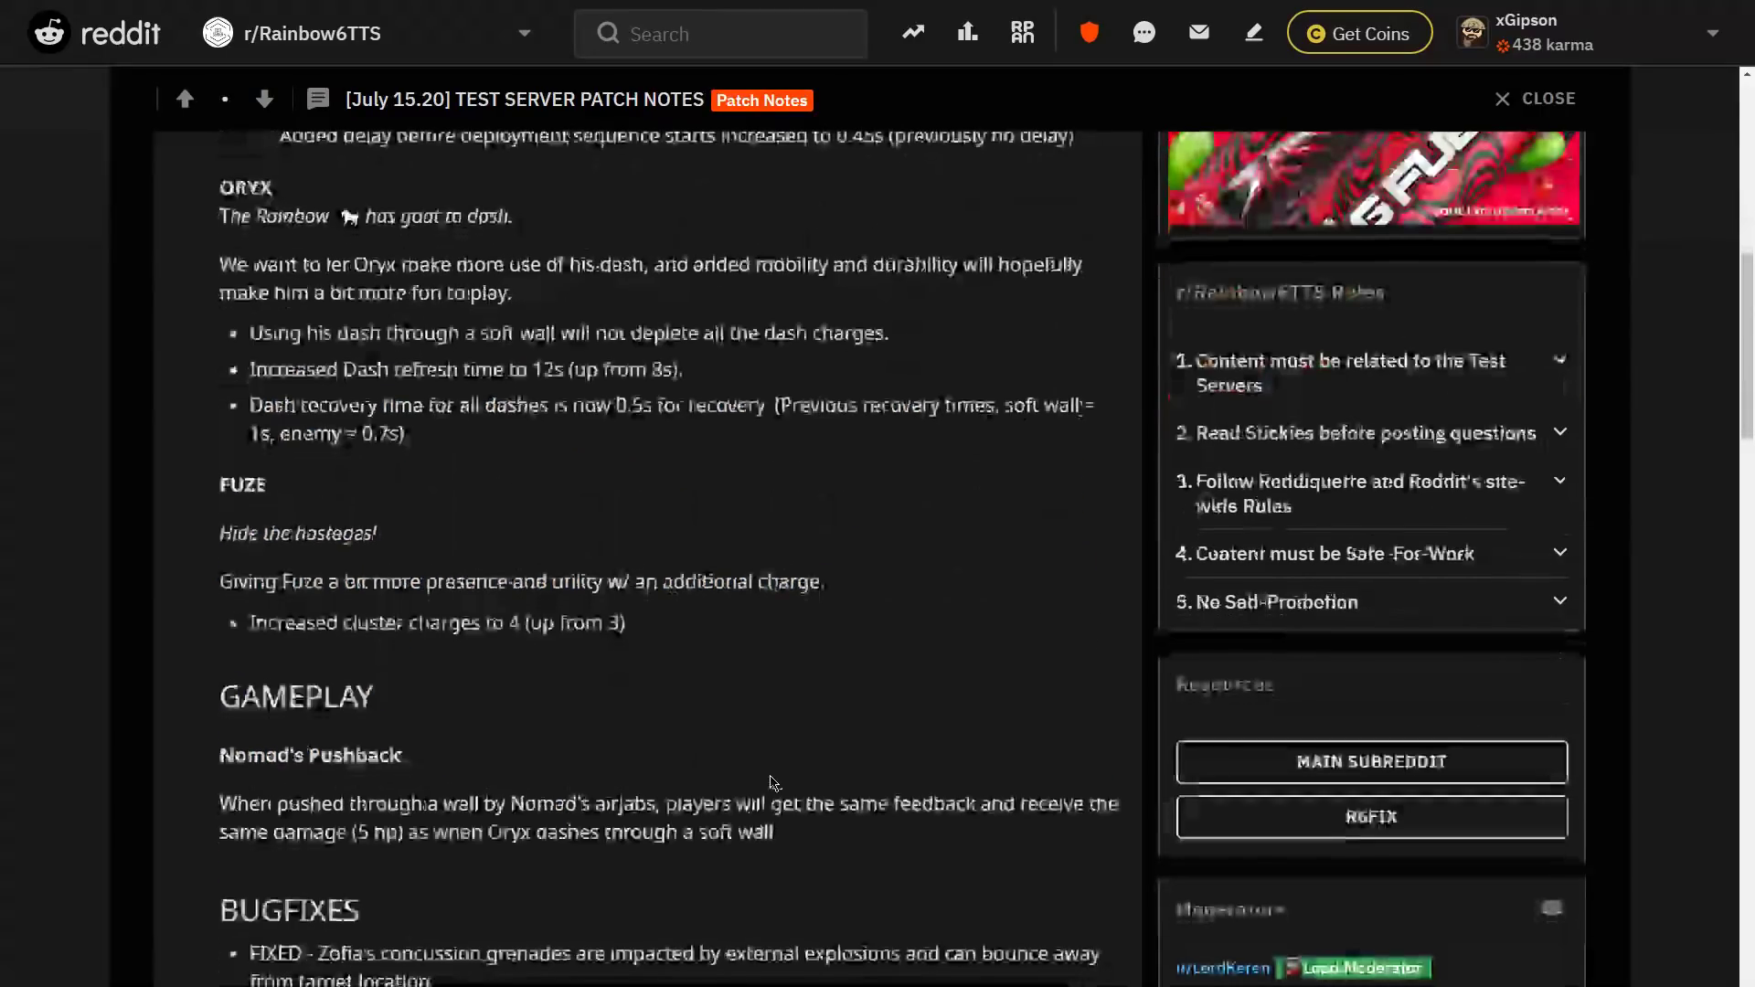
pyautogui.scroll(3)
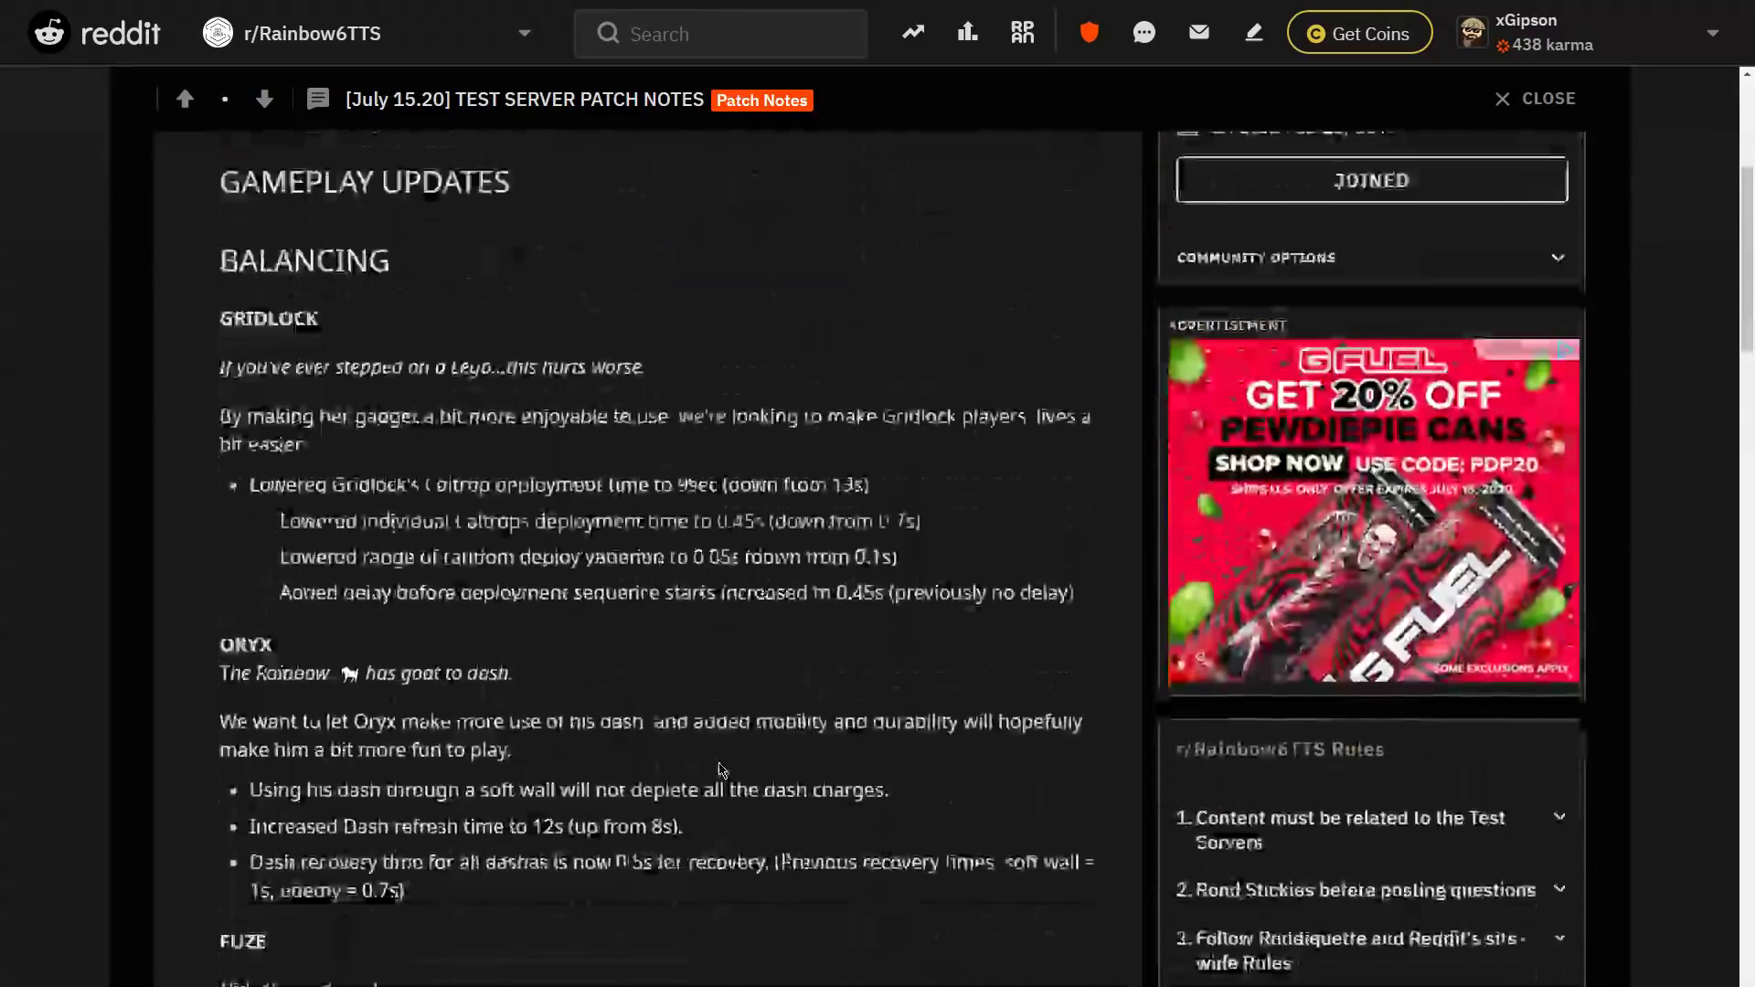
pyautogui.scroll(-3)
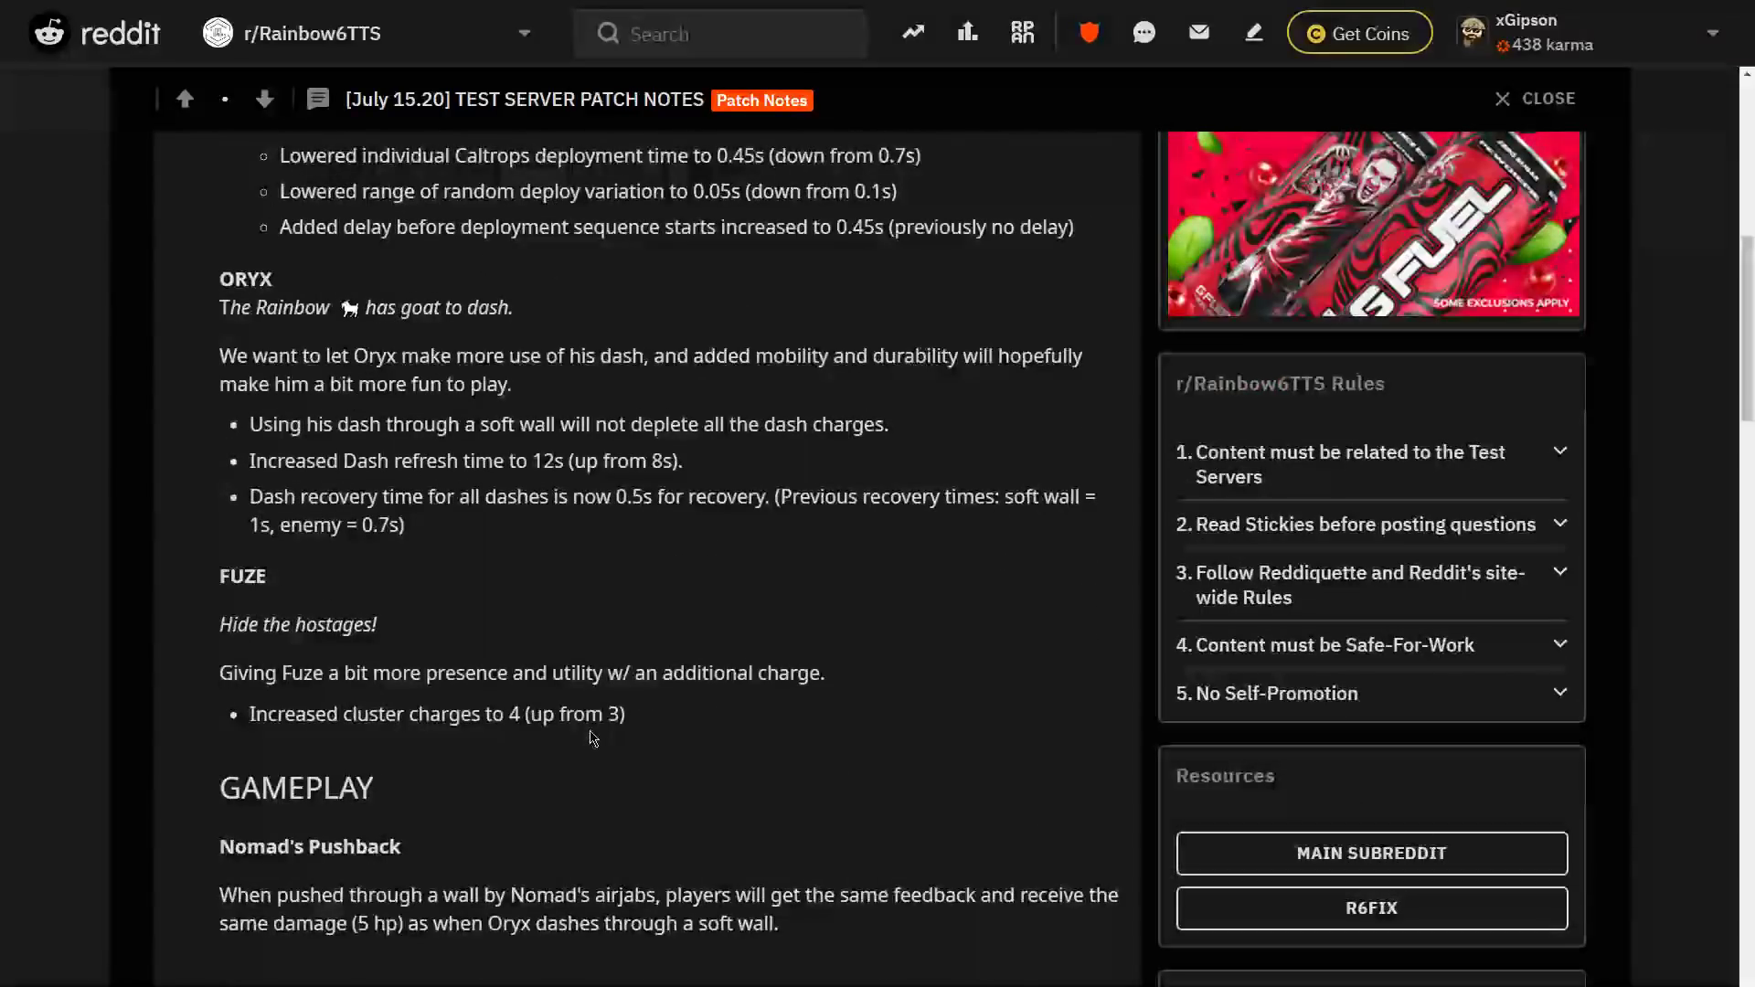
pyautogui.scroll(3)
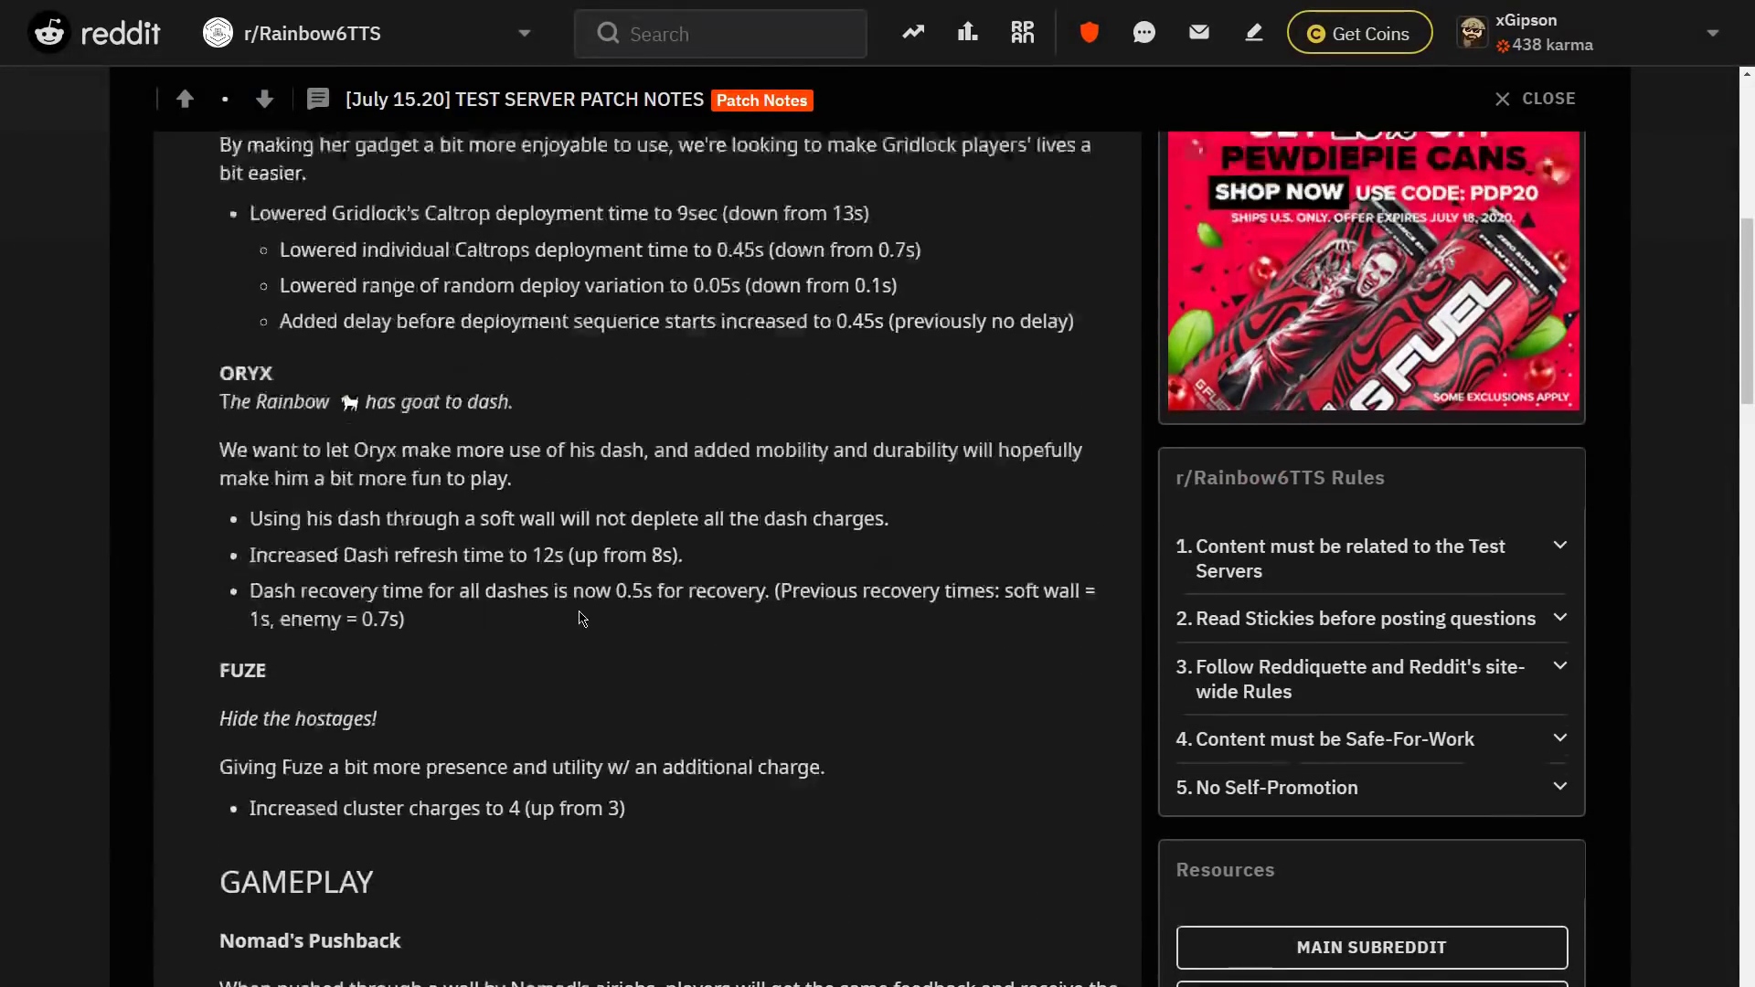
pyautogui.scroll(3)
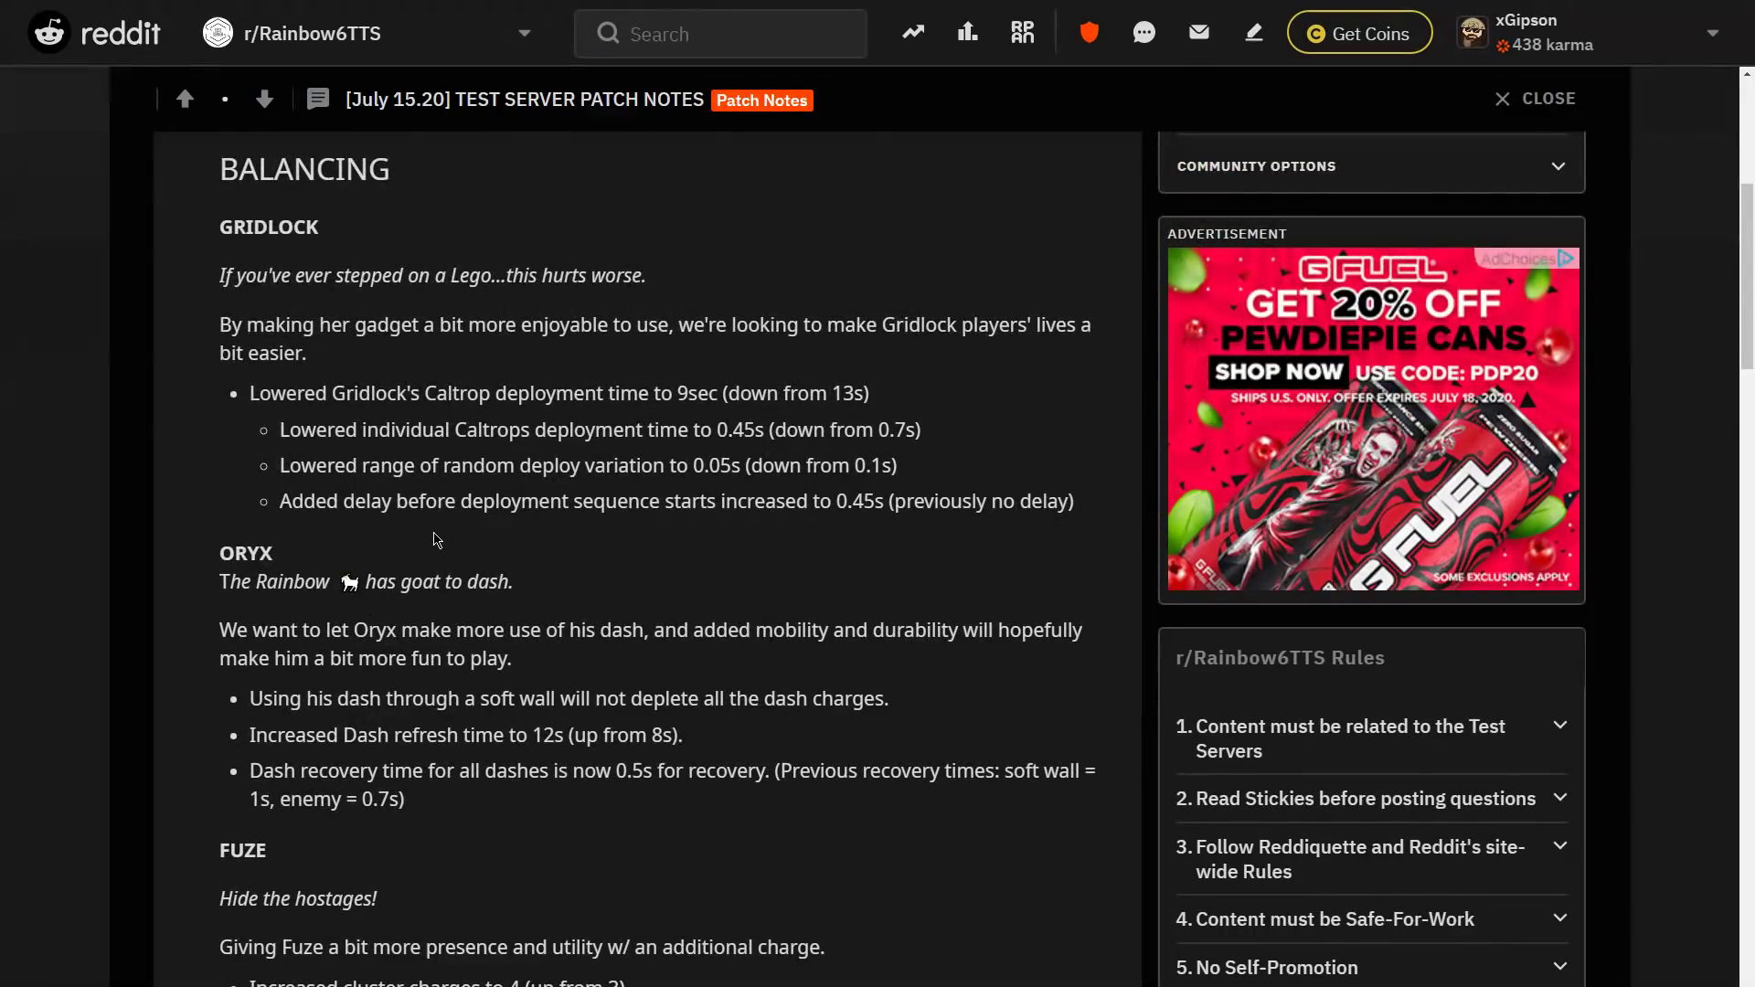
pyautogui.moveTo(552, 430)
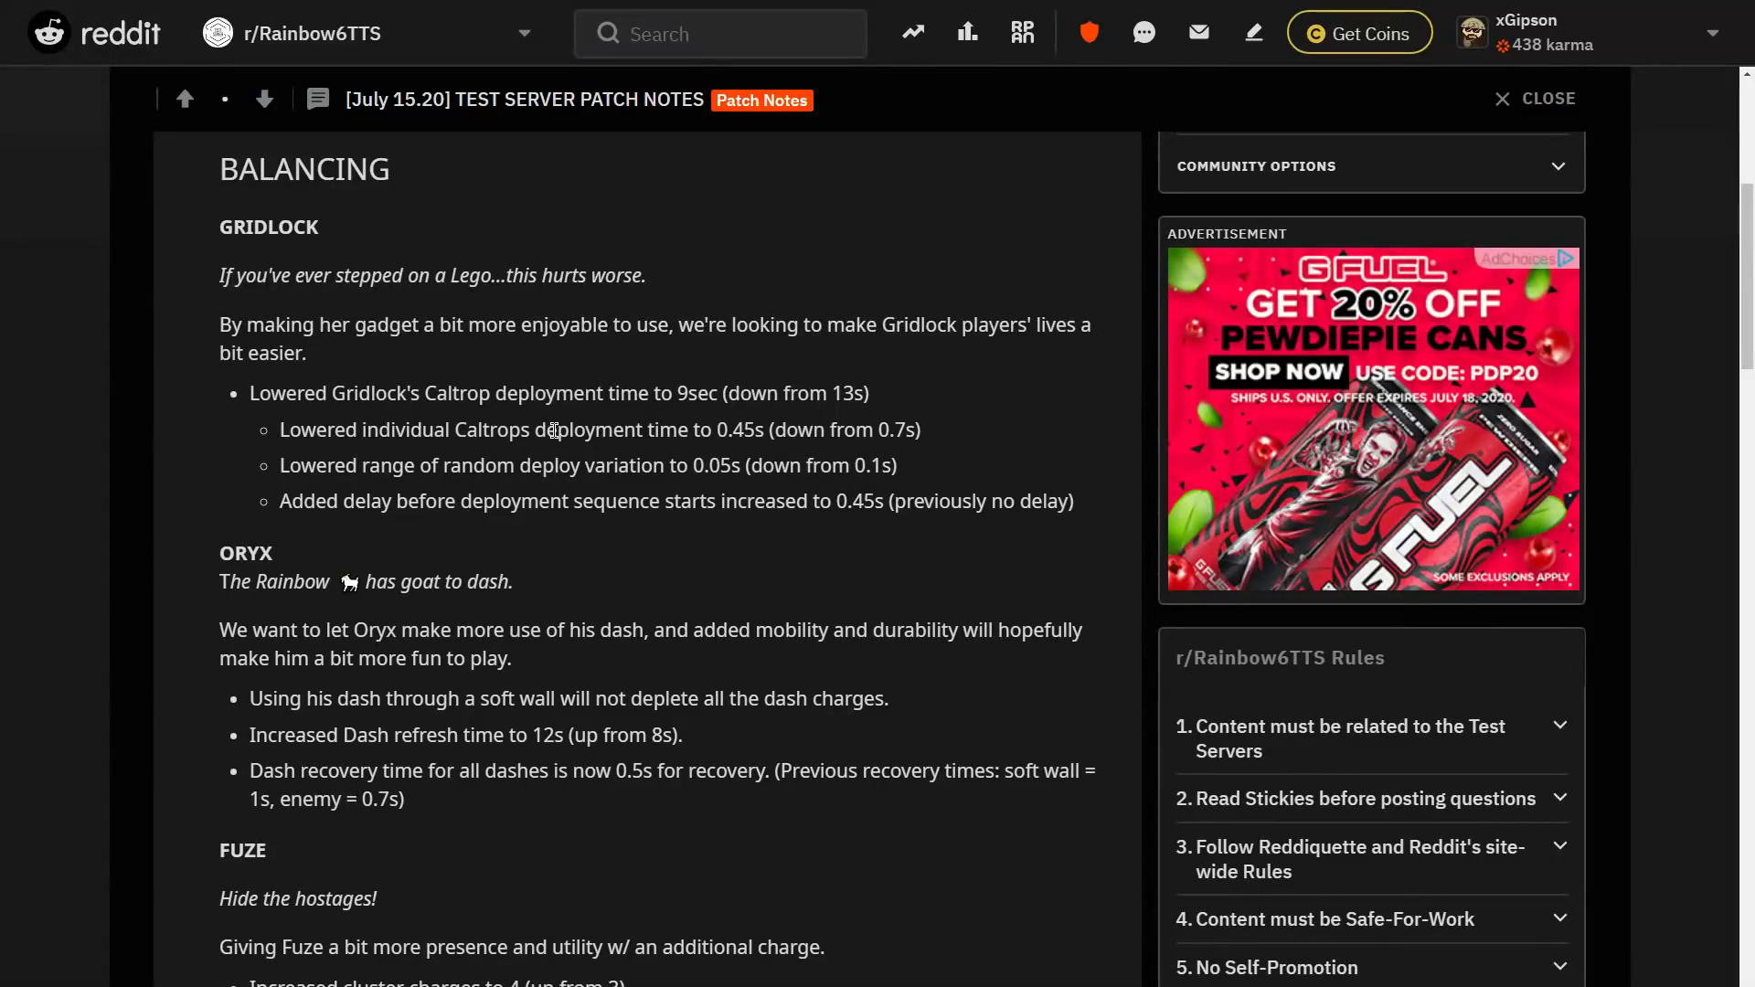
pyautogui.moveTo(569, 420)
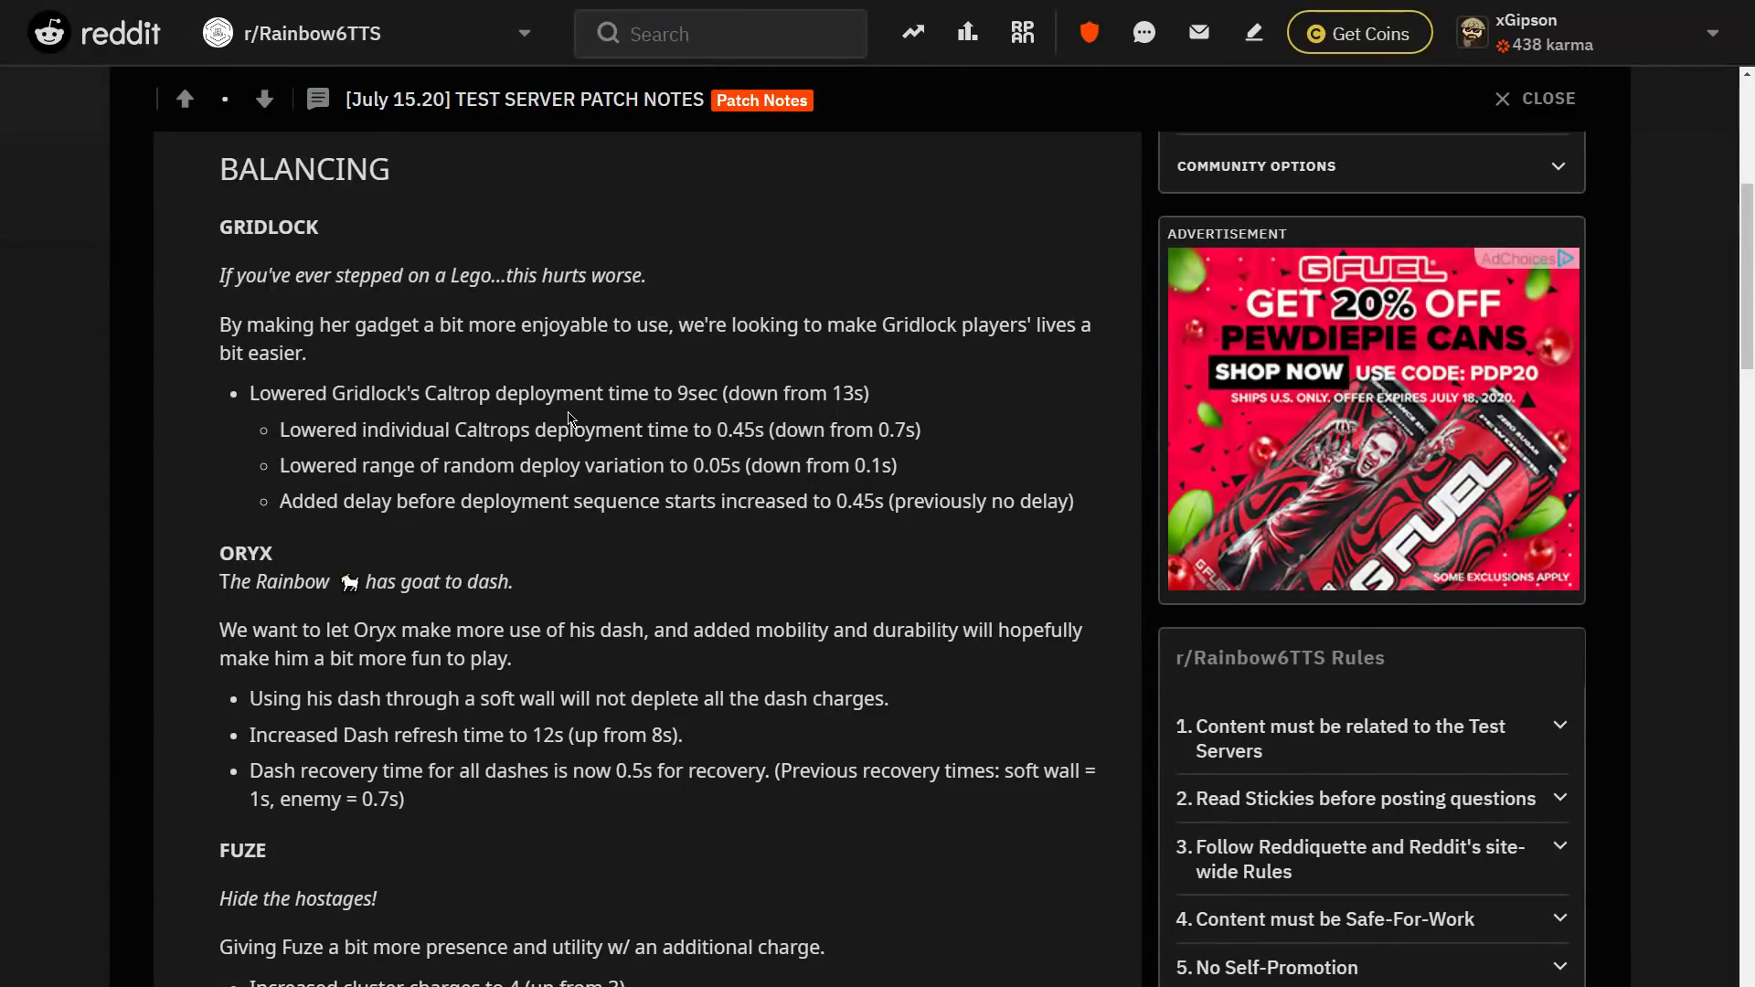